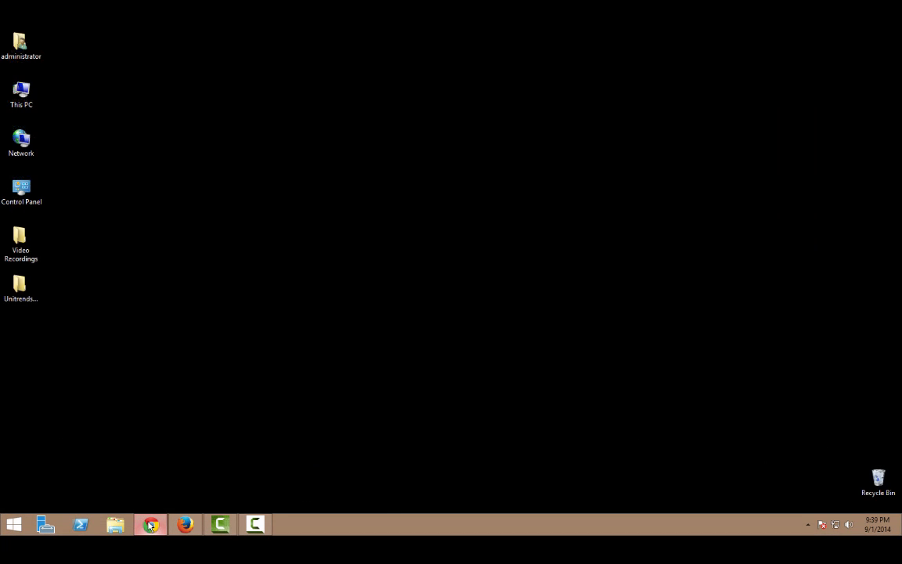
# Step: View the Unitrends welcome email and highlight the step about finishing registration
pyautogui.click(151, 522)
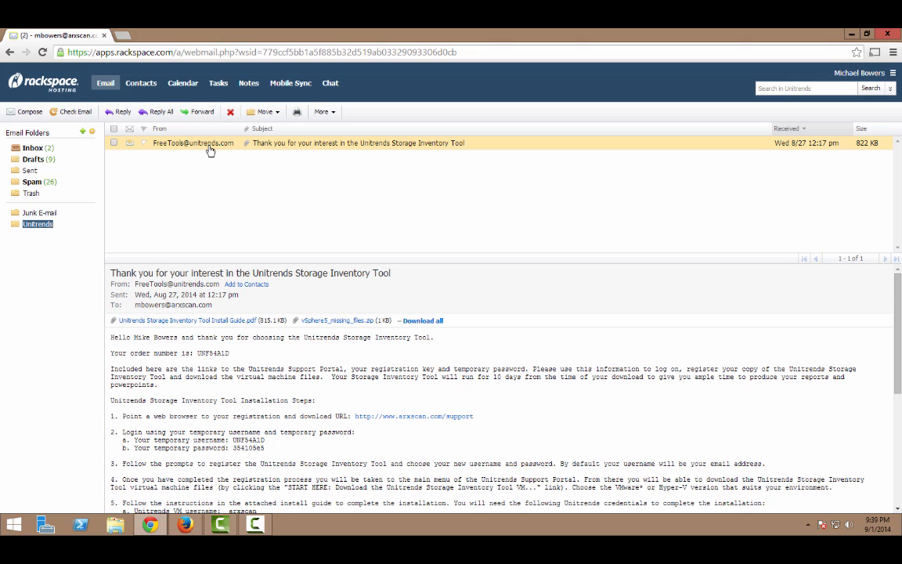
pyautogui.moveTo(225, 150)
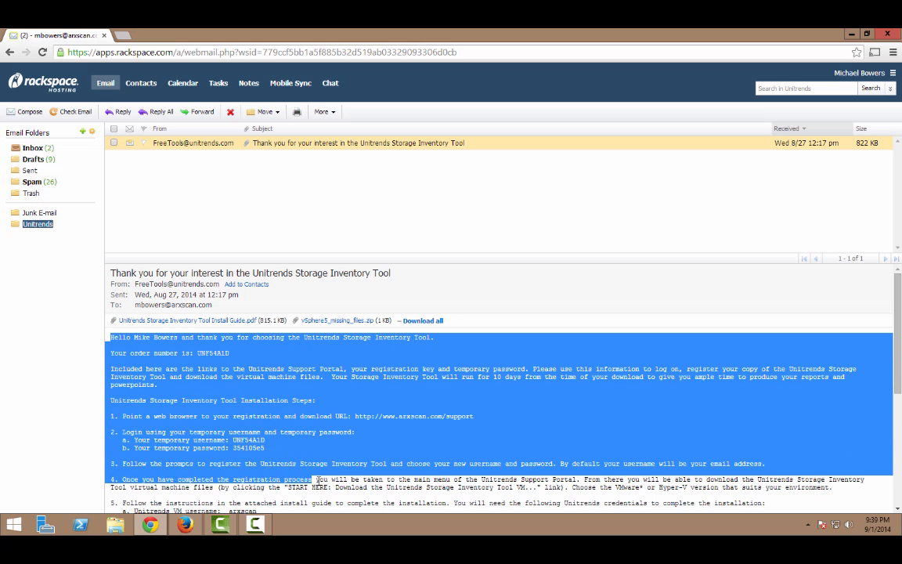
pyautogui.click(378, 448)
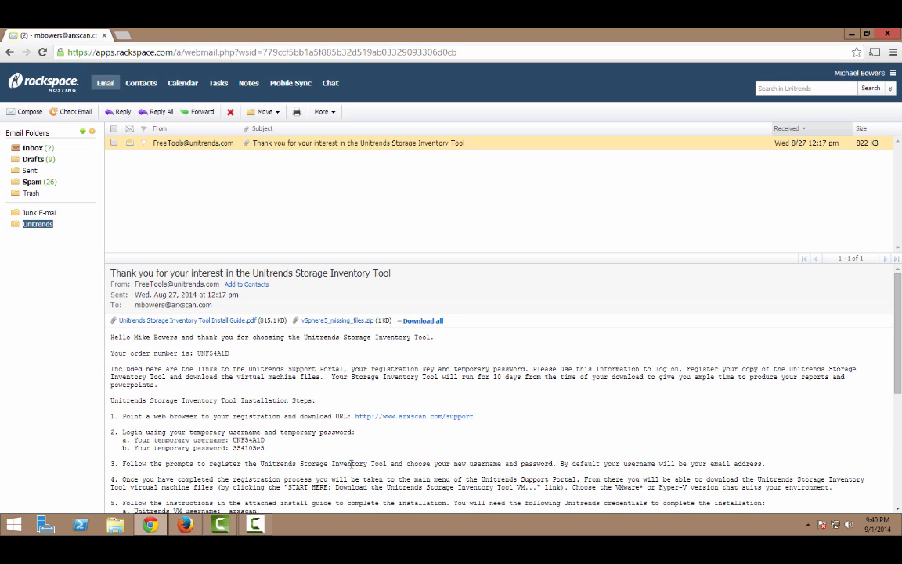
pyautogui.moveTo(375, 451)
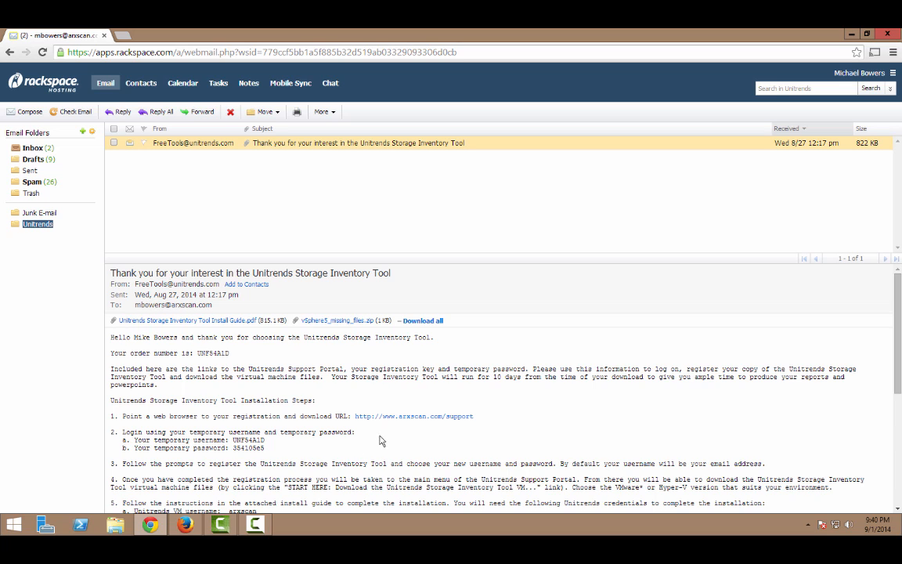
pyautogui.moveTo(406, 423)
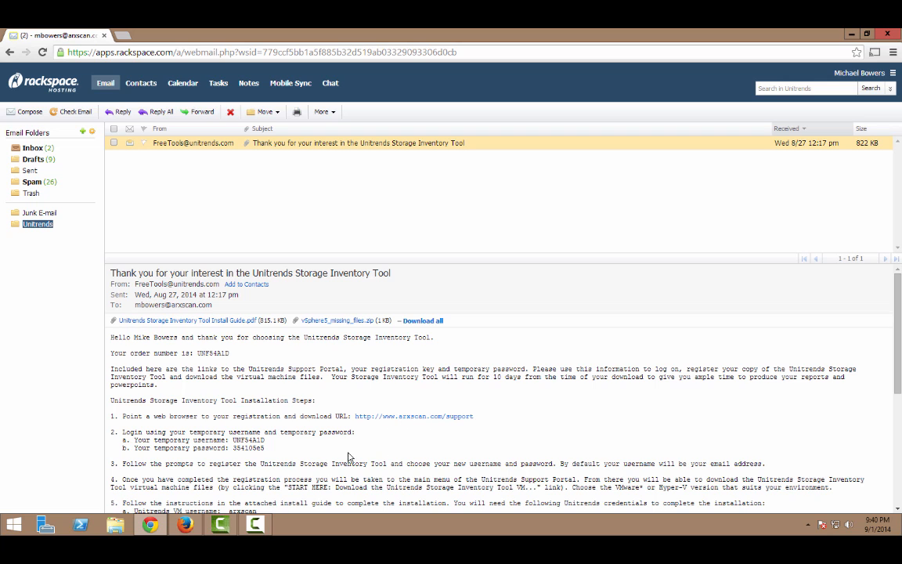
pyautogui.moveTo(122, 432); pyautogui.dragTo(266, 440)
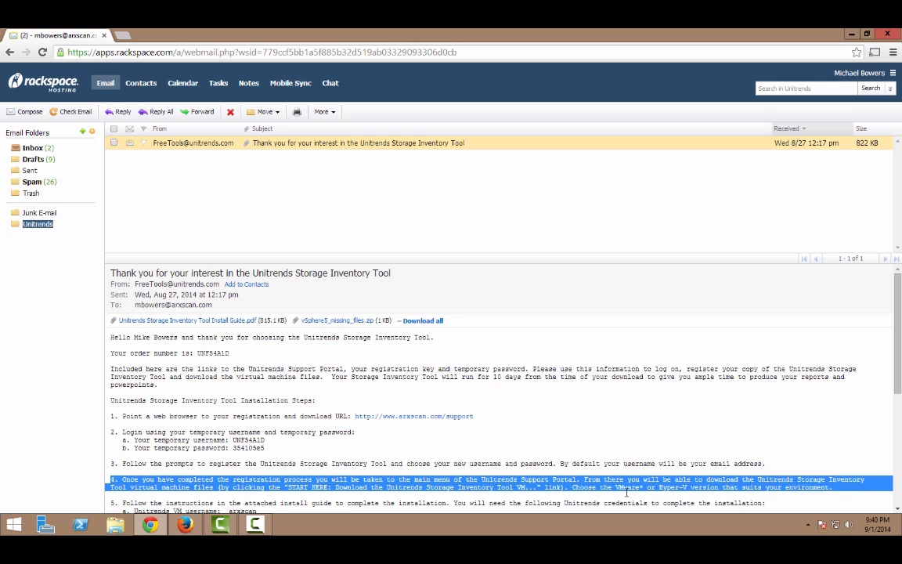
# Step: Scroll down the installation steps and highlight the documentation links paragraph
pyautogui.click(566, 457)
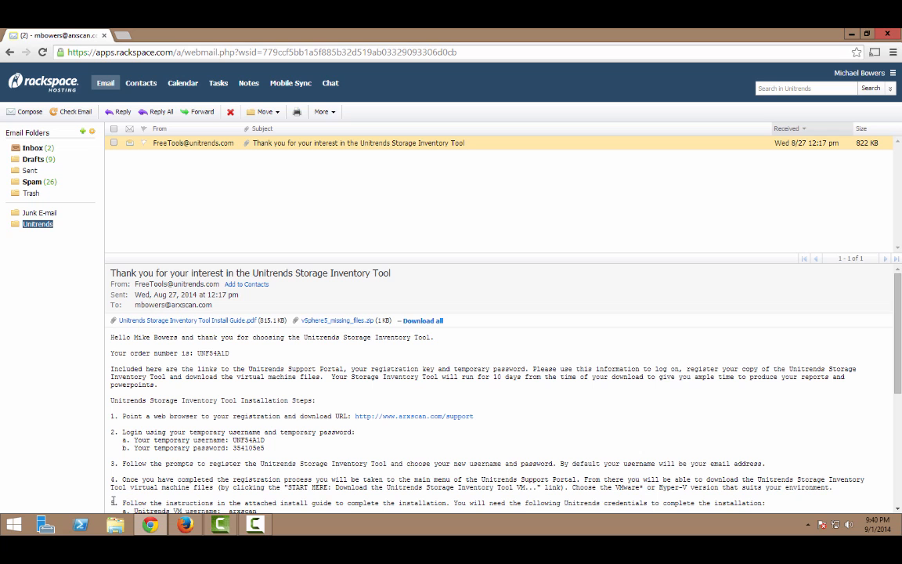
pyautogui.moveTo(231, 461)
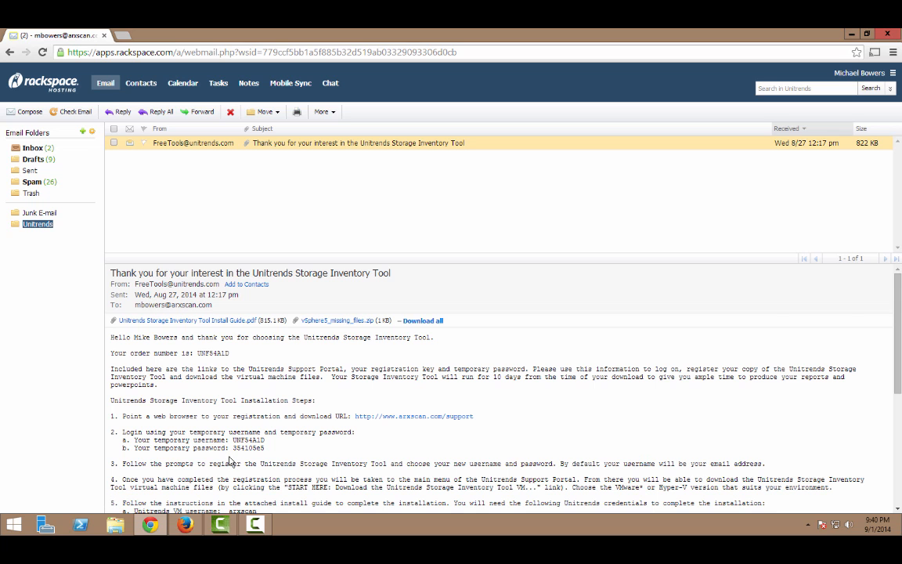
pyautogui.scroll(-3)
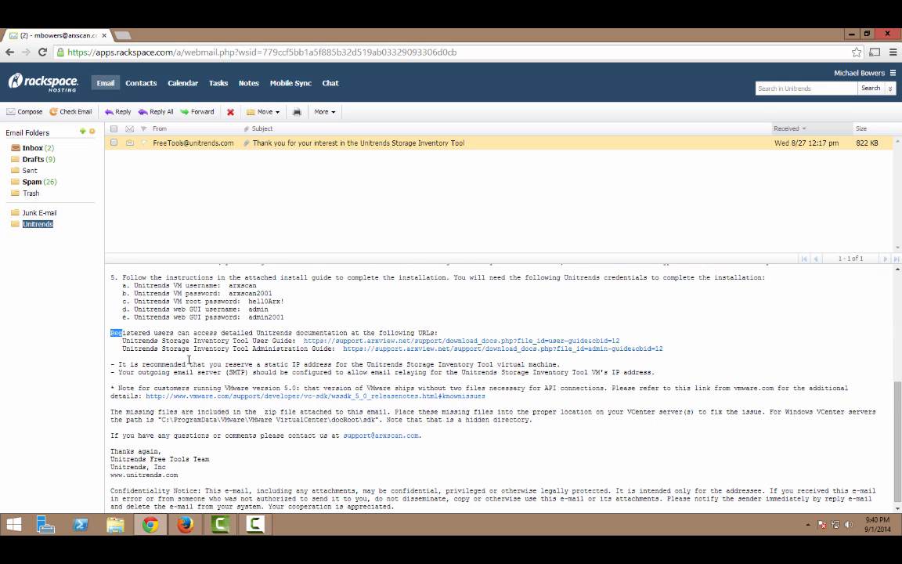
pyautogui.moveTo(111, 332); pyautogui.dragTo(421, 435)
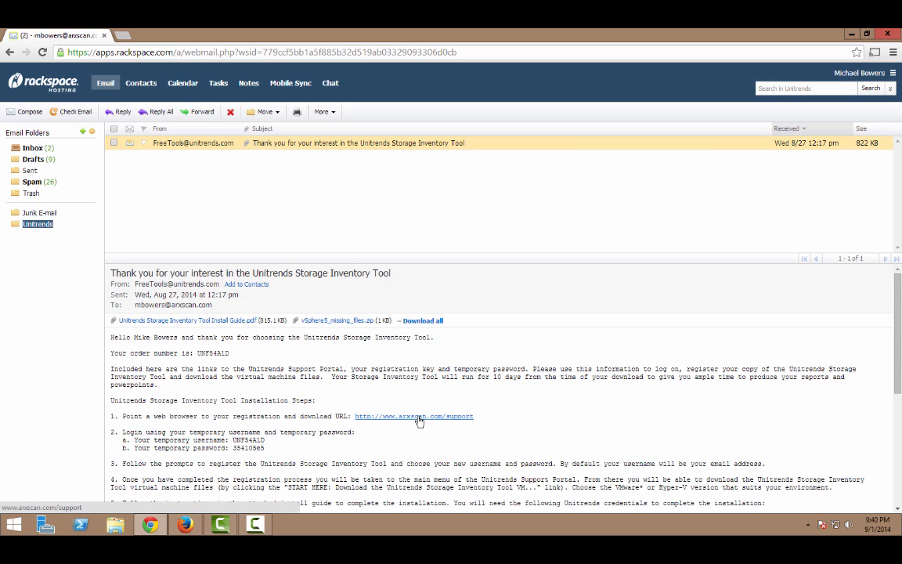
# Step: Follow the email's support registration link and sign in with the temporary username and password
pyautogui.click(414, 417)
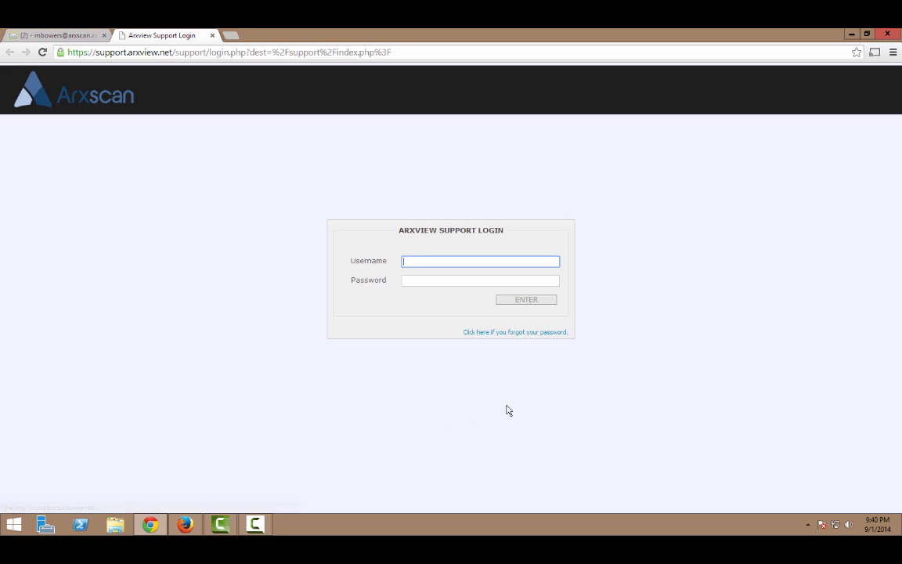
pyautogui.moveTo(340, 99)
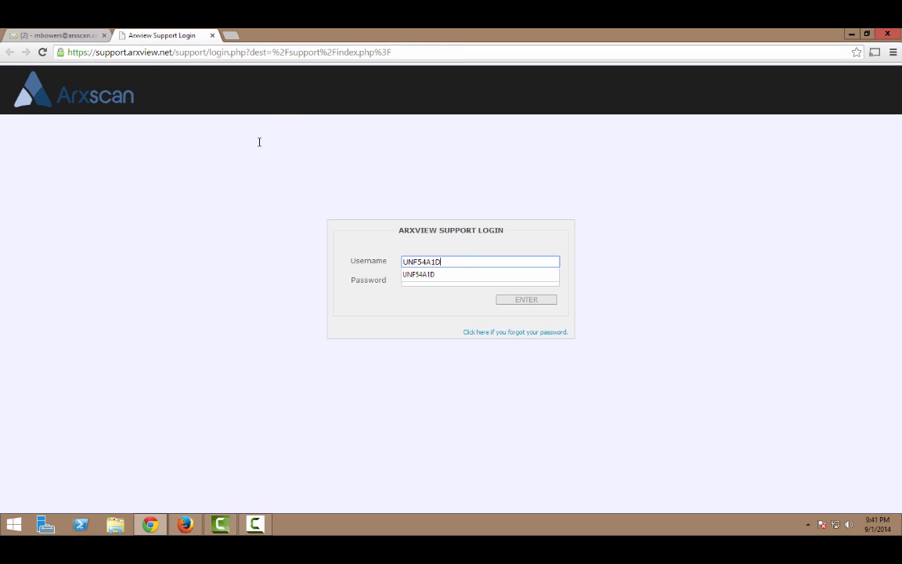
pyautogui.click(55, 34)
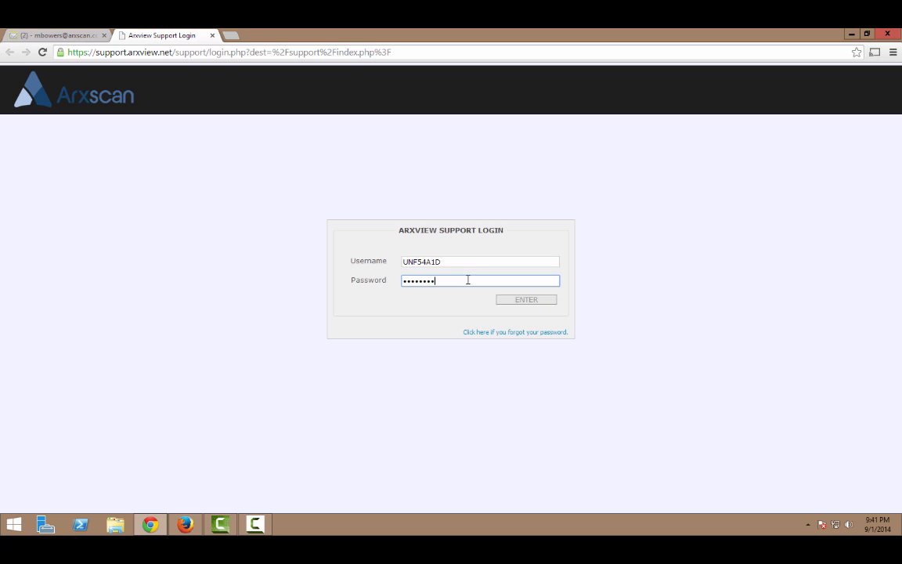
pyautogui.click(526, 299)
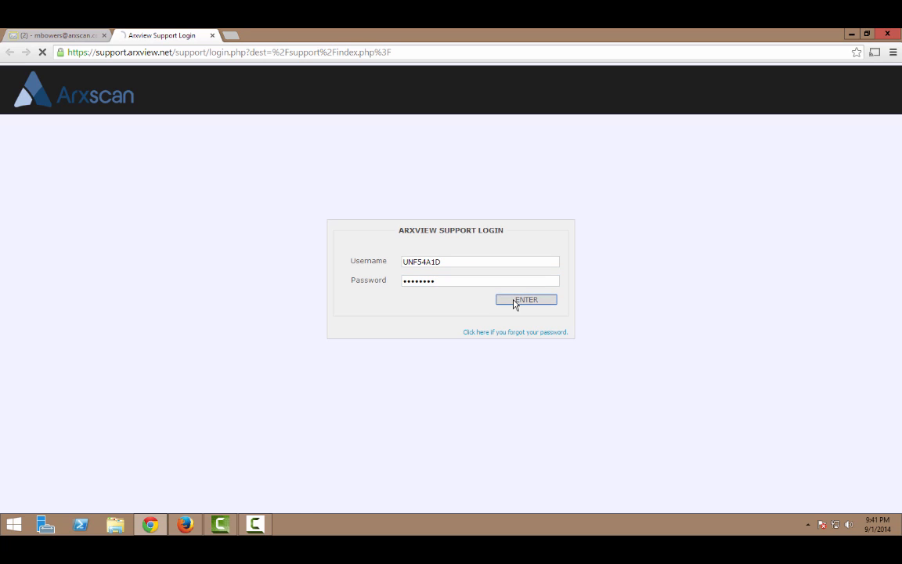
pyautogui.click(526, 299)
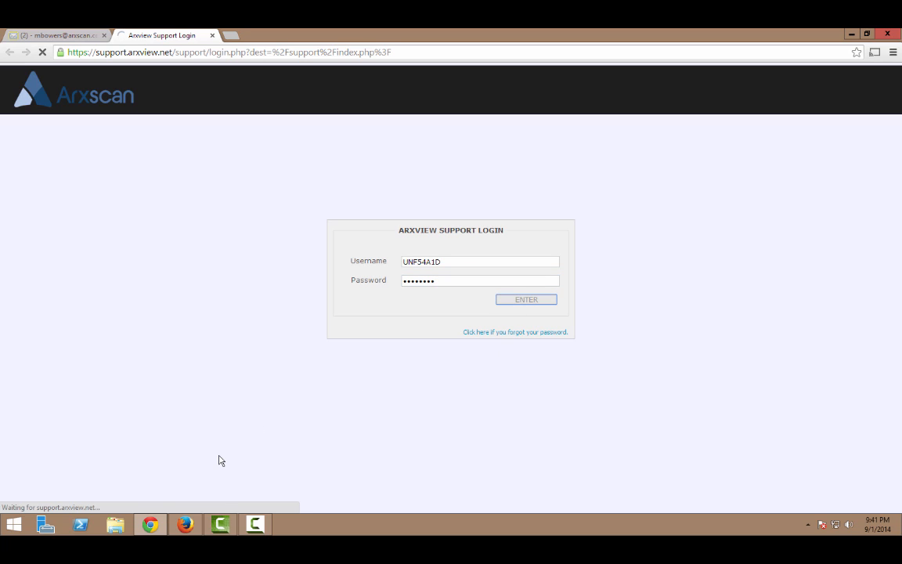
# Step: Fill the primary contact, address '123 Mai...' and city Asbury in the Create Customer Account form
pyautogui.click(526, 299)
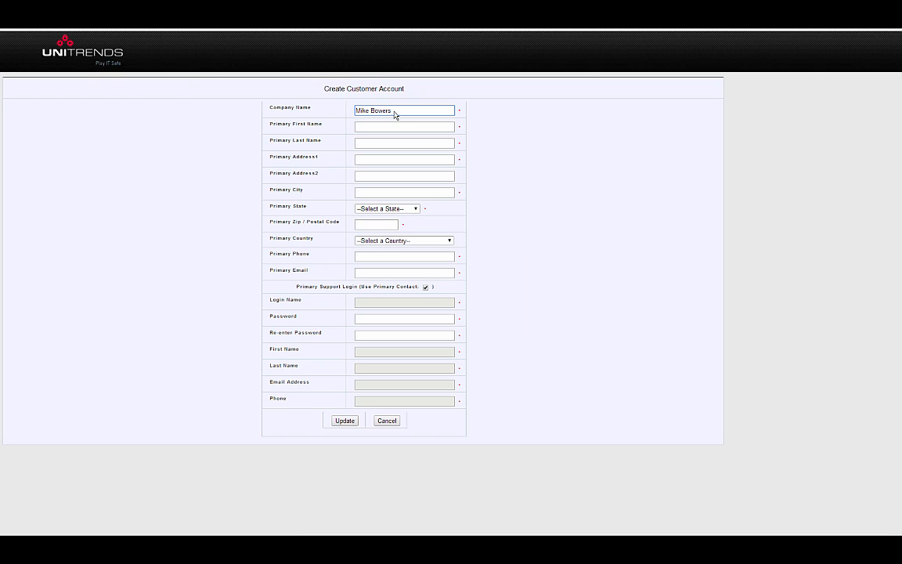
pyautogui.click(404, 125)
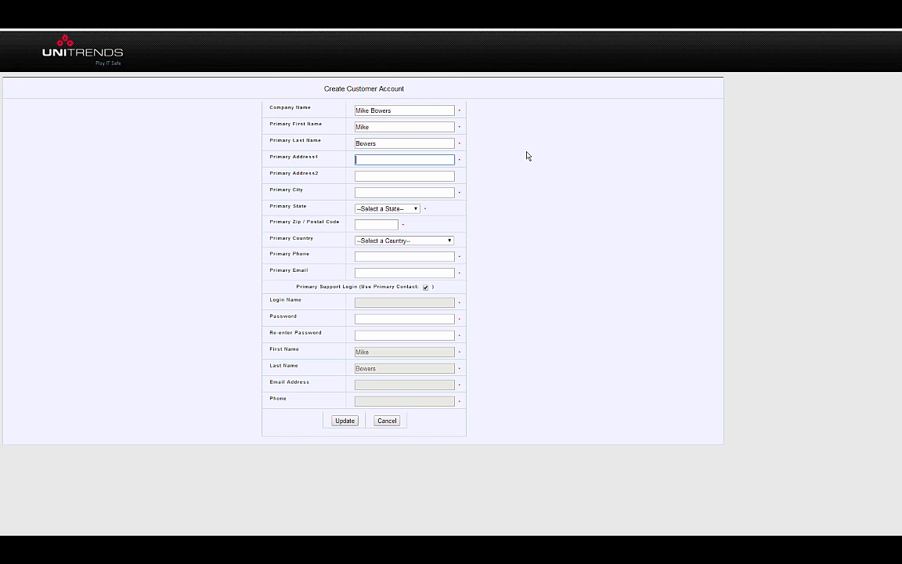
pyautogui.write('123 Main ST')
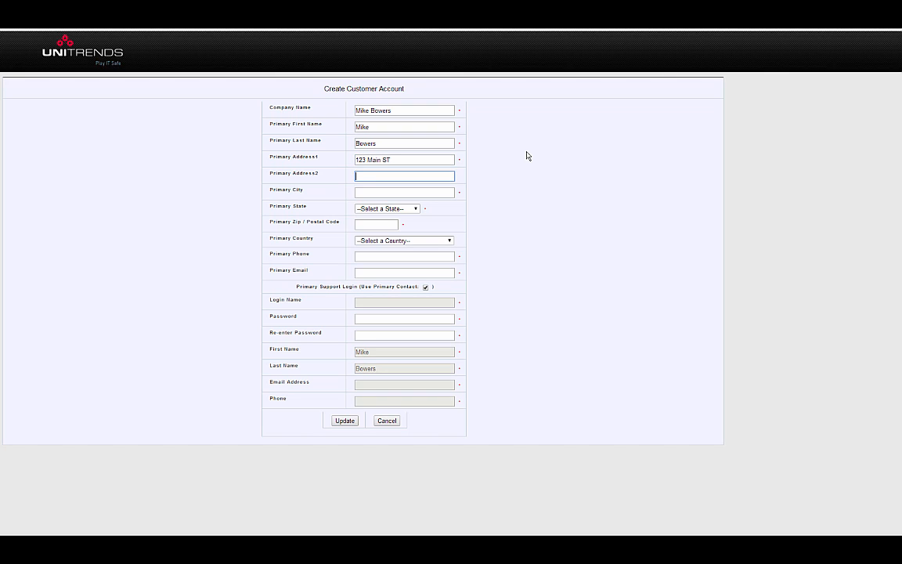
pyautogui.write('Asbu')
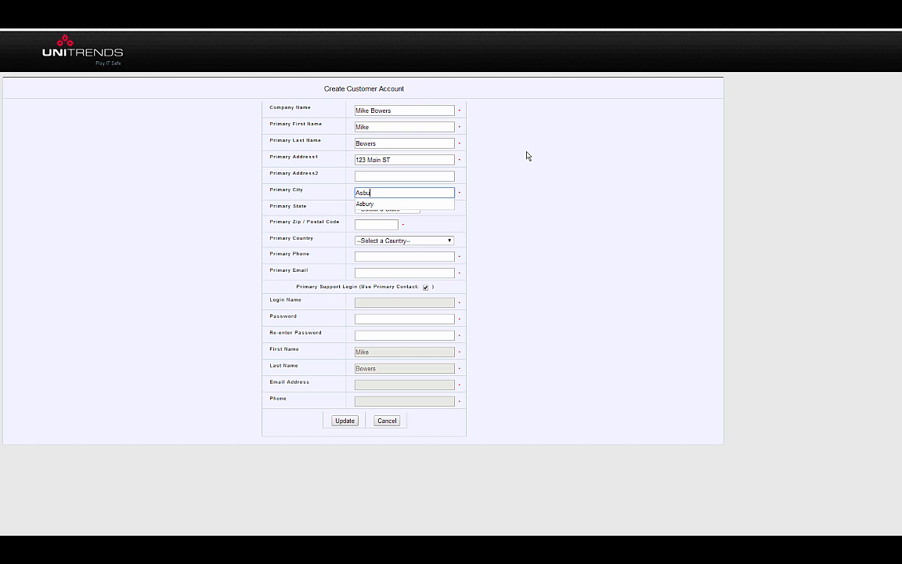
pyautogui.click(365, 203)
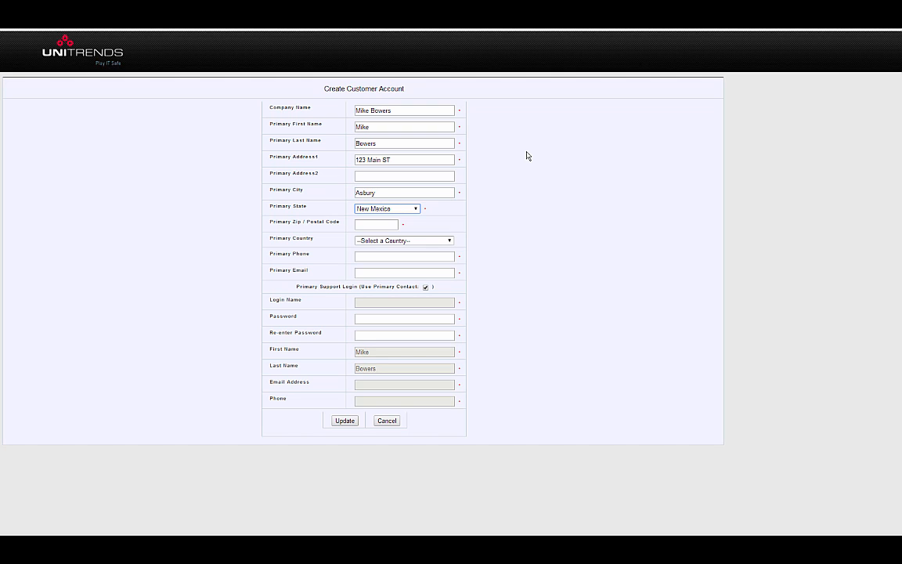
pyautogui.click(385, 208)
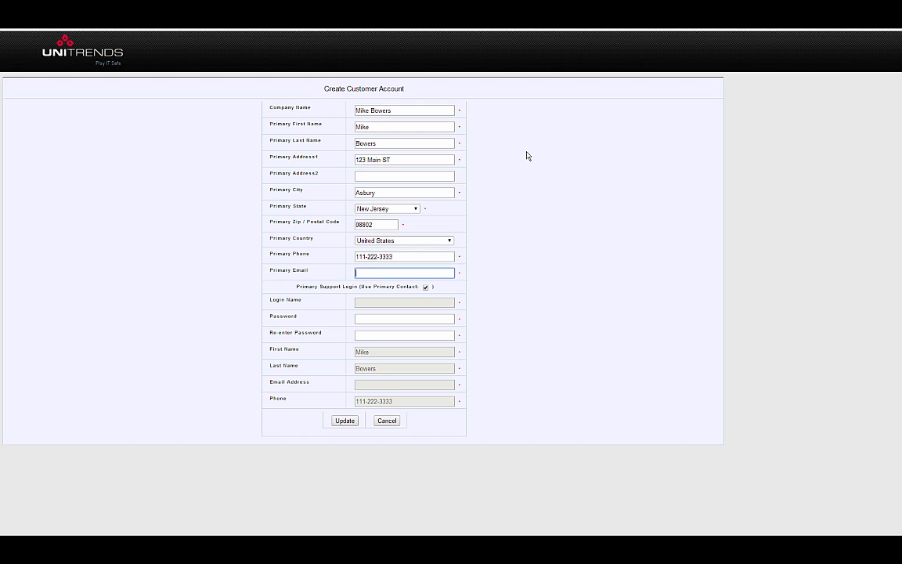
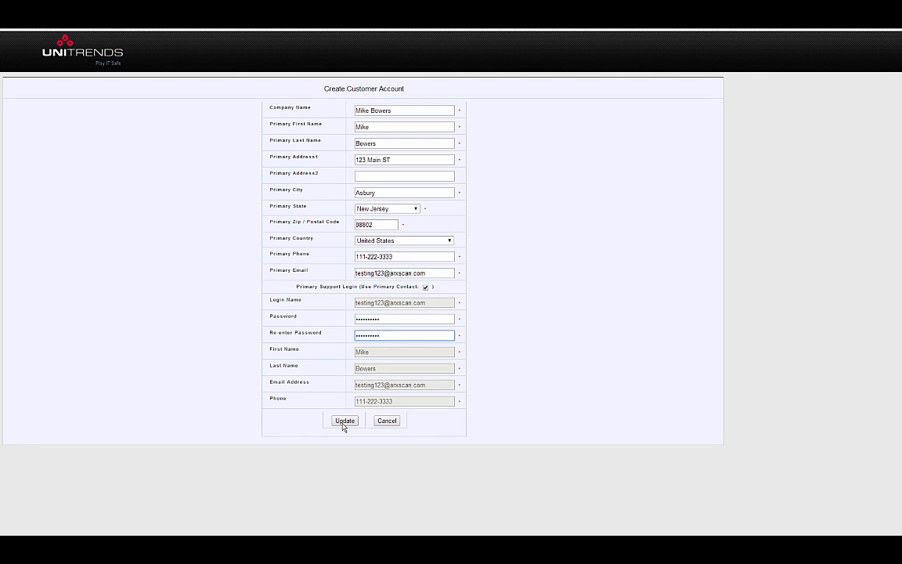
pyautogui.click(344, 420)
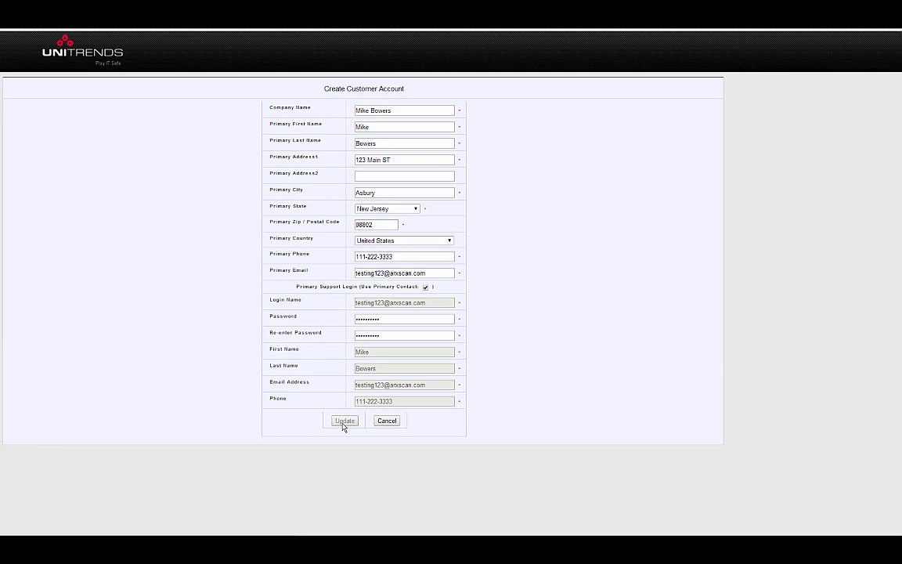
# Step: Accept the Arxview license agreement and submit the product registration
pyautogui.click(344, 420)
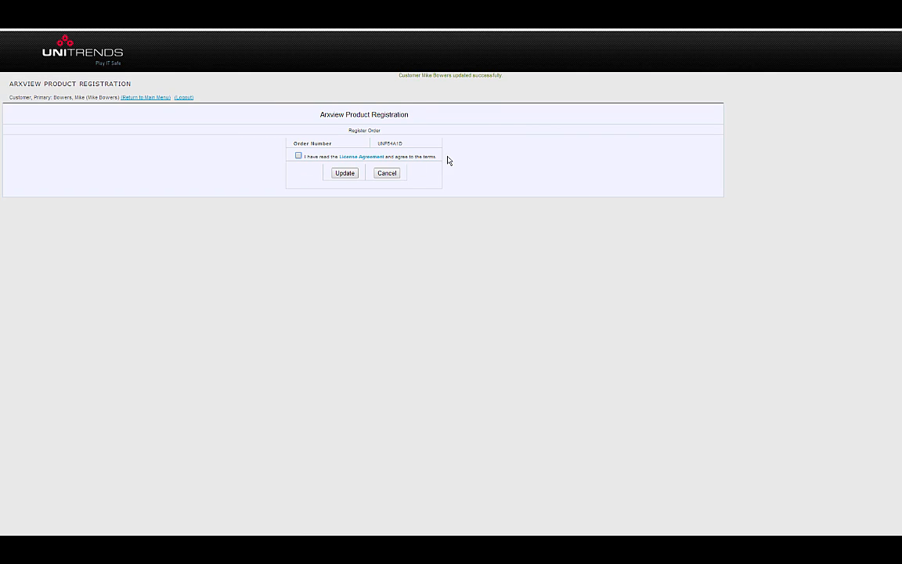
pyautogui.click(297, 155)
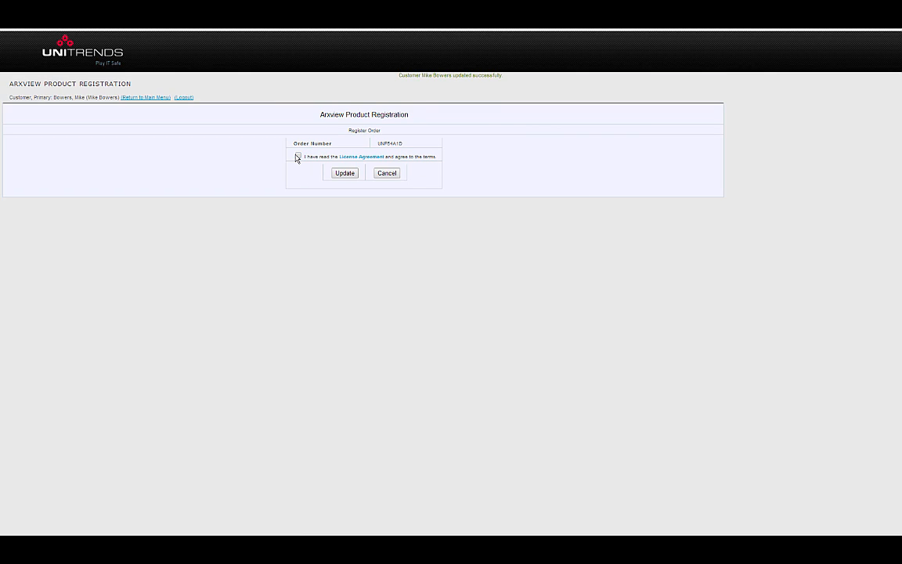
pyautogui.click(297, 155)
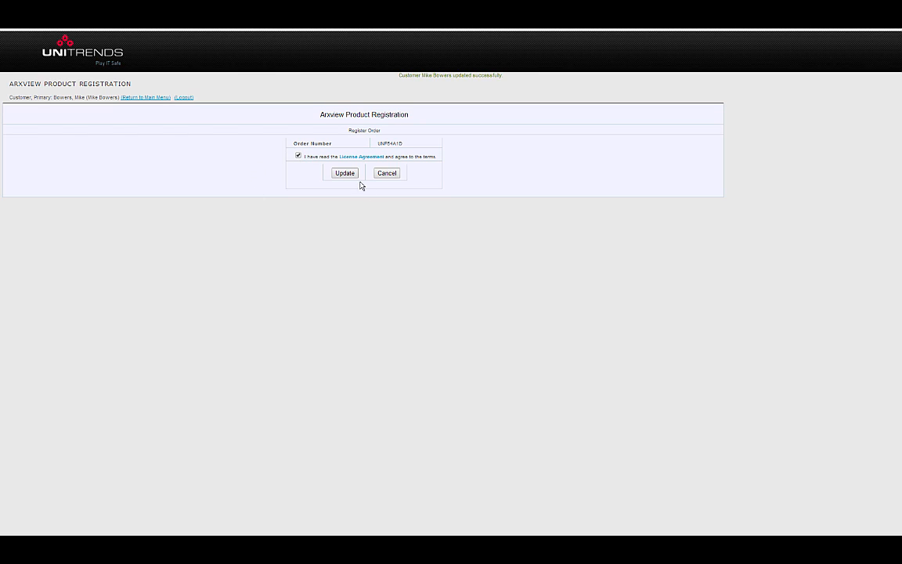
pyautogui.click(345, 172)
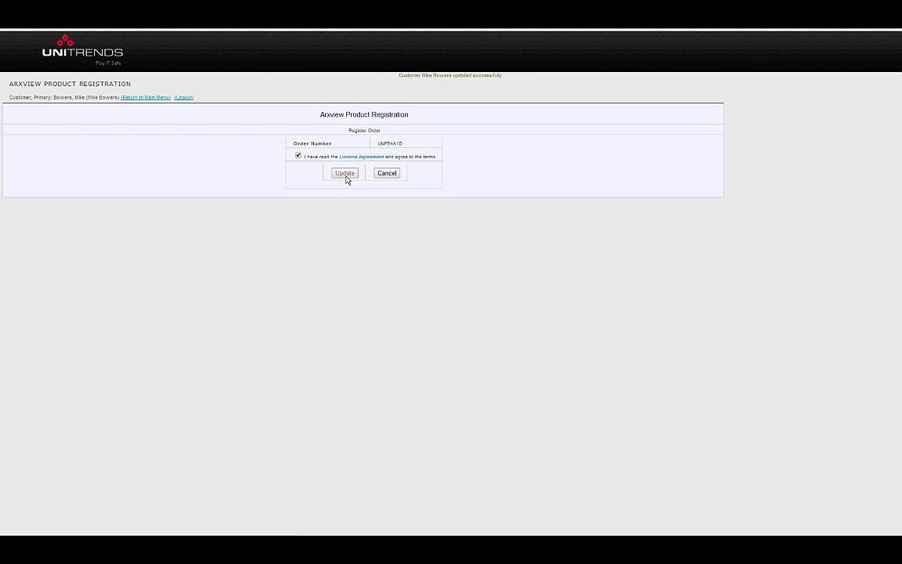
pyautogui.click(345, 172)
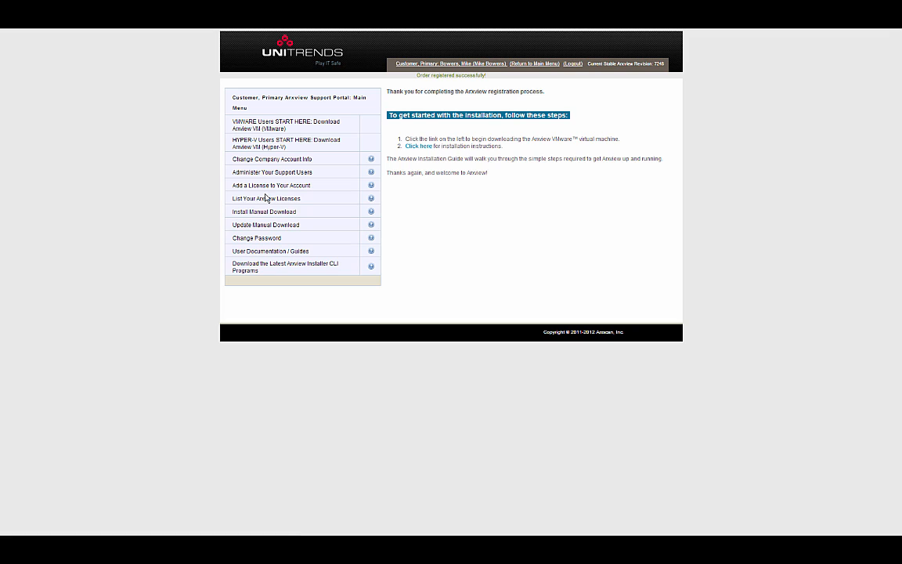
pyautogui.moveTo(259, 222)
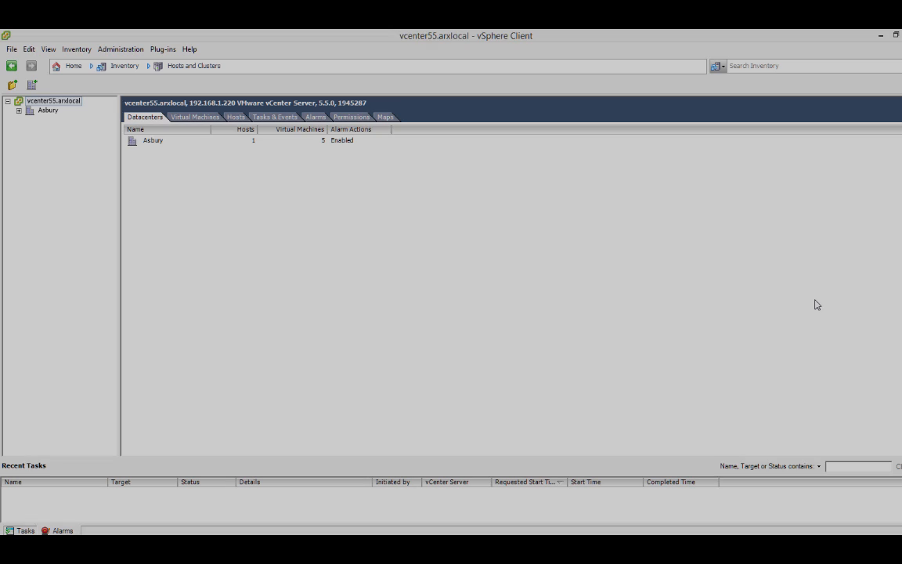
pyautogui.moveTo(614, 277)
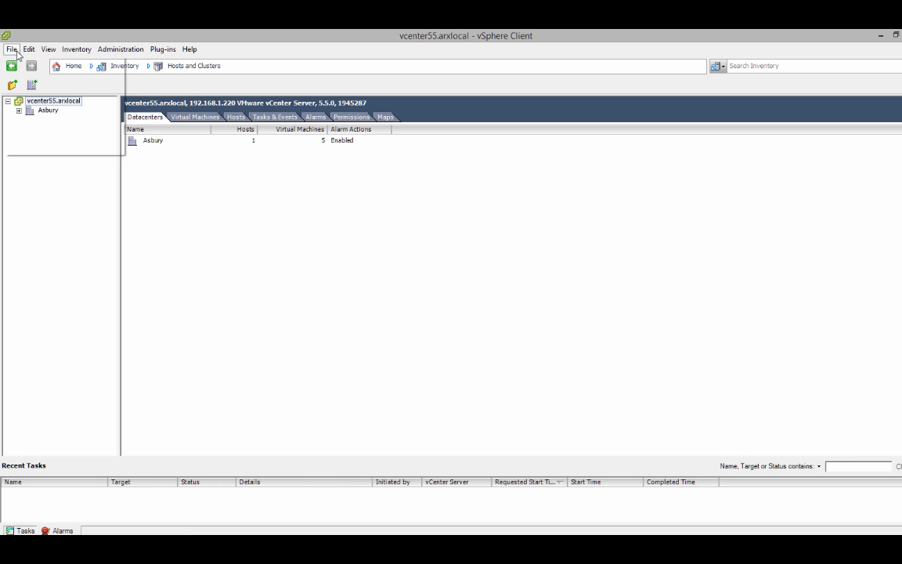
# Step: Launch Deploy OVF Template from the vSphere Client File menu
pyautogui.click(13, 48)
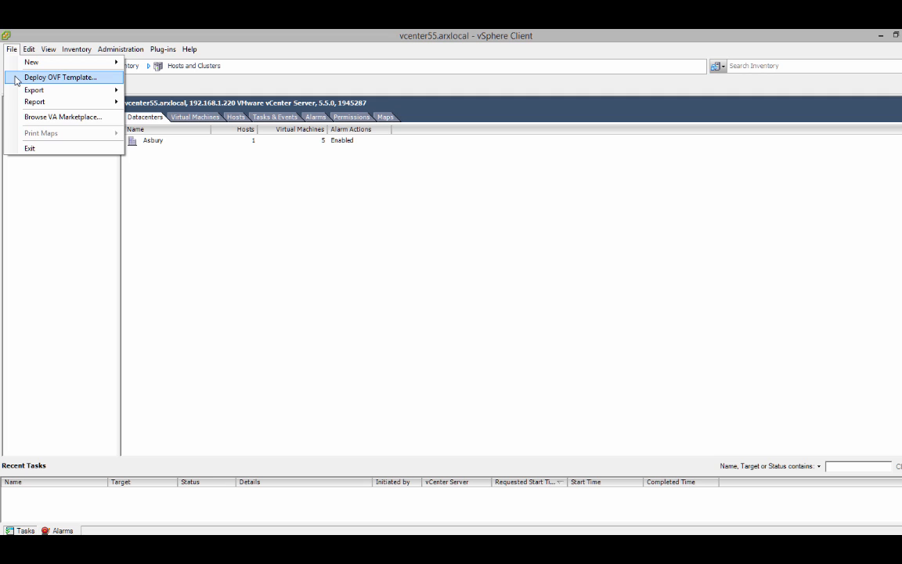
pyautogui.click(59, 77)
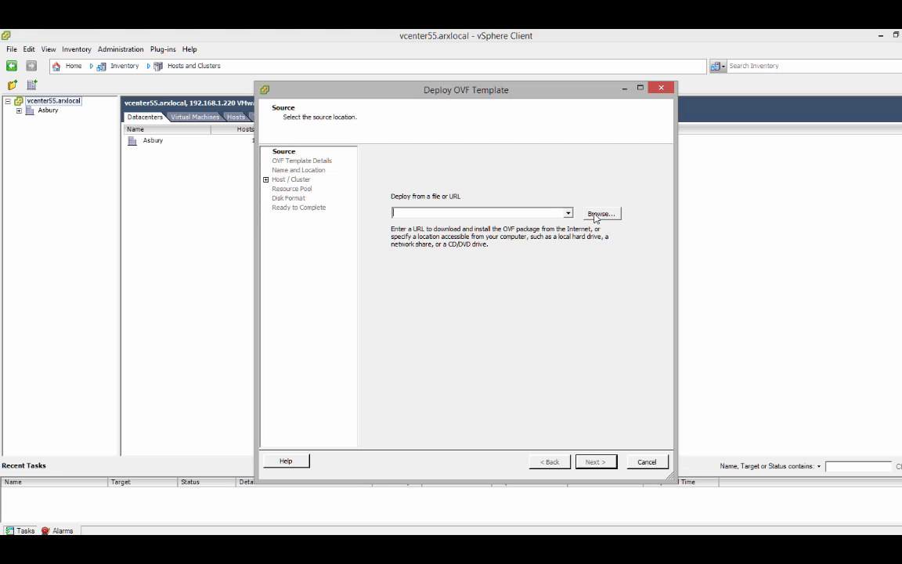
# Step: Select the Unitrends_VMware_x64 template file and keep the default name and inventory location
pyautogui.click(601, 213)
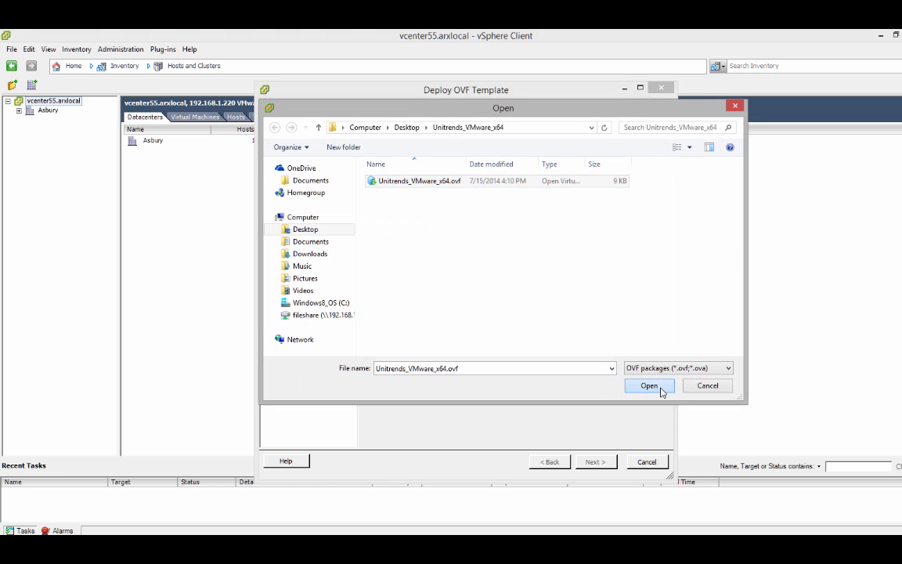
pyautogui.click(648, 385)
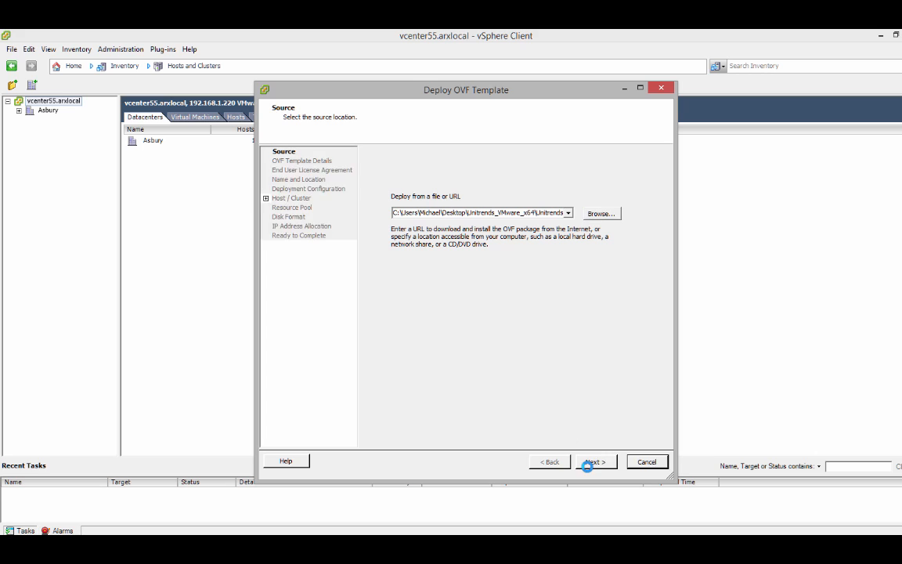
pyautogui.click(595, 460)
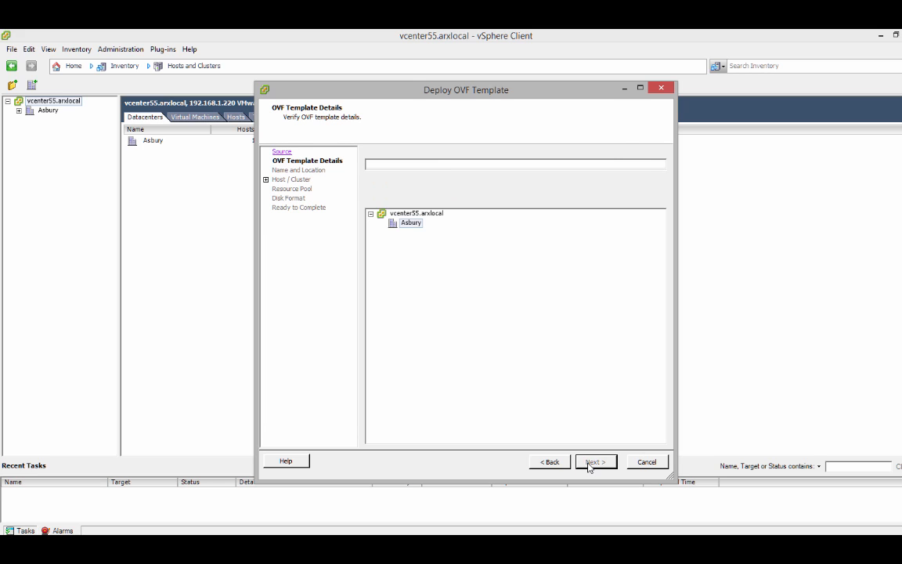
pyautogui.click(595, 460)
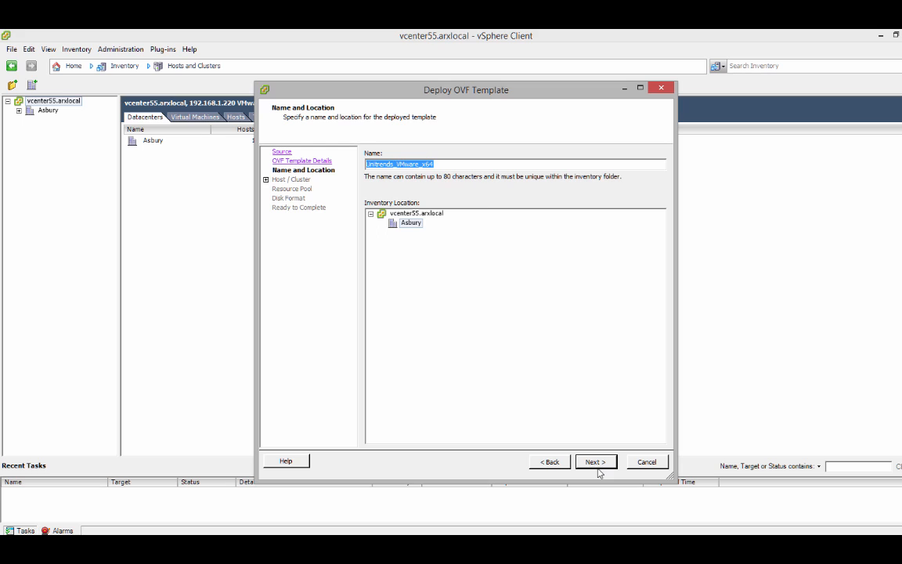
pyautogui.click(595, 460)
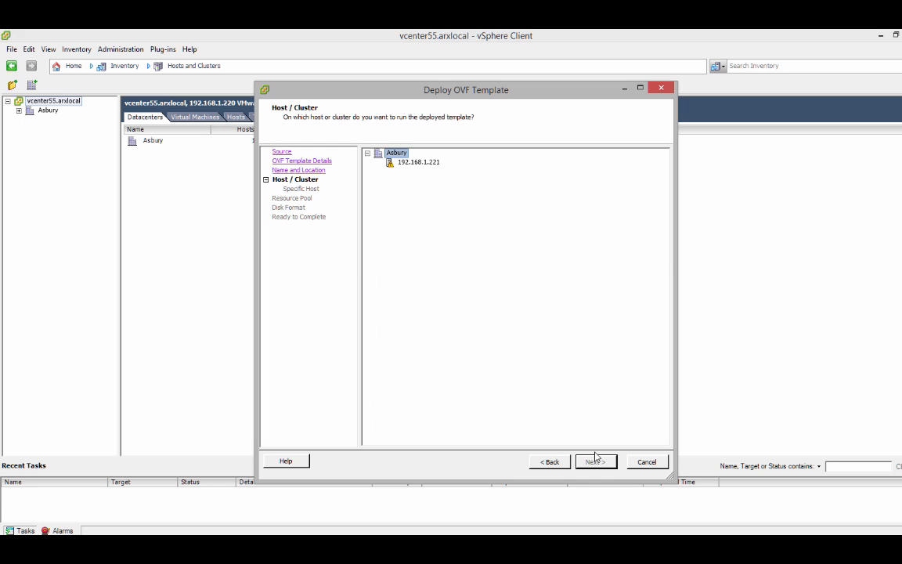
# Step: Place the appliance on host 192.168.1.221 with its files on datastore qnap-ds1
pyautogui.click(418, 161)
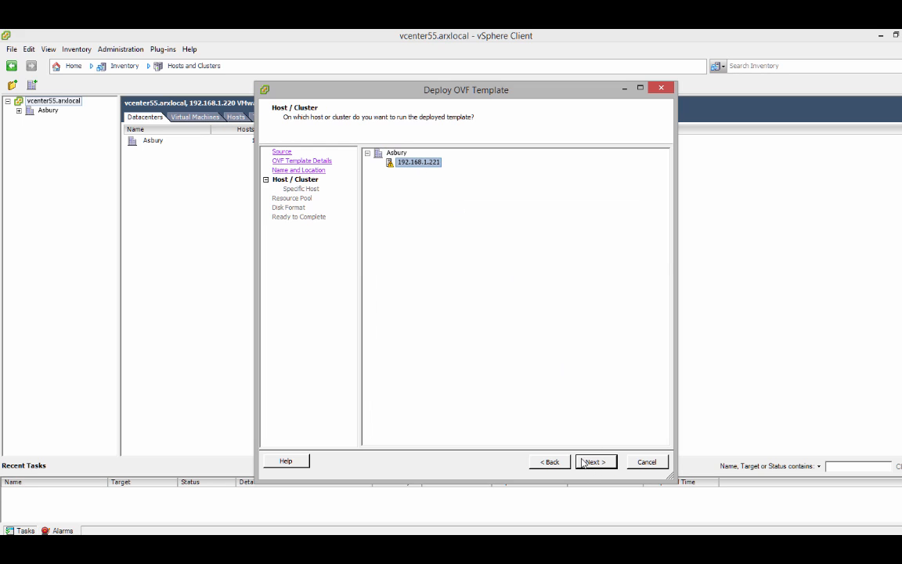
pyautogui.click(595, 460)
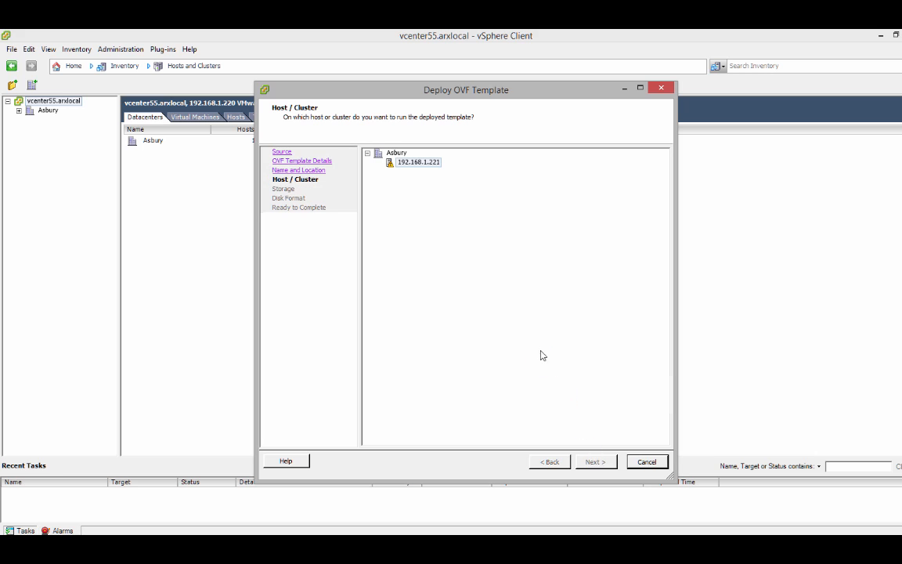
pyautogui.click(595, 460)
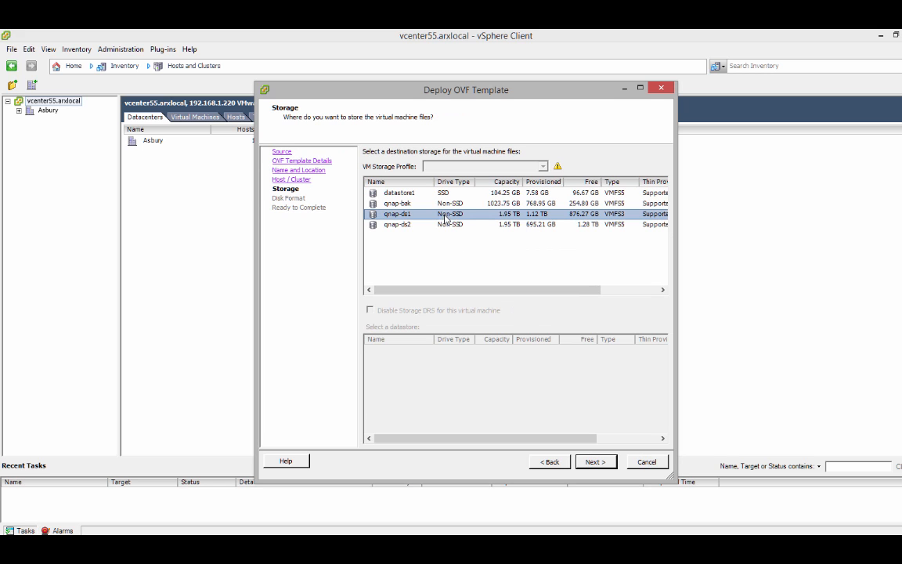
pyautogui.moveTo(583, 369)
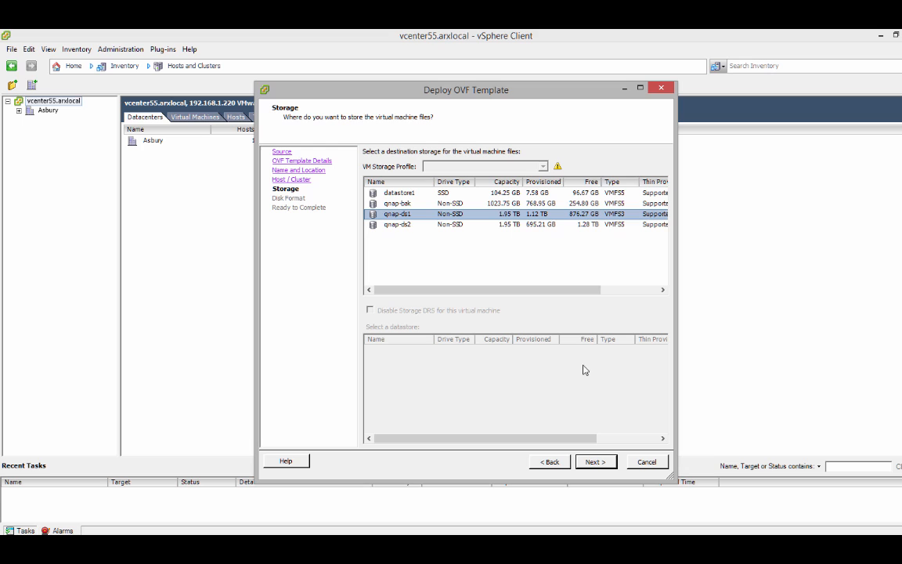
pyautogui.click(595, 460)
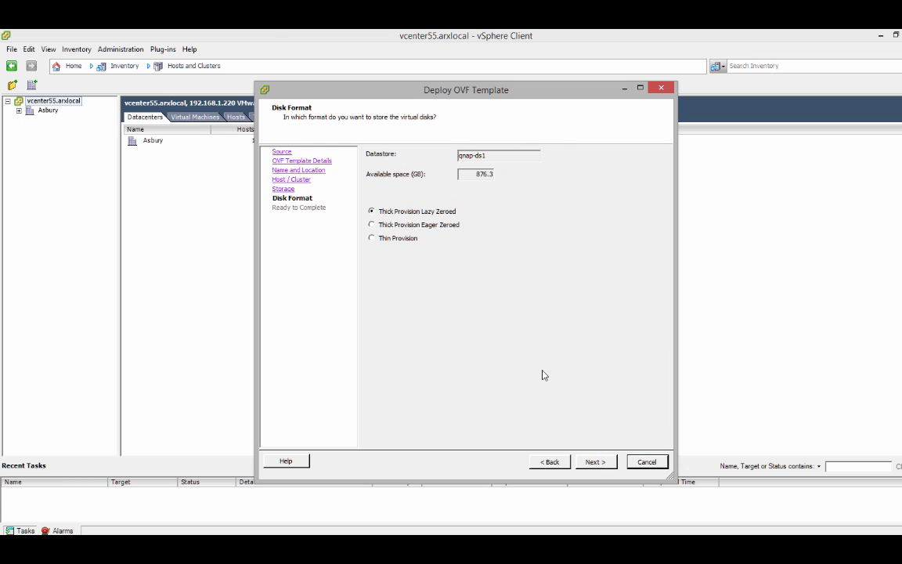
# Step: Use thin-provisioned disks, set power on after deployment, review network mapping and start deploying
pyautogui.click(370, 238)
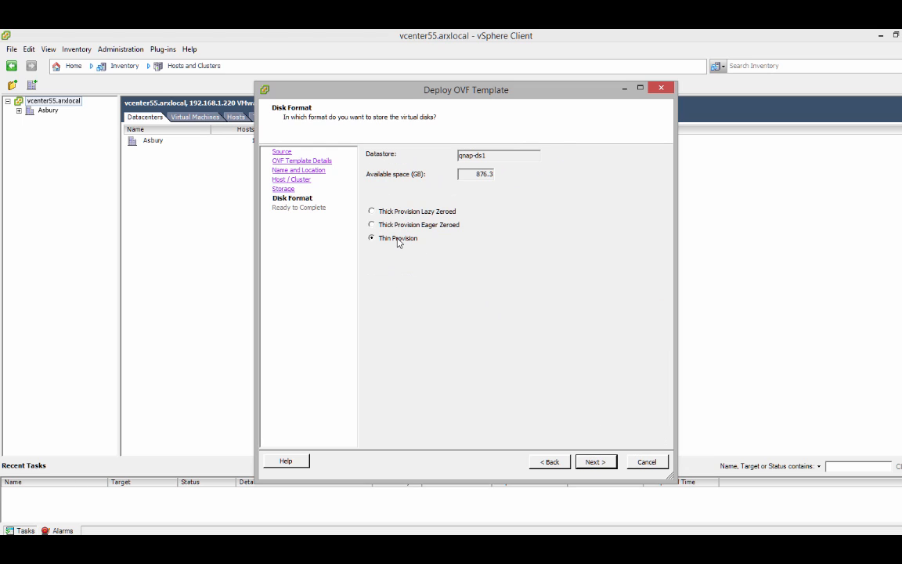
pyautogui.moveTo(469, 285)
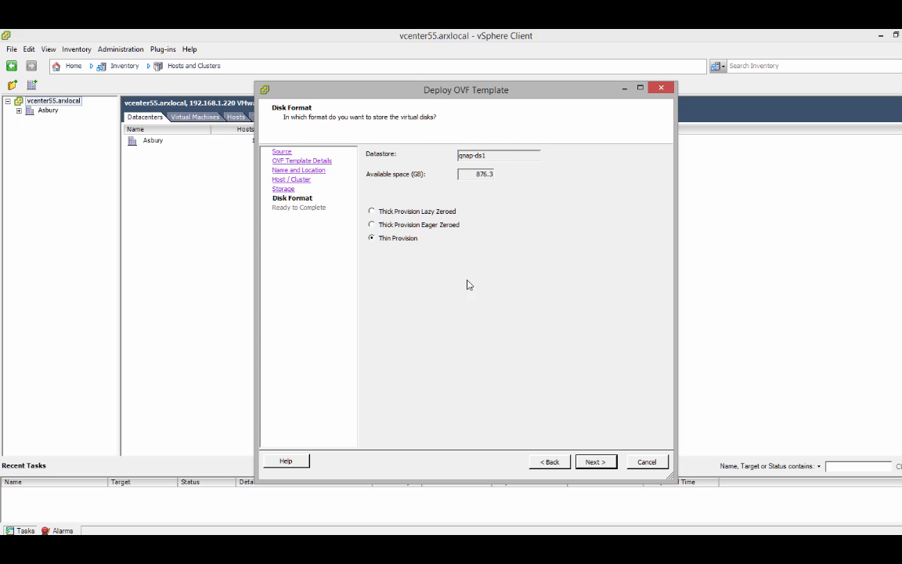
pyautogui.click(594, 460)
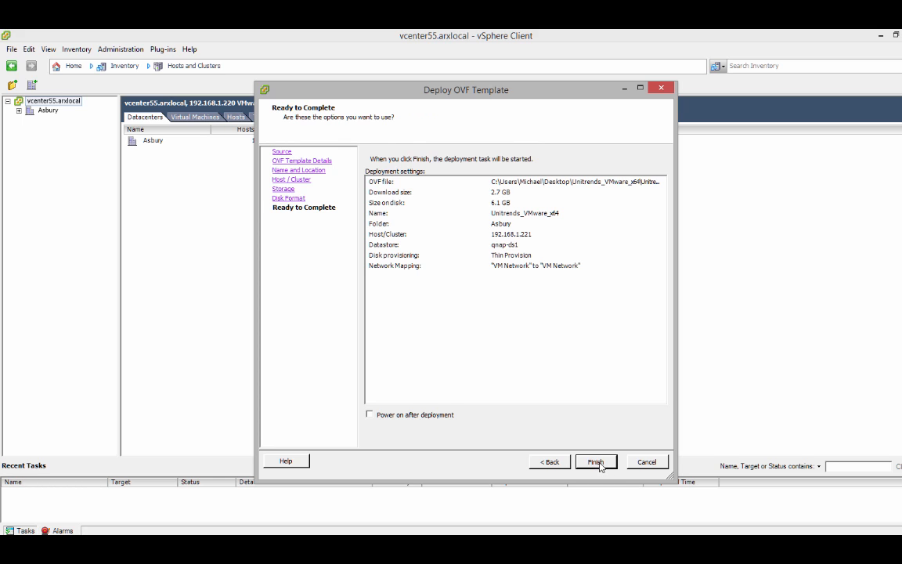
pyautogui.click(369, 413)
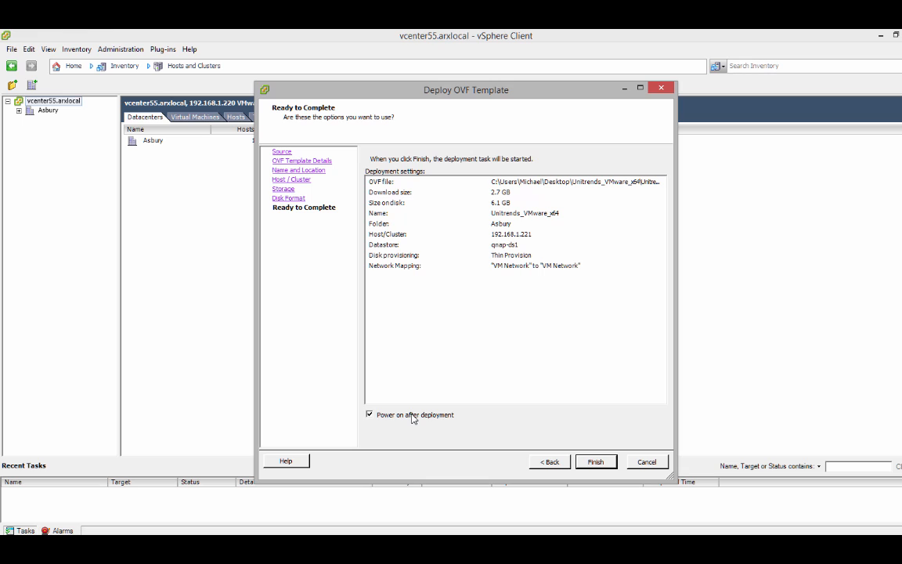
pyautogui.moveTo(587, 421)
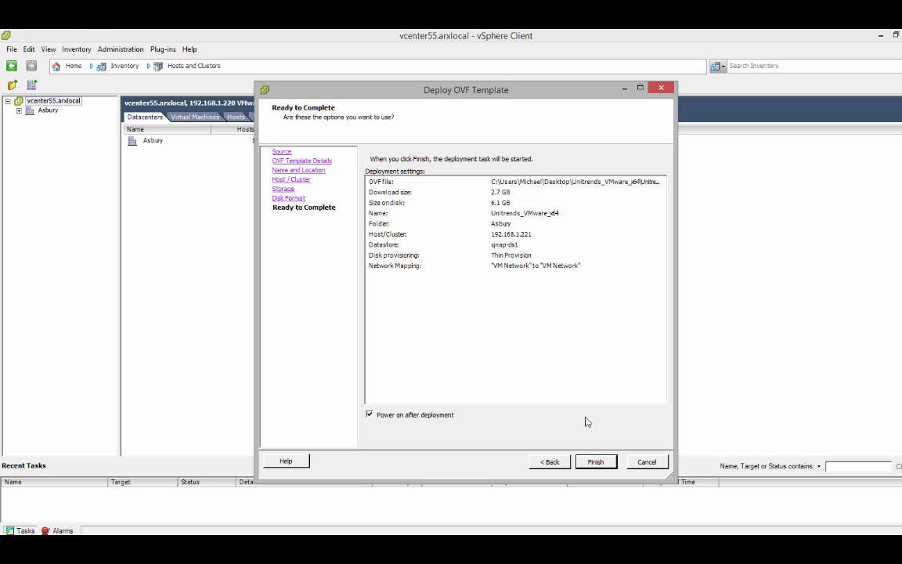
pyautogui.moveTo(577, 329)
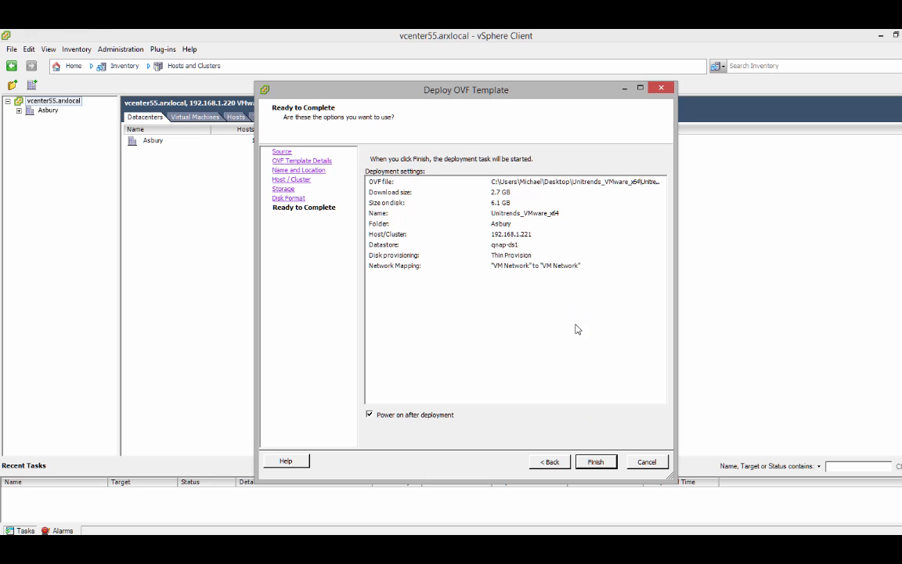
pyautogui.click(517, 266)
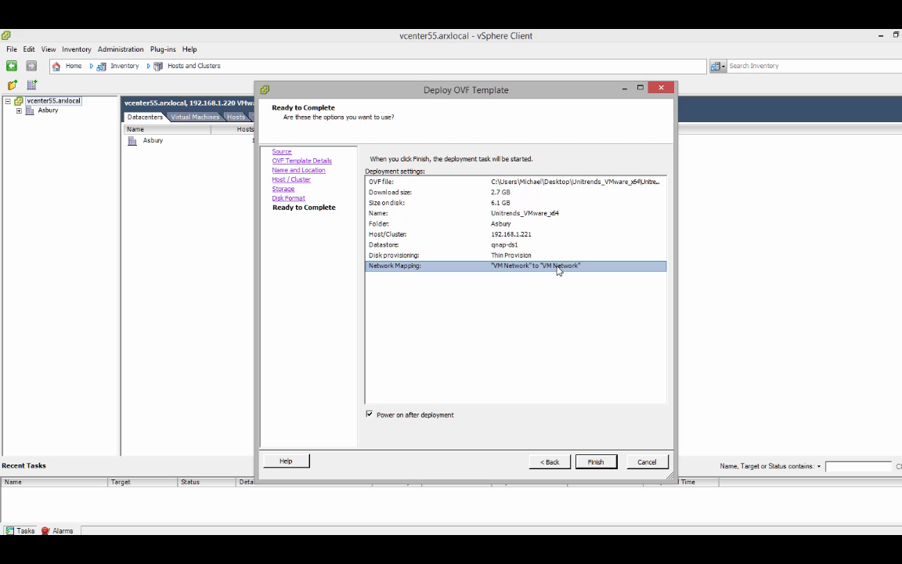
pyautogui.moveTo(517, 435)
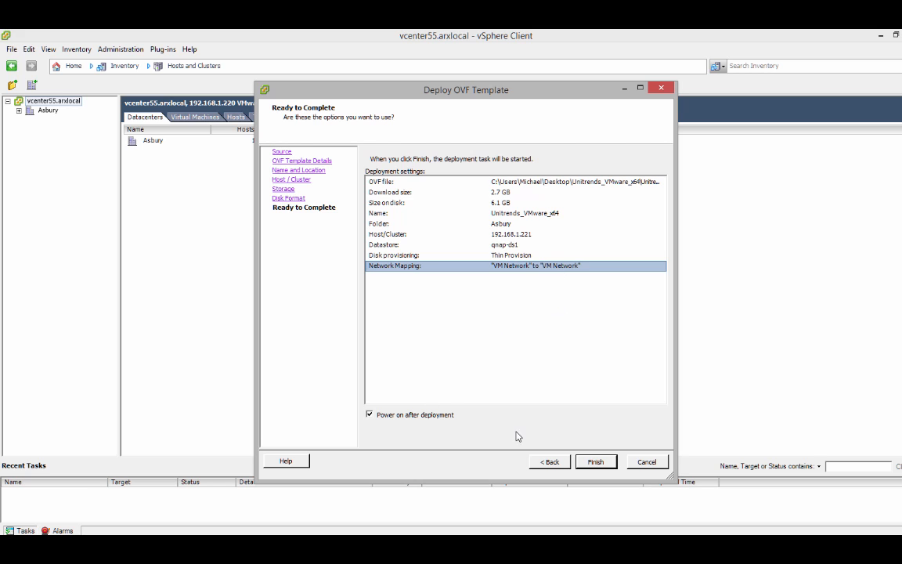
pyautogui.click(595, 460)
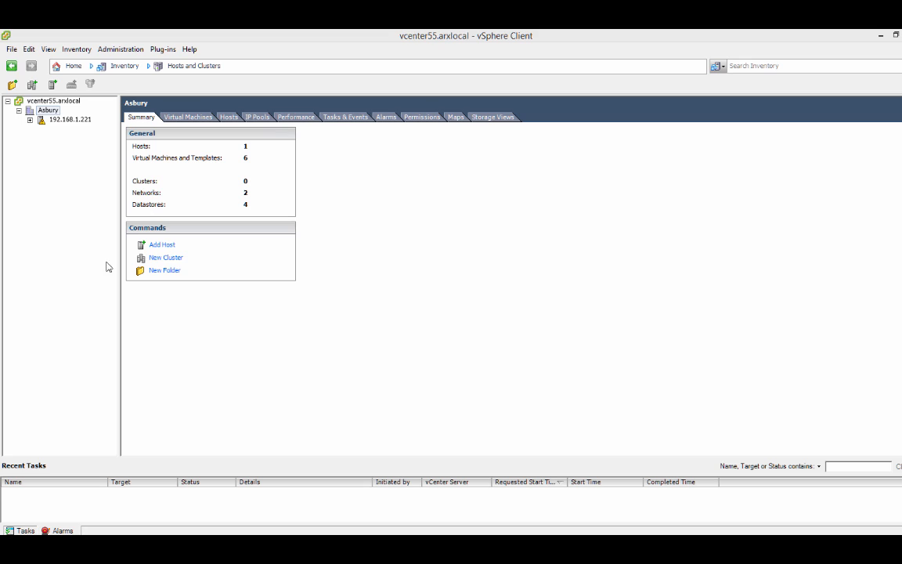
# Step: Expand host 192.168.1.221, select Unitrends_VMware_x64 and show its console
pyautogui.click(30, 119)
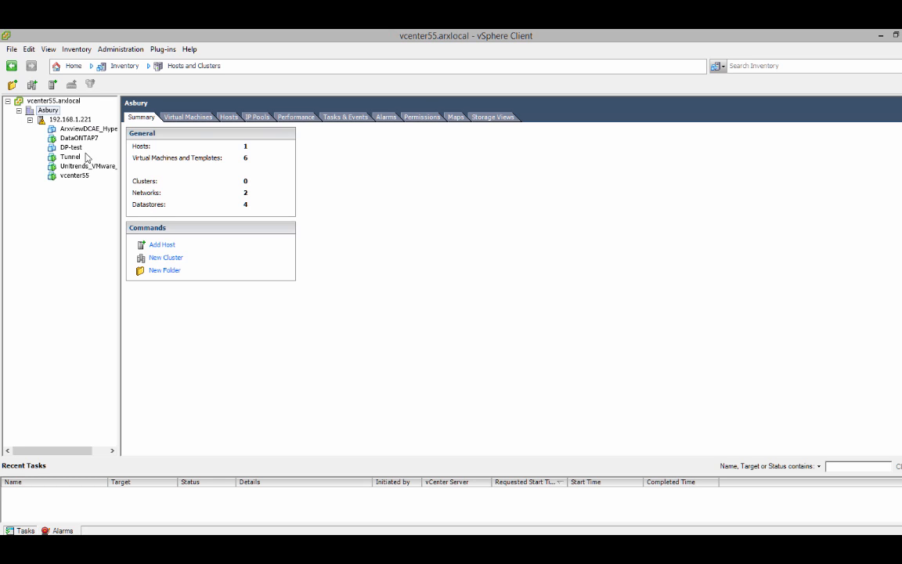
pyautogui.moveTo(92, 175)
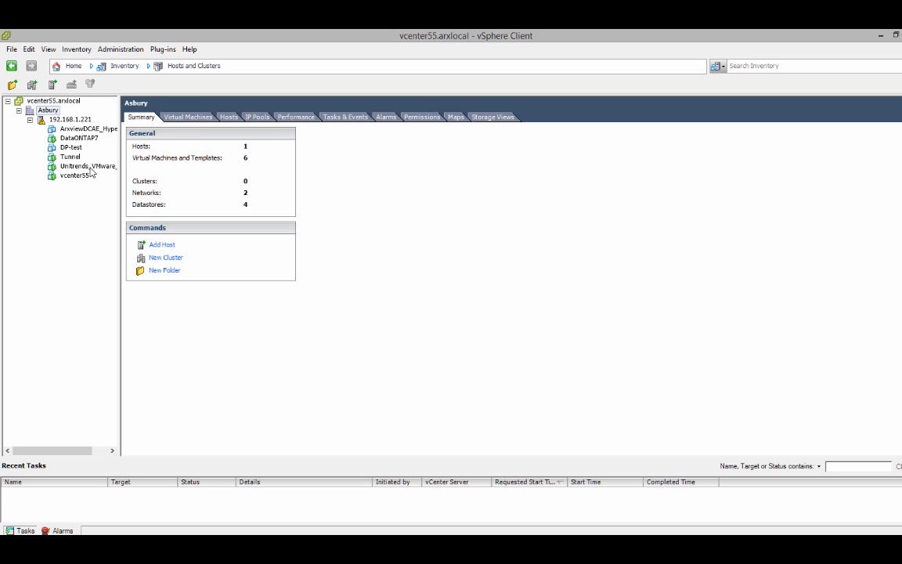
pyautogui.click(87, 166)
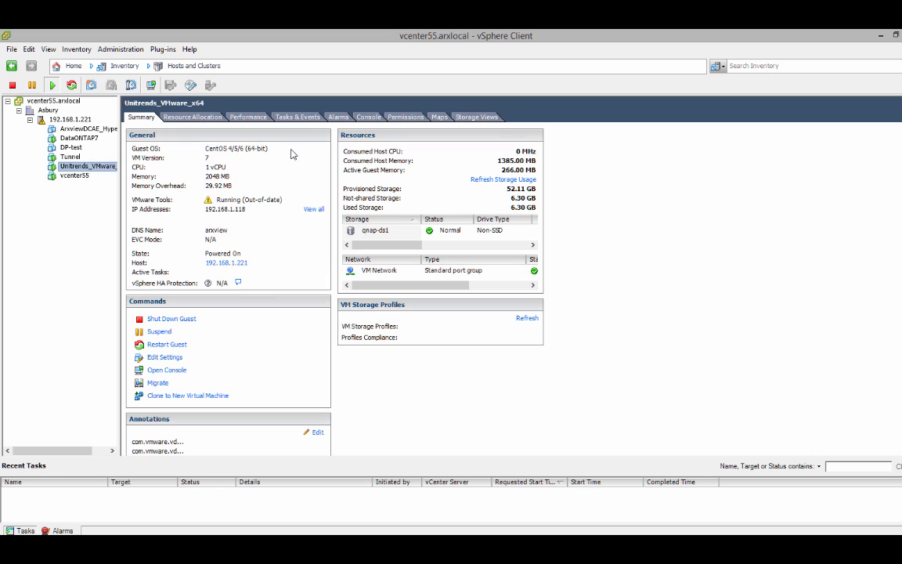
pyautogui.click(368, 116)
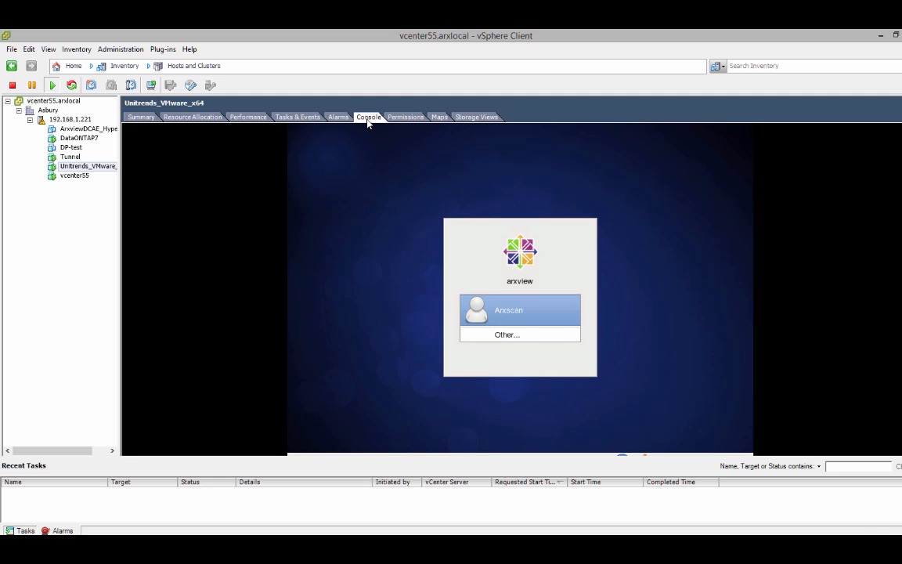
# Step: Focus the appliance console and continue past the Arxview install wizard welcome
pyautogui.click(519, 316)
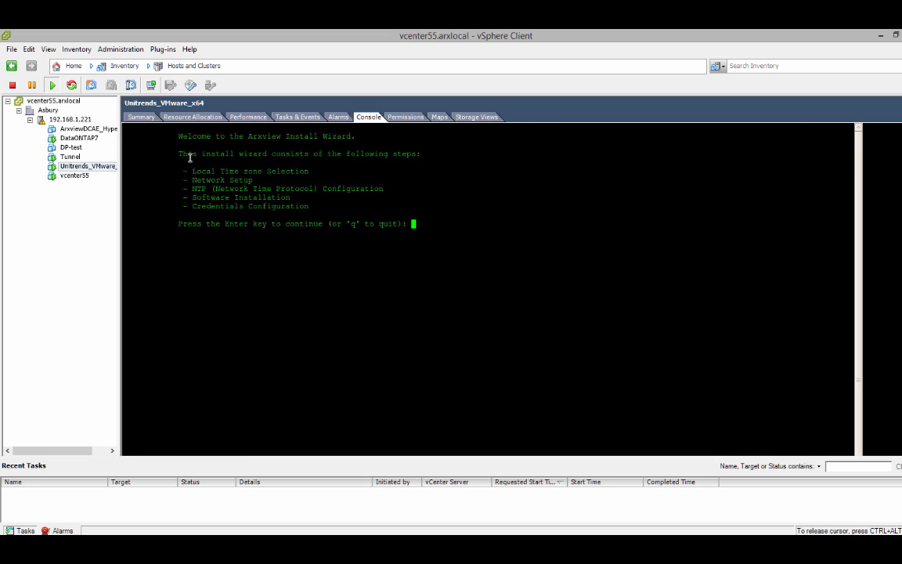
pyautogui.moveTo(248, 136)
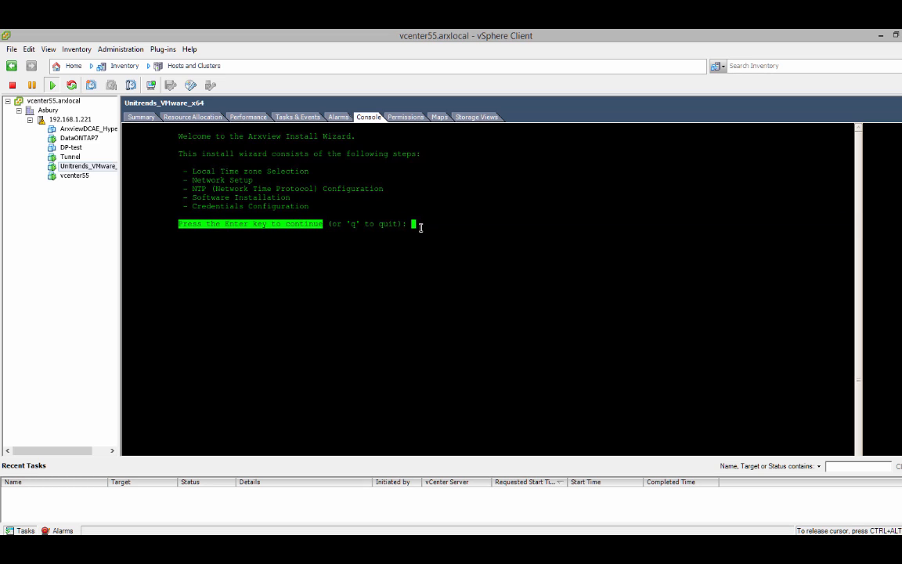
pyautogui.press('enter')
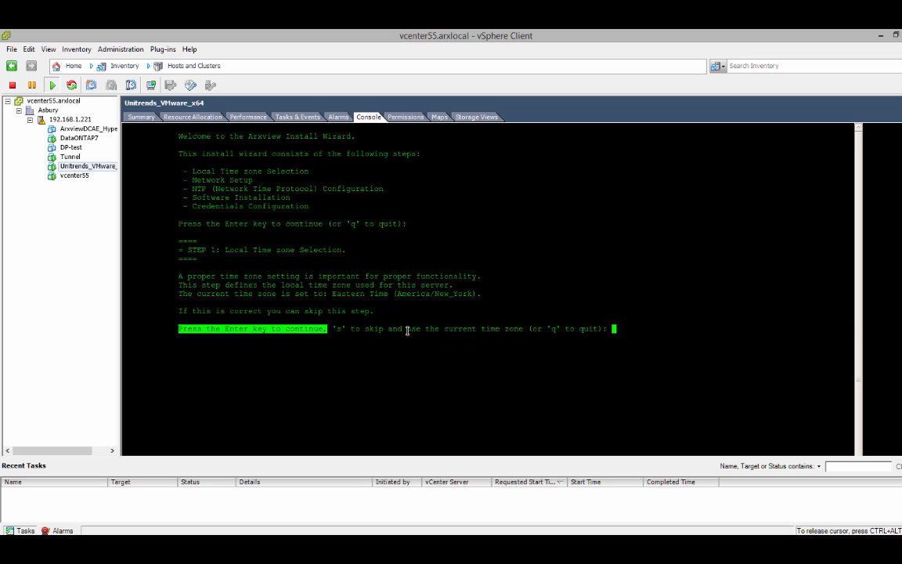
# Step: Choose region 2 (Americas) and country 49 (United States) for the appliance time zone
pyautogui.press('enter')
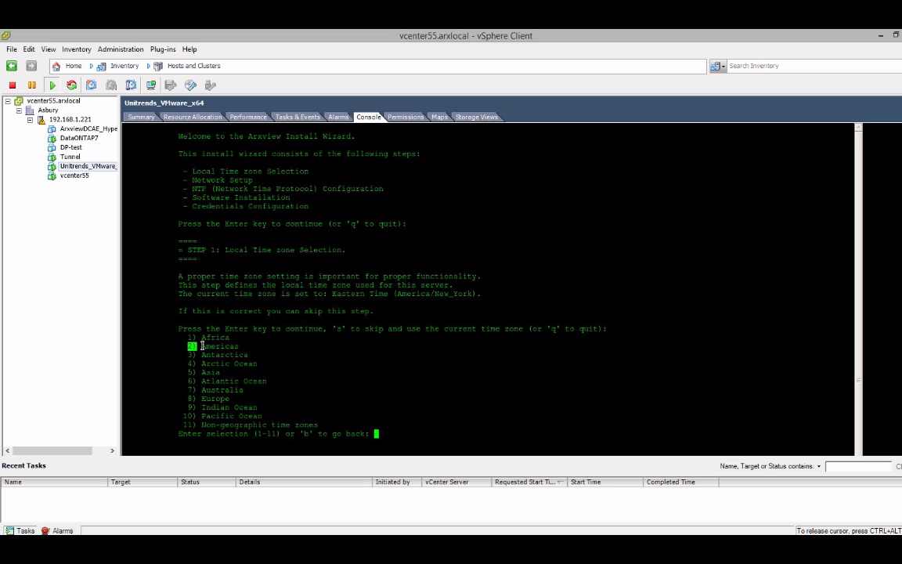
pyautogui.write('2')
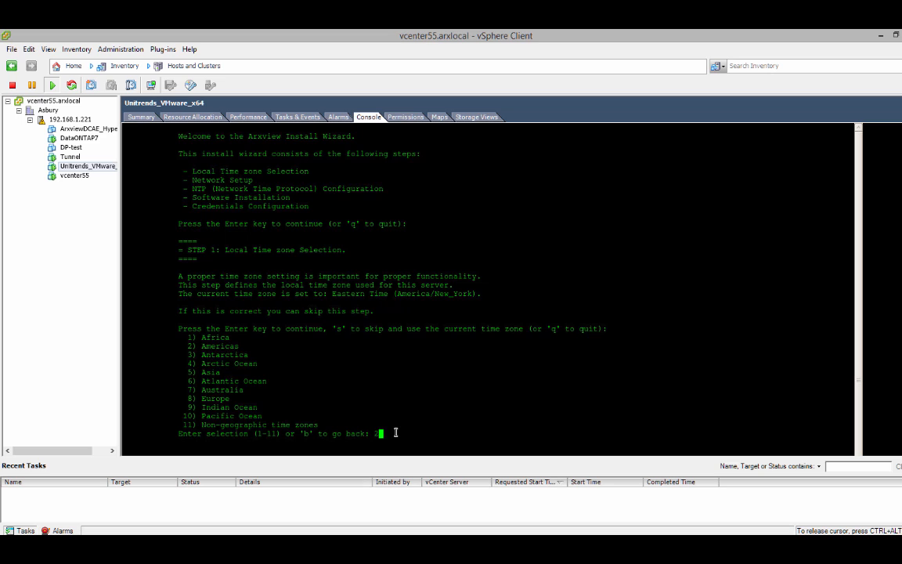
pyautogui.press('enter')
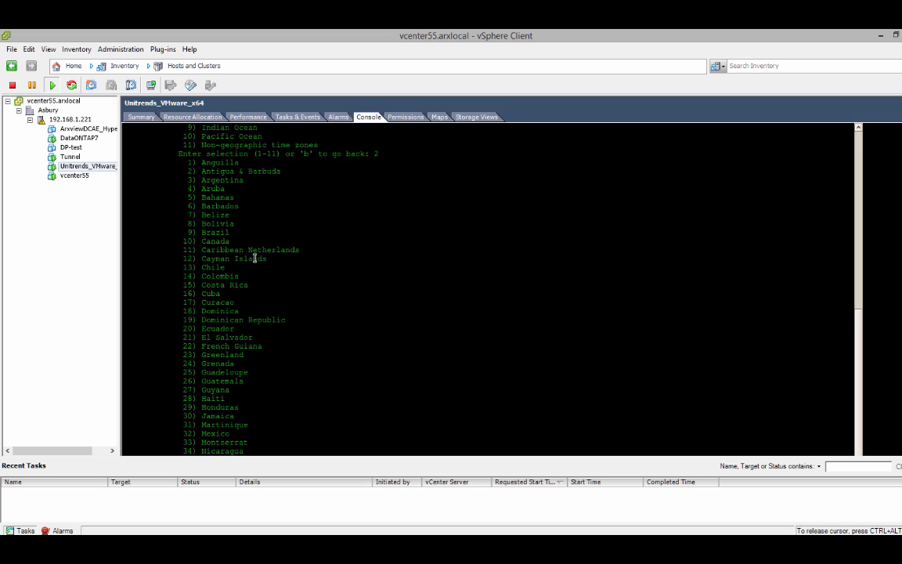
pyautogui.moveTo(200, 163); pyautogui.dragTo(222, 310)
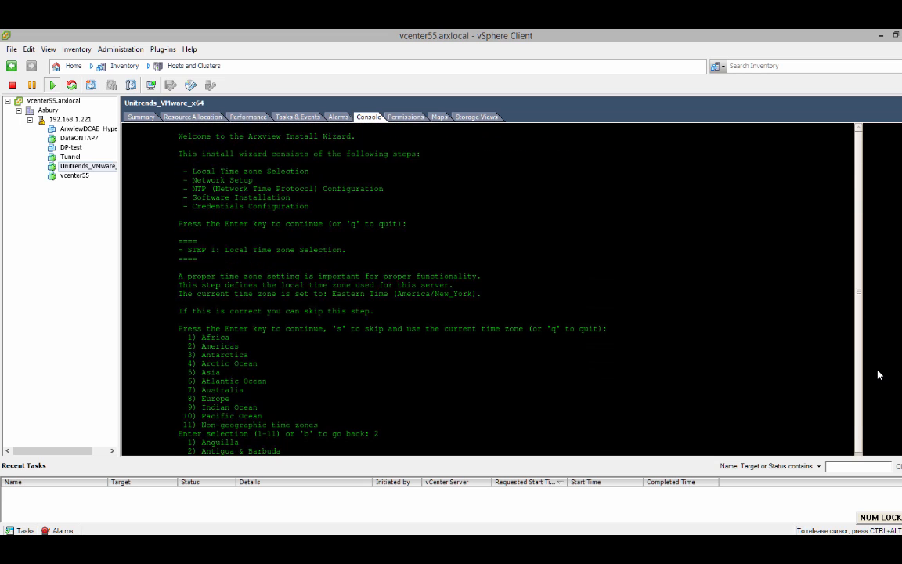
pyautogui.write('2')
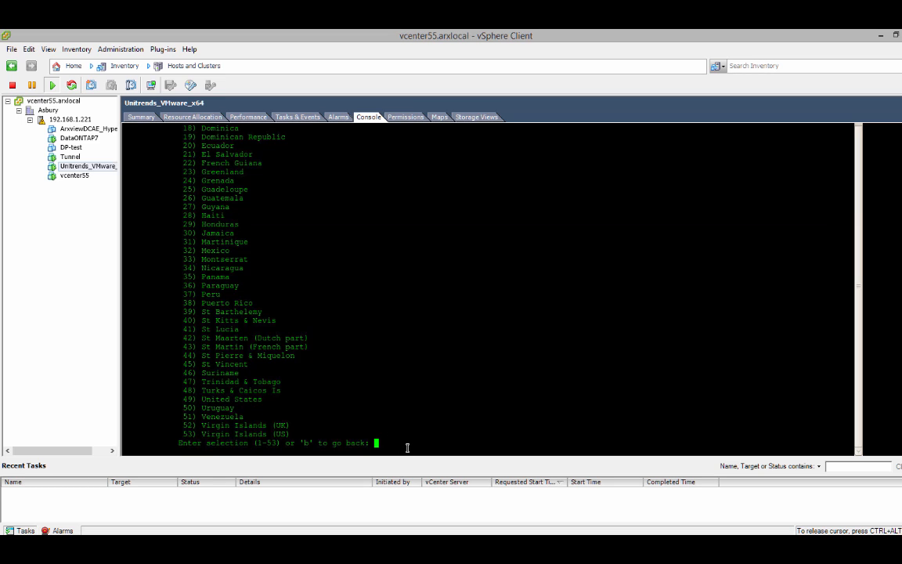
pyautogui.write('49')
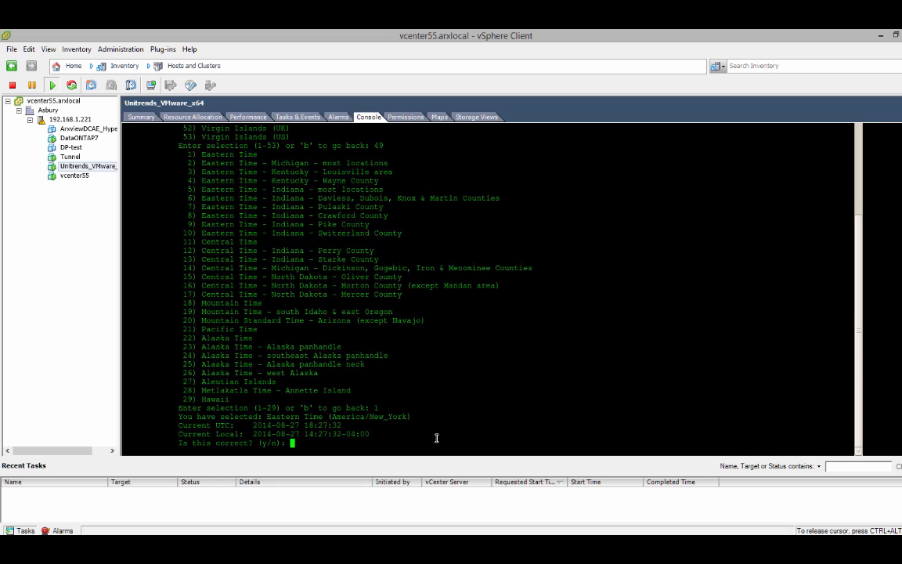
pyautogui.moveTo(196, 440)
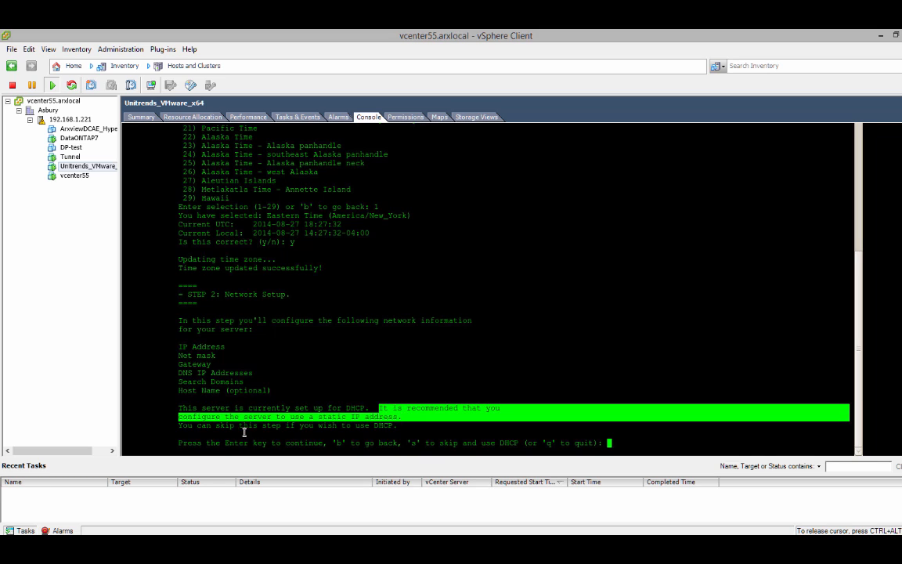
pyautogui.moveTo(178, 443)
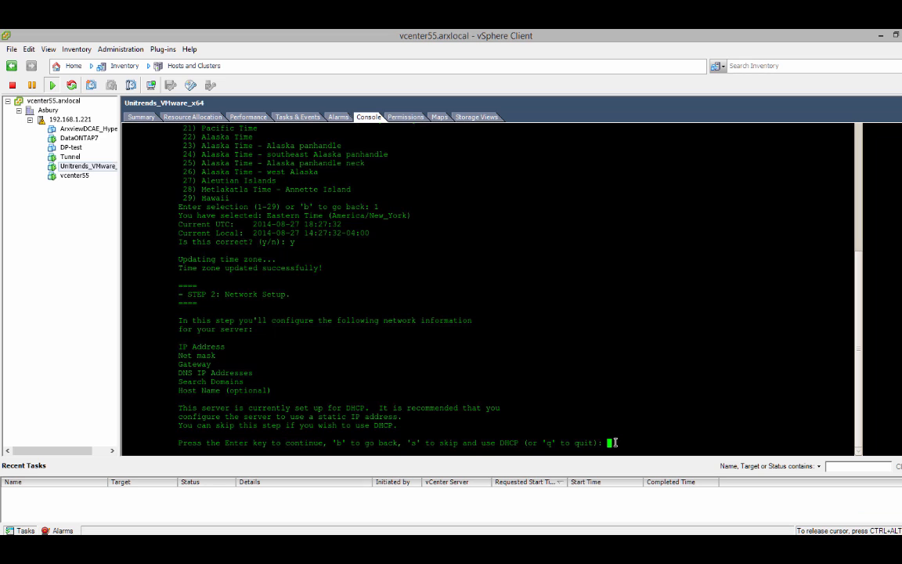
# Step: Enter static IP 192.168.1.118, netmask 255.255.255.x and gateway 192.168.1.1
pyautogui.press('enter')
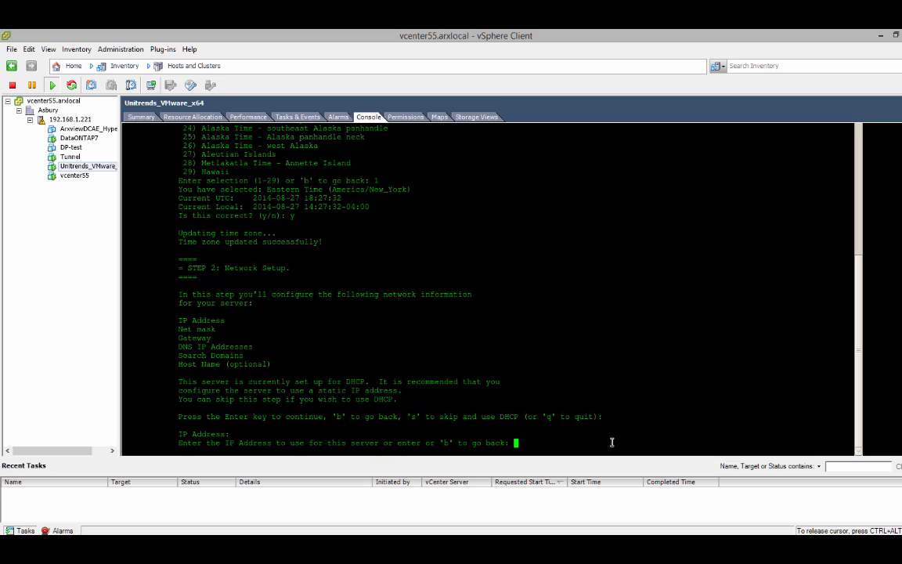
pyautogui.moveTo(584, 442)
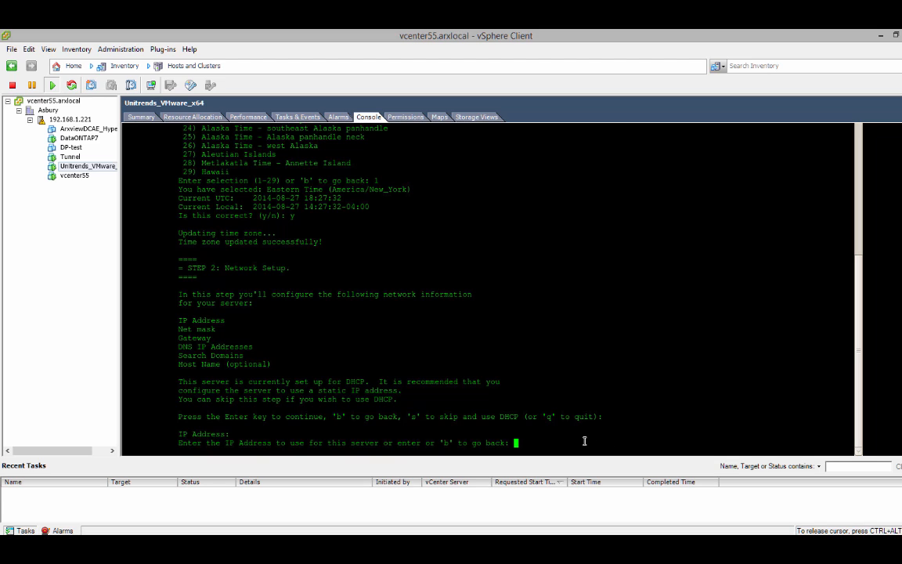
pyautogui.write('192.168.1.118')
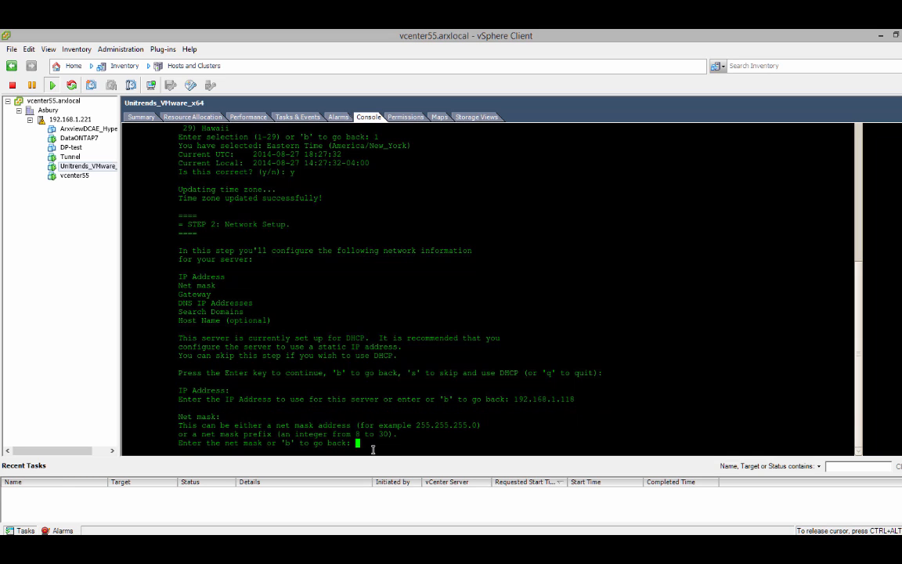
pyautogui.write('255.255.255.0')
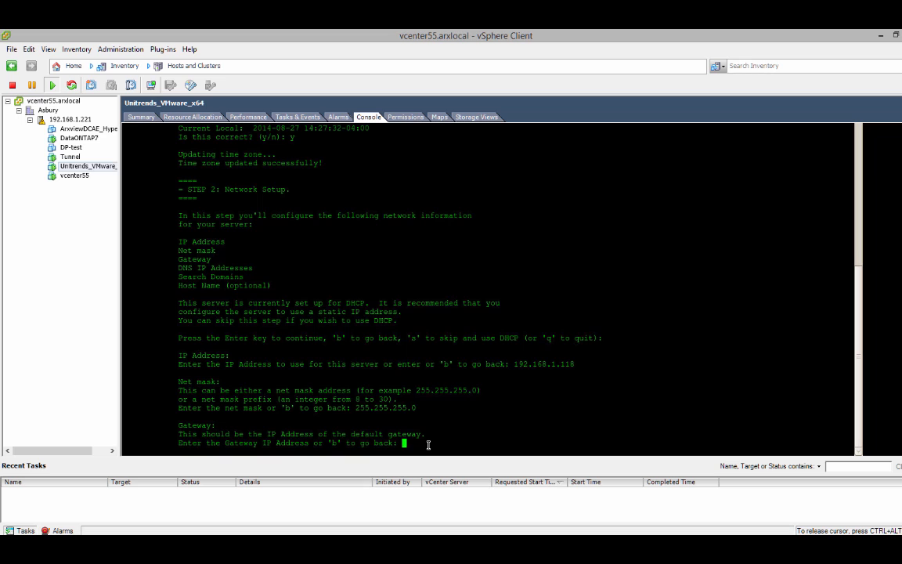
pyautogui.write('192.168.1.1')
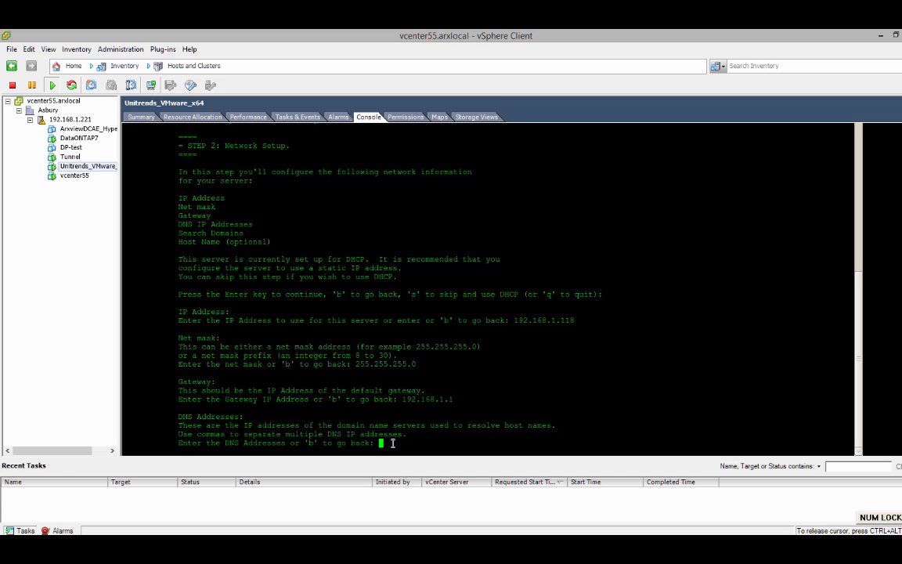
pyautogui.write('8.8.8.8,')
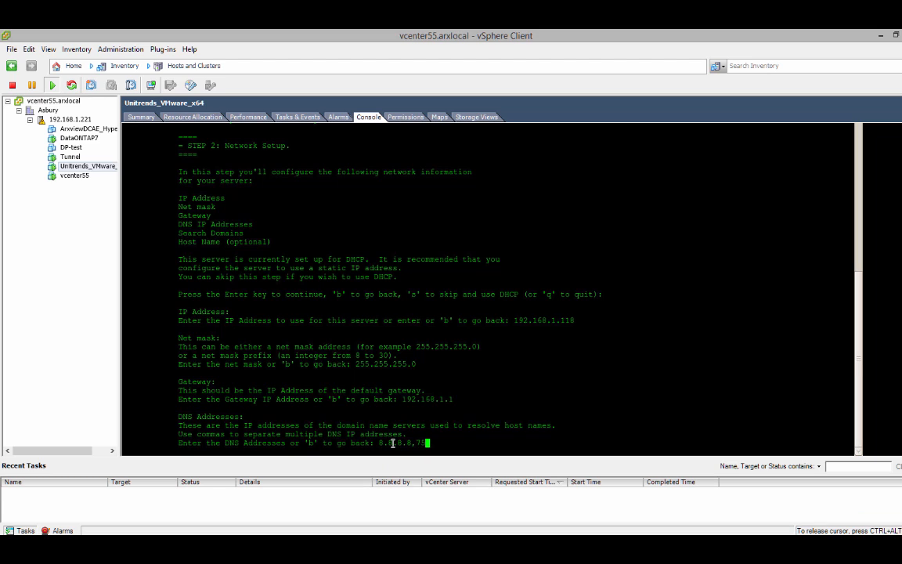
# Step: Enter DNS servers 75.75.75.x, search domains corp and arxscan.com, and host name unitrends
pyautogui.write('75.75.75')
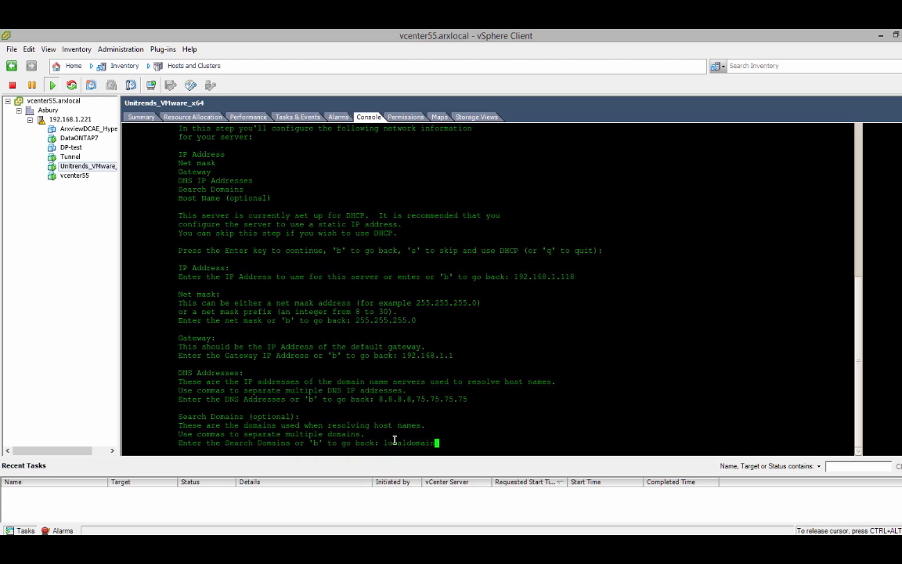
pyautogui.write(',')
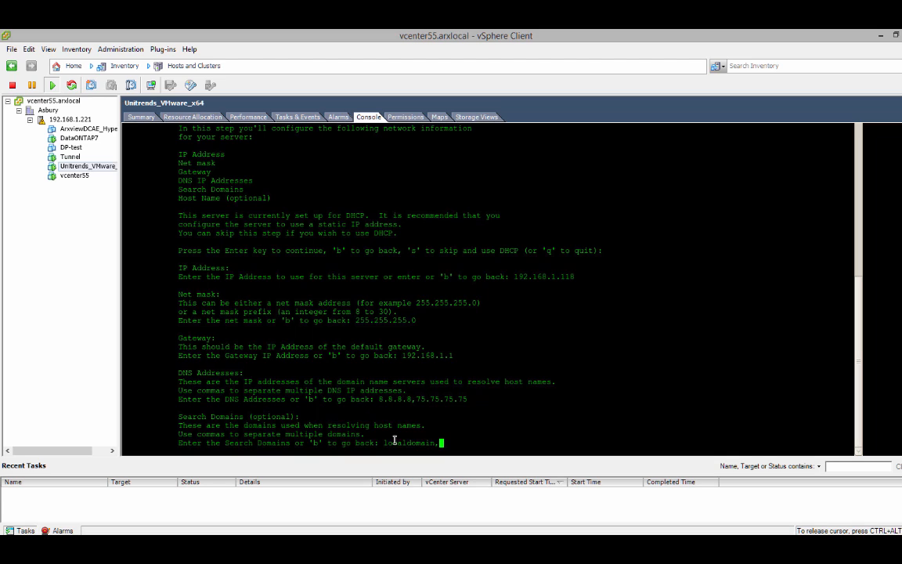
pyautogui.write('corp')
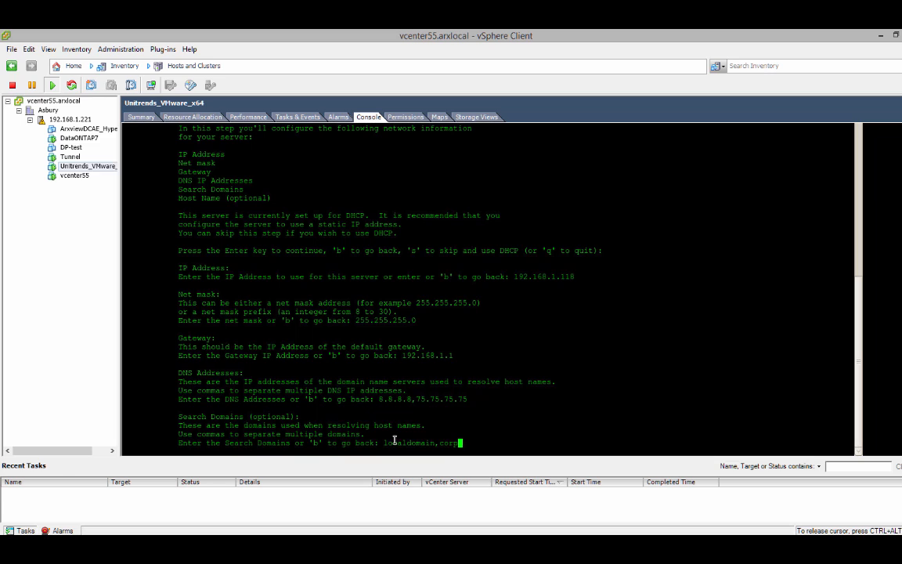
pyautogui.write('arxscan.c')
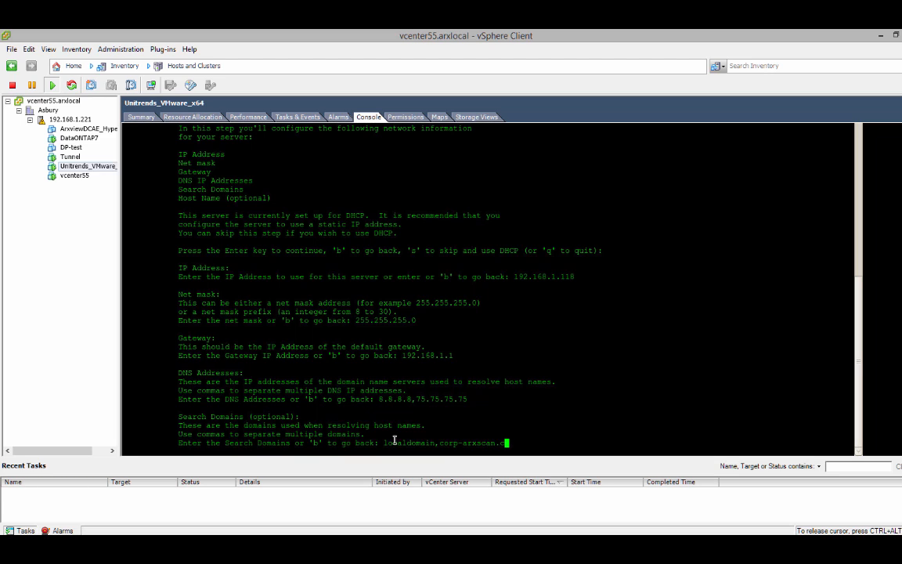
pyautogui.write('om')
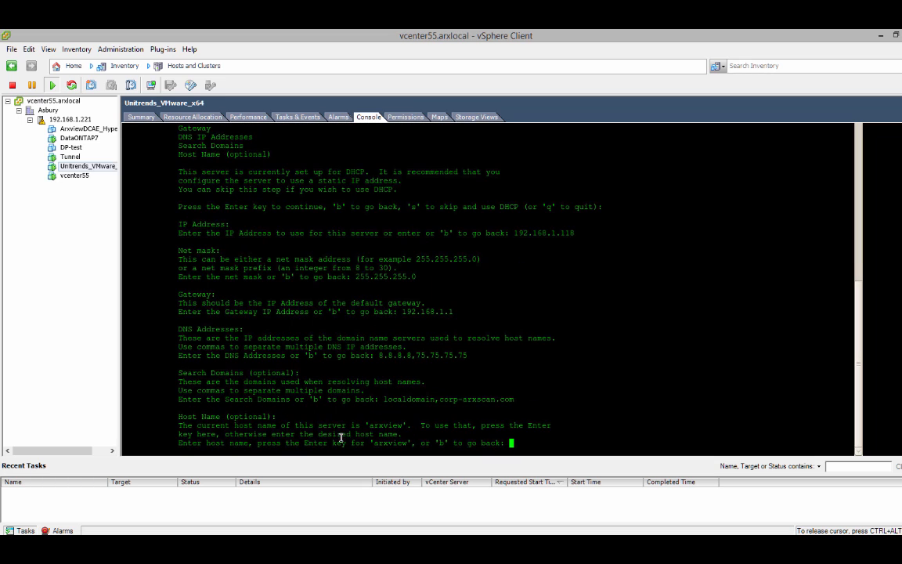
pyautogui.doubleClick(196, 416)
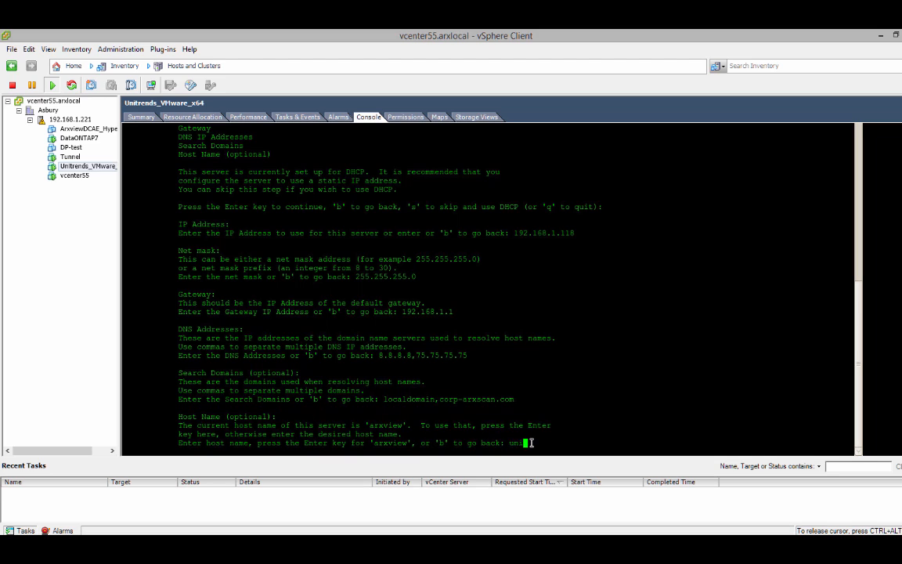
pyautogui.write('trends')
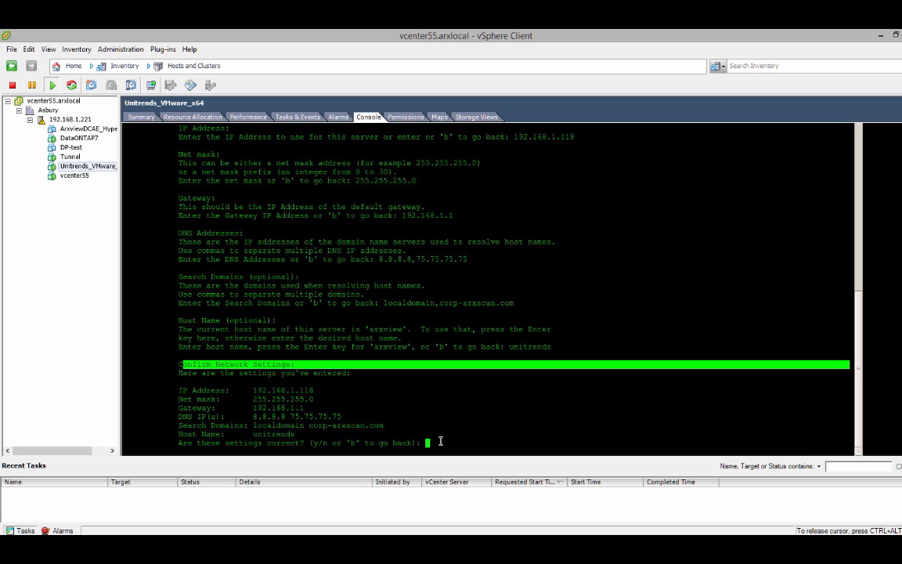
# Step: Confirm the network settings with y and skip NTP setup to reach Step 4, Install Software
pyautogui.write('y')
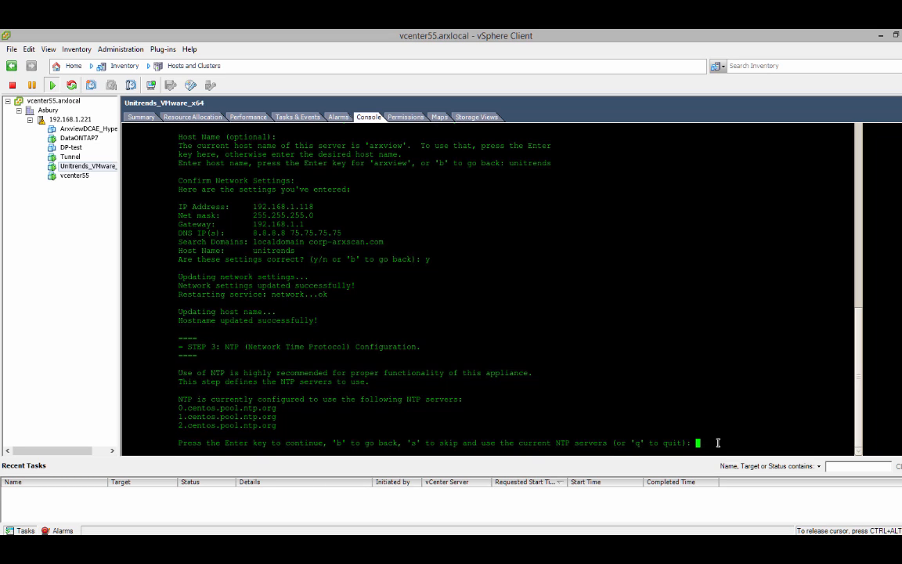
pyautogui.write('s')
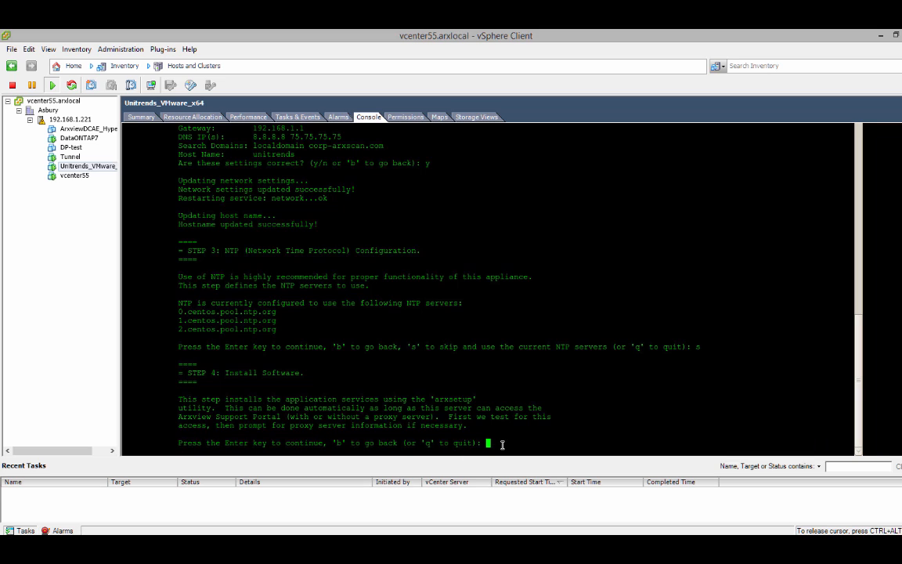
# Step: Log in to the Arxview Support Portal, validate the found order and agree to install it
pyautogui.press('enter')
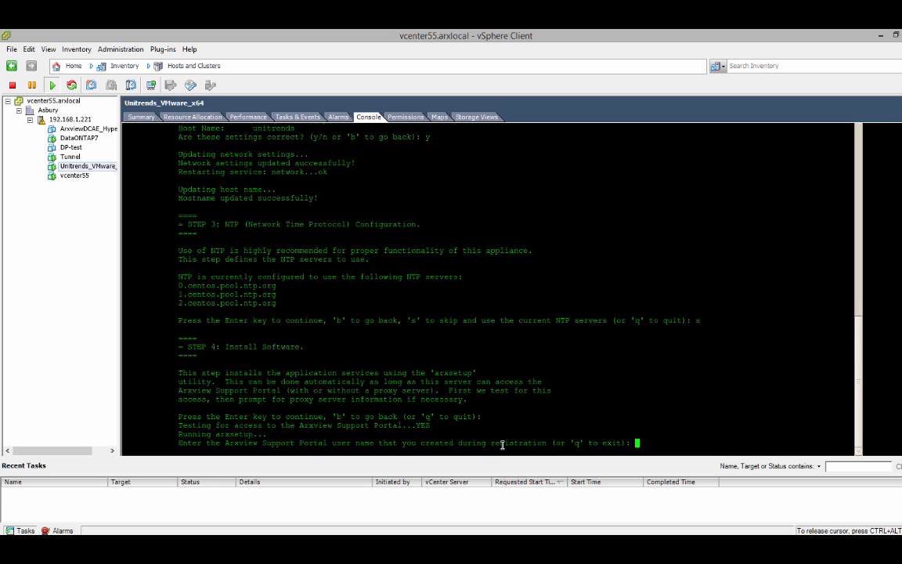
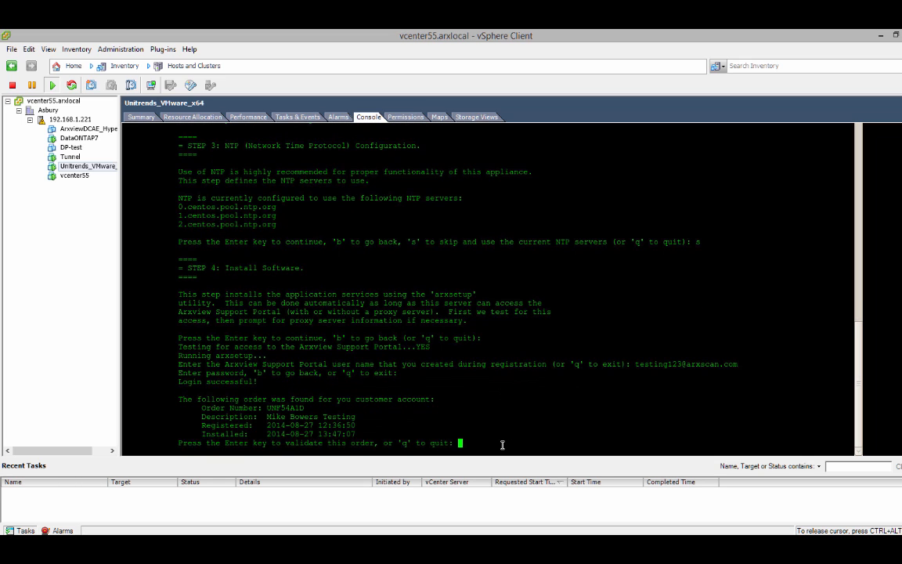
pyautogui.write('y')
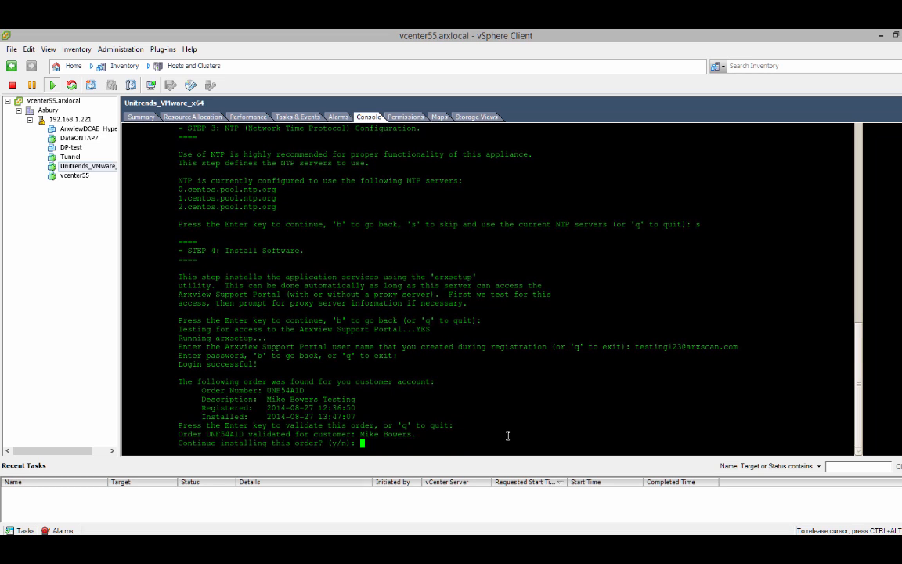
pyautogui.write('y')
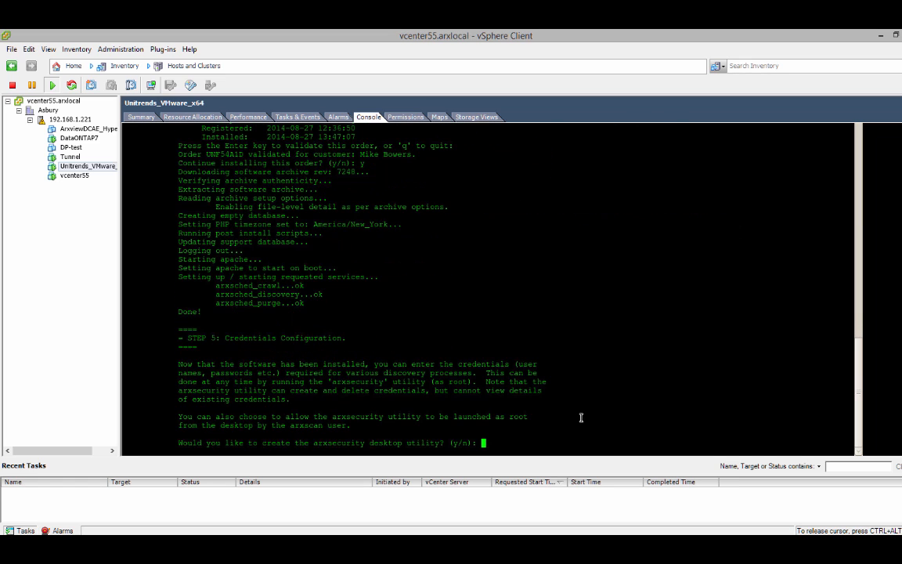
pyautogui.moveTo(224, 341)
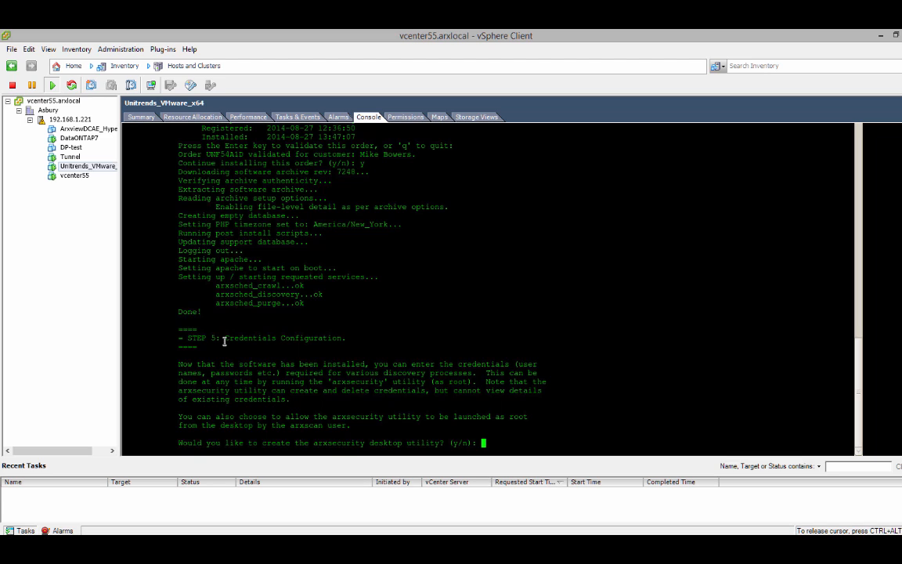
# Step: Wait for the installer to finish at the Step 5 desktop utility (y/n) prompt
pyautogui.moveTo(226, 338); pyautogui.dragTo(314, 338)
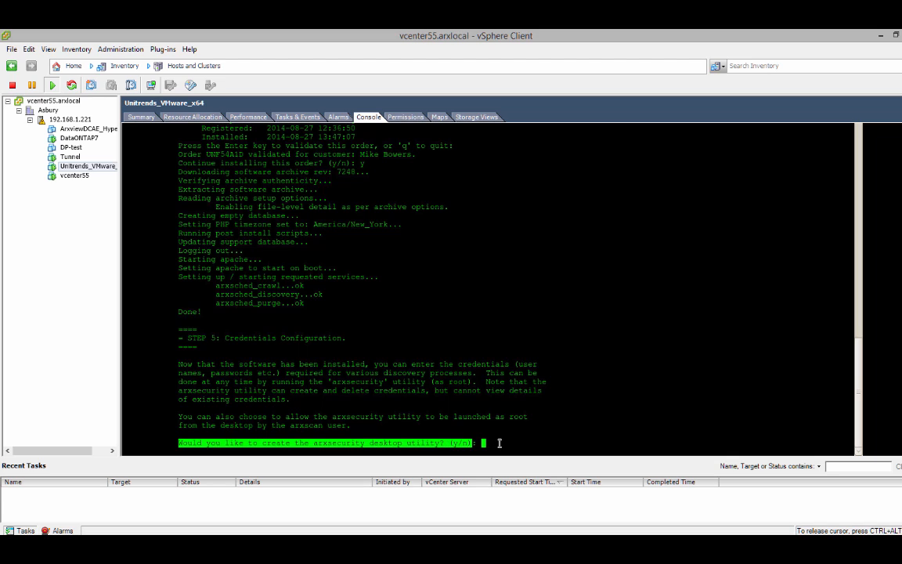
# Step: Set domain admin Windows/CIFS credentials (corp-ar admin account) as default for all assets
pyautogui.write('y')
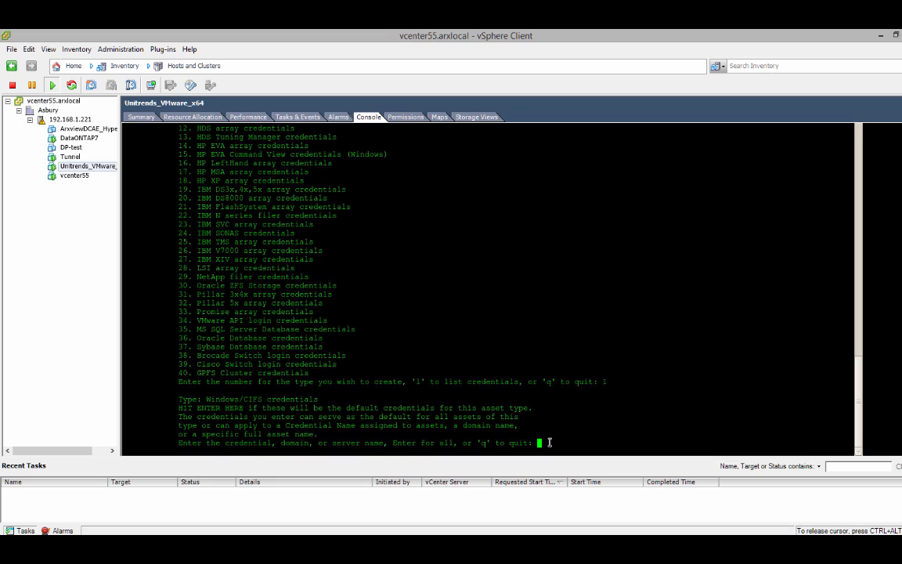
pyautogui.press('enter')
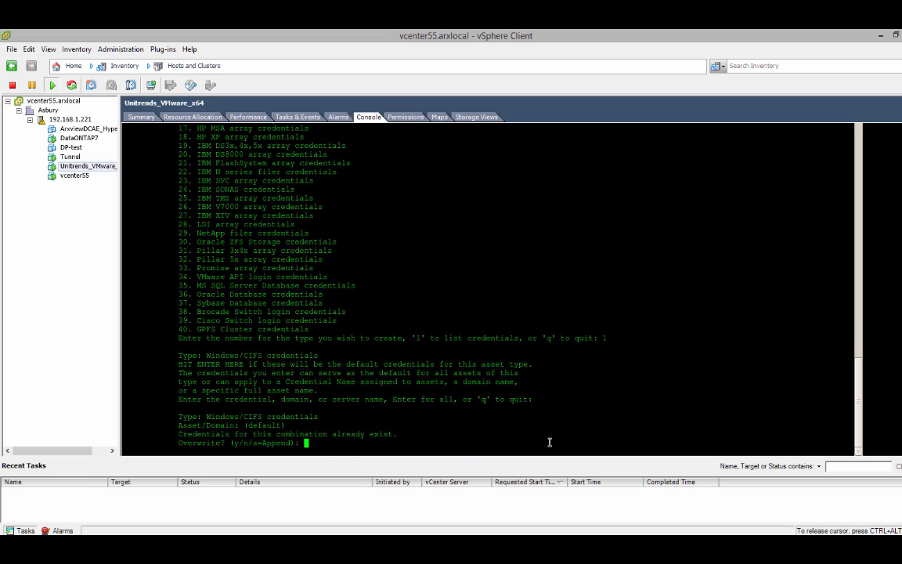
pyautogui.moveTo(265, 428)
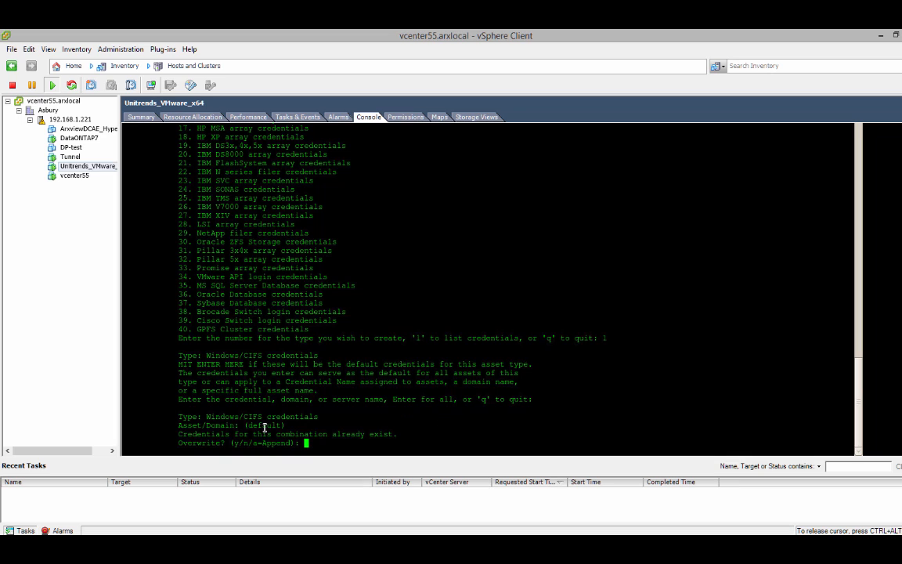
pyautogui.write('y')
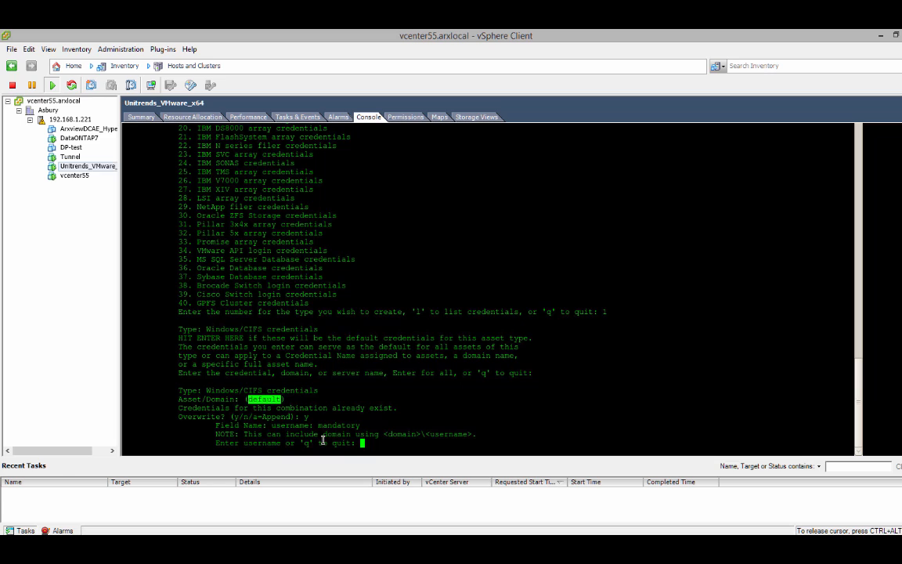
pyautogui.write('corp-arxscan\\')
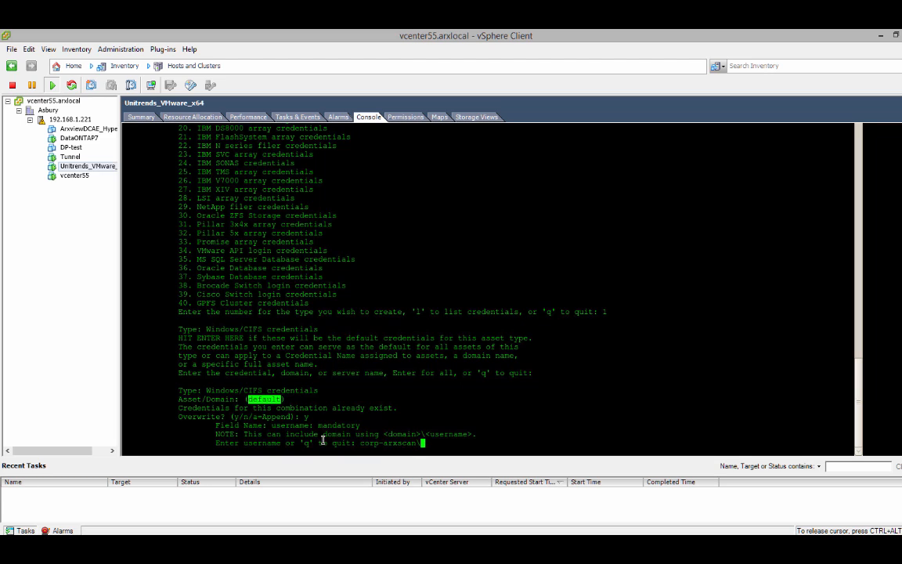
pyautogui.write('administrator')
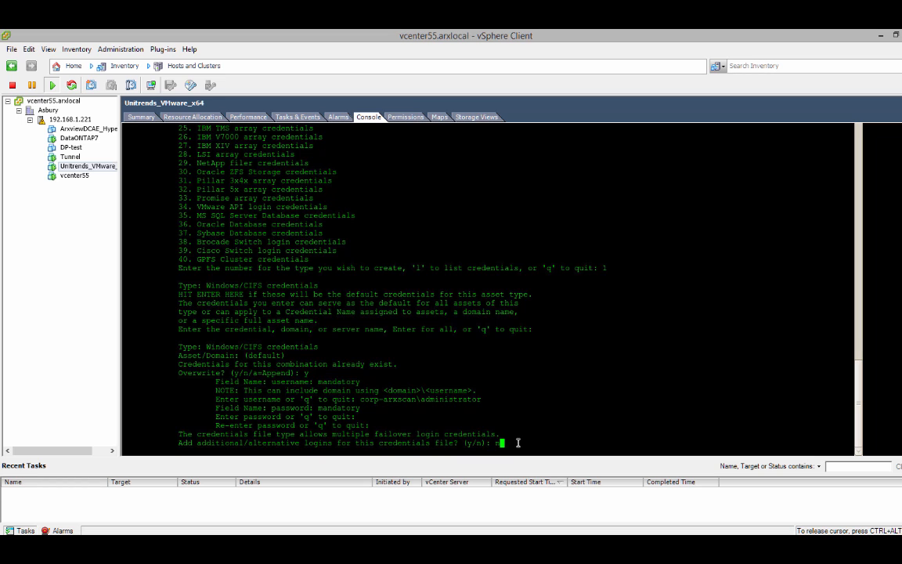
pyautogui.write('n')
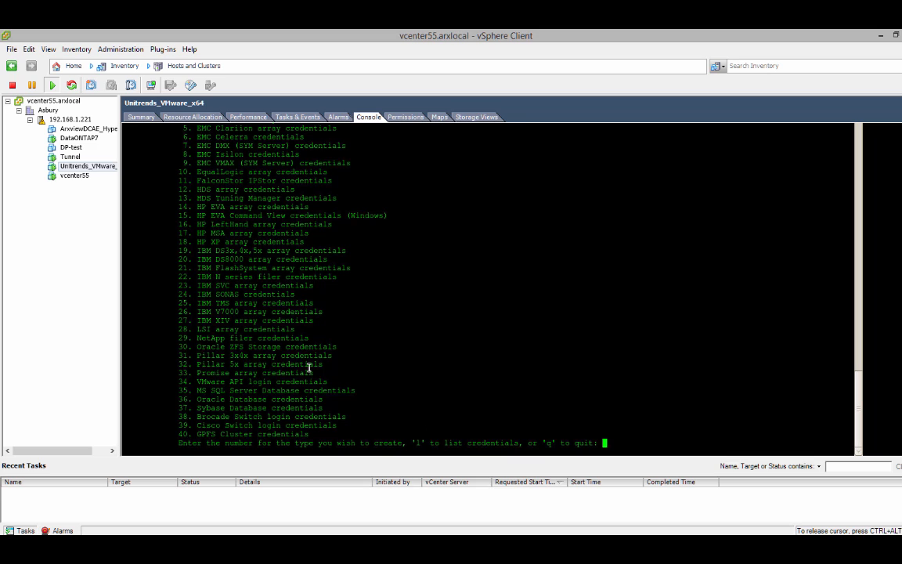
# Step: Add NetApp filer credentials (entry 29) with the root account, then VMware API login credentials (entry 34)
pyautogui.doubleClick(207, 339)
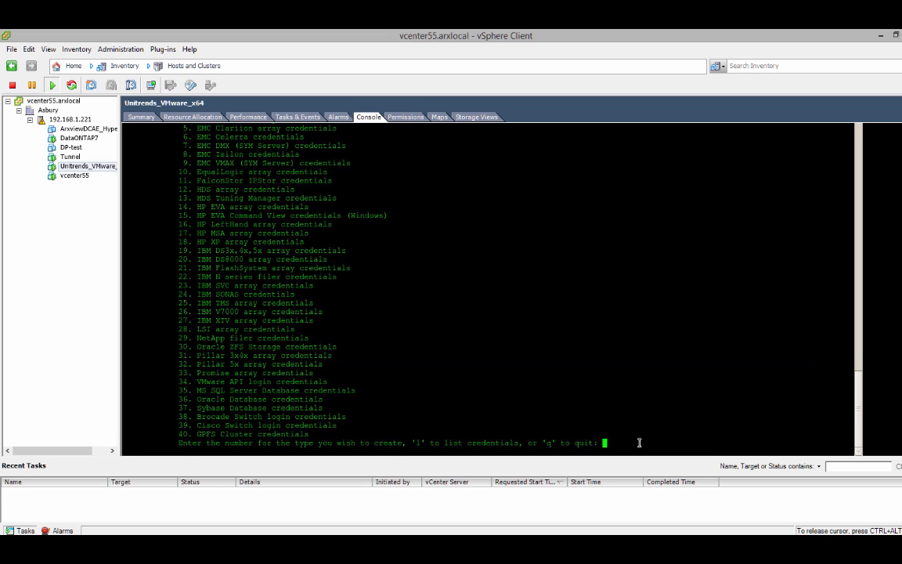
pyautogui.write('29')
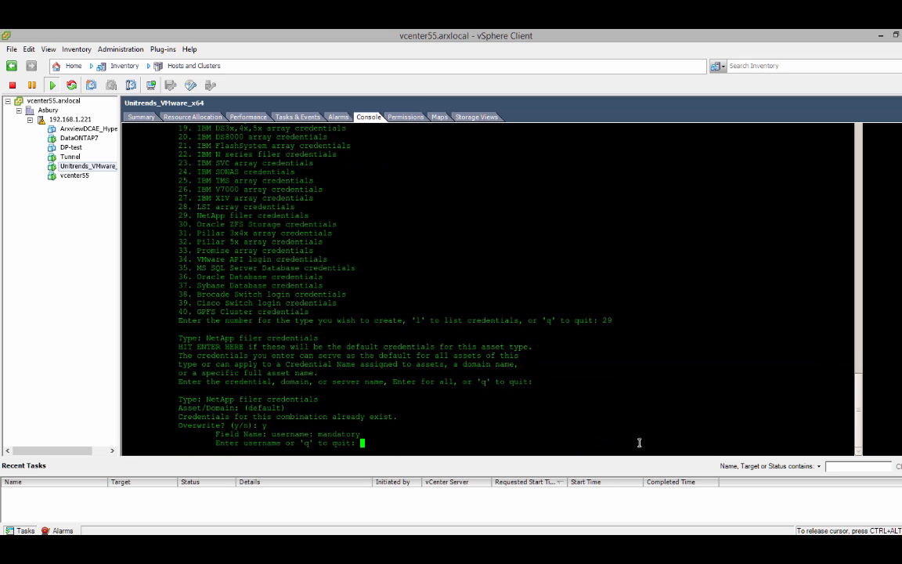
pyautogui.write('root')
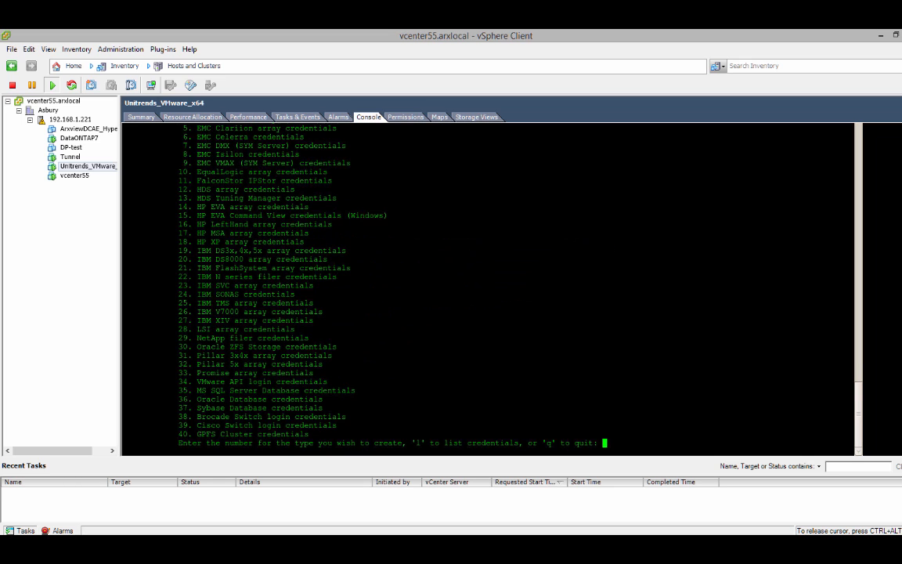
pyautogui.doubleClick(210, 382)
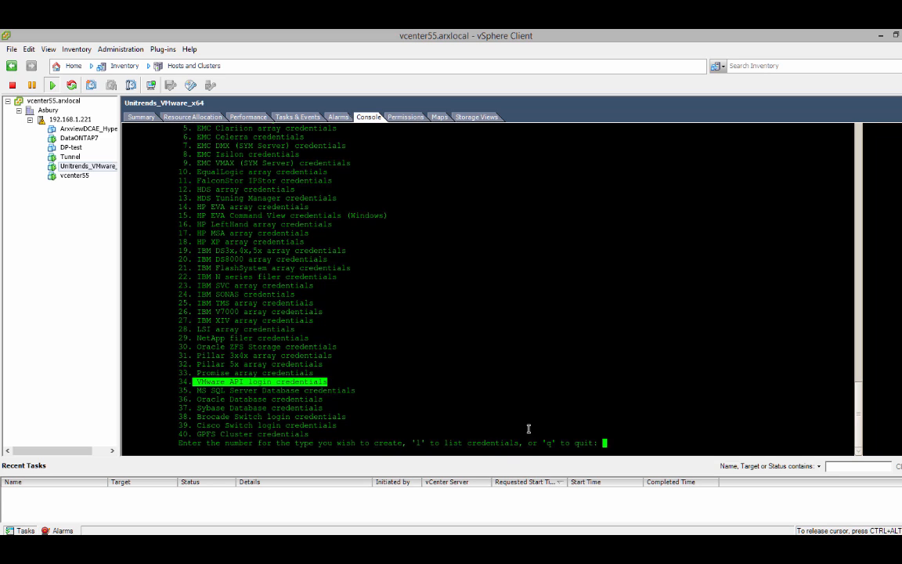
pyautogui.write('34')
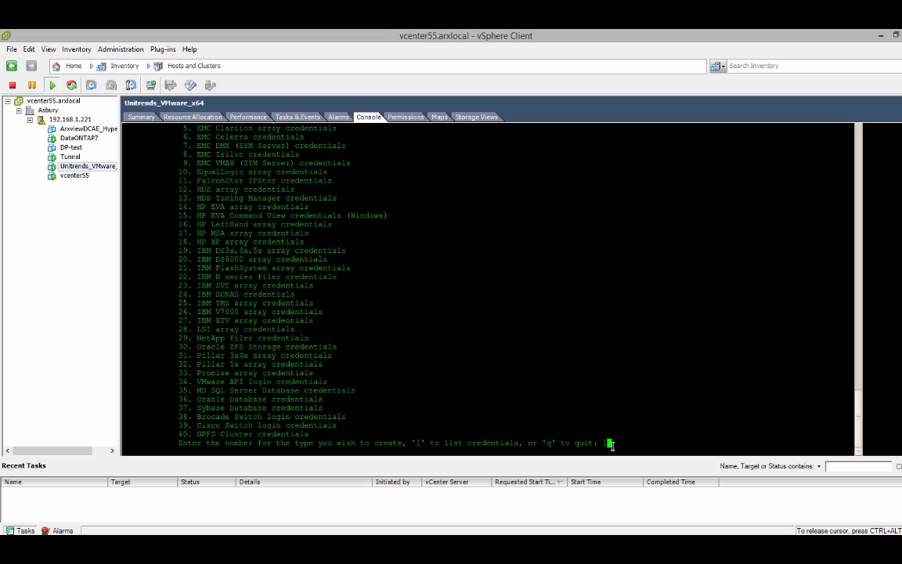
pyautogui.write('1')
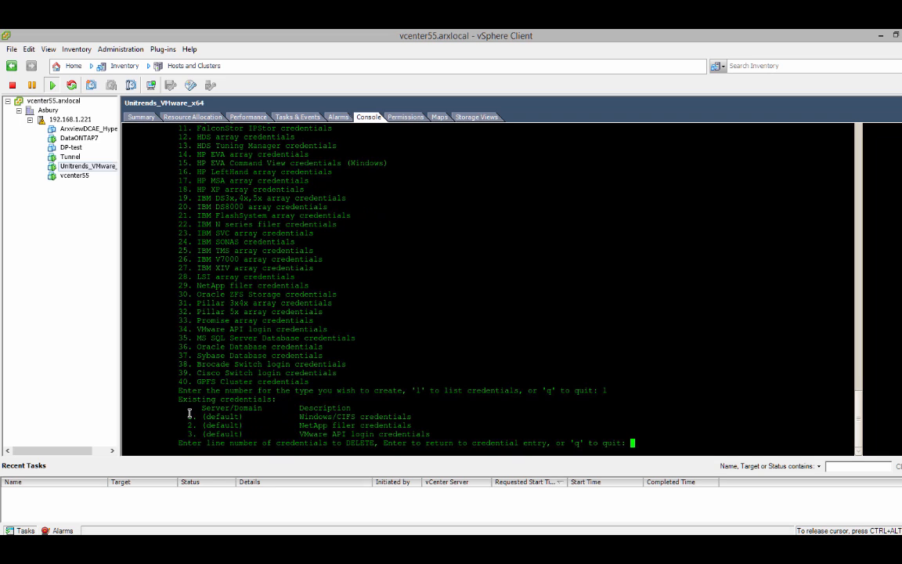
pyautogui.moveTo(485, 438)
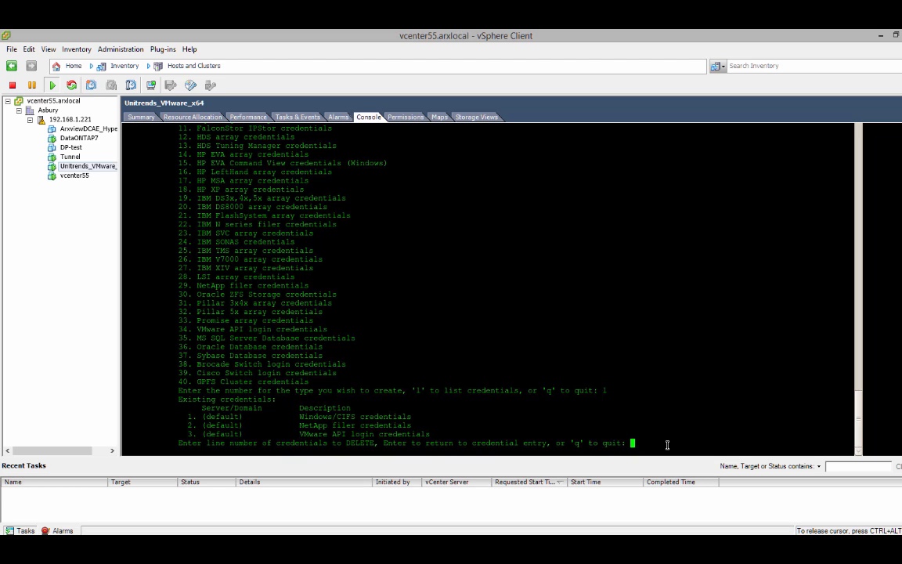
pyautogui.write('q')
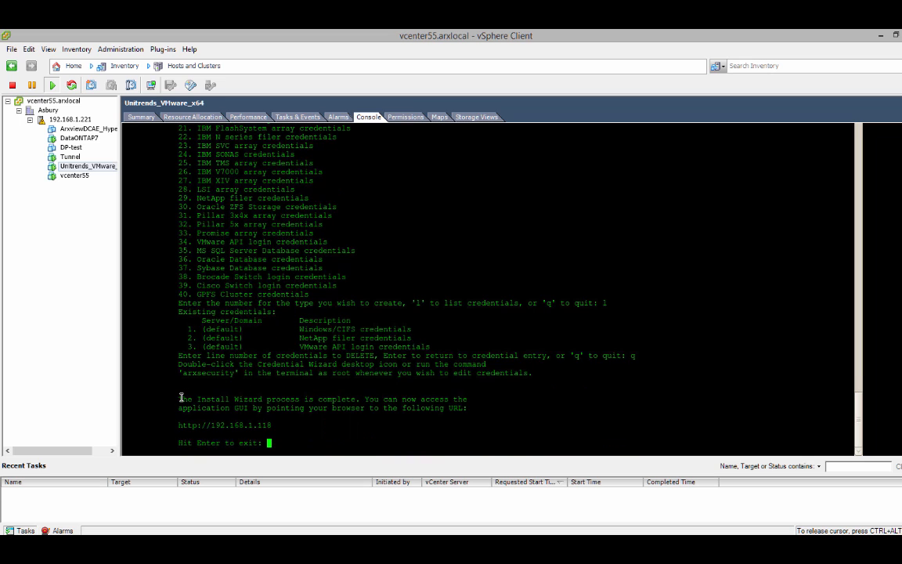
pyautogui.moveTo(178, 399); pyautogui.dragTo(353, 399)
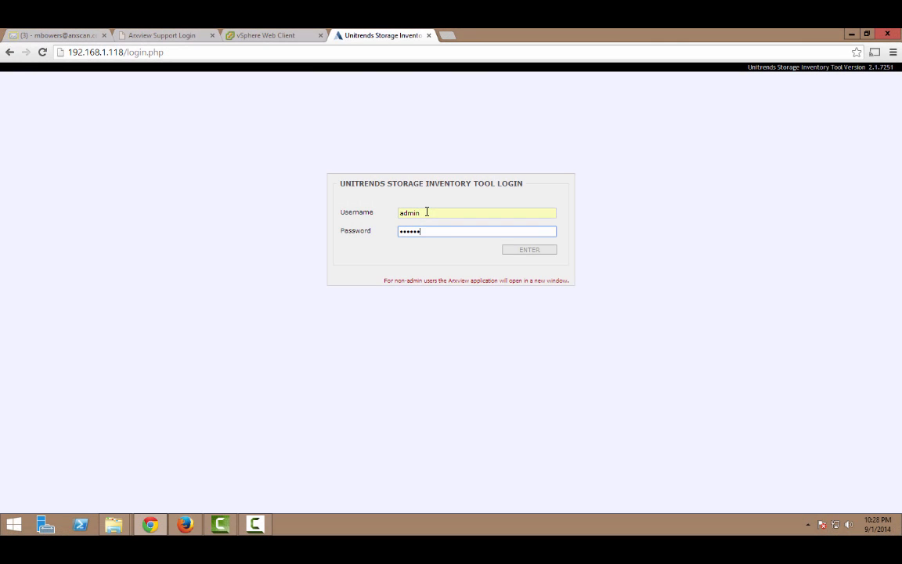
# Step: Log in as admin and rename the default enterprise LOB to ABC Co
pyautogui.write('•••')
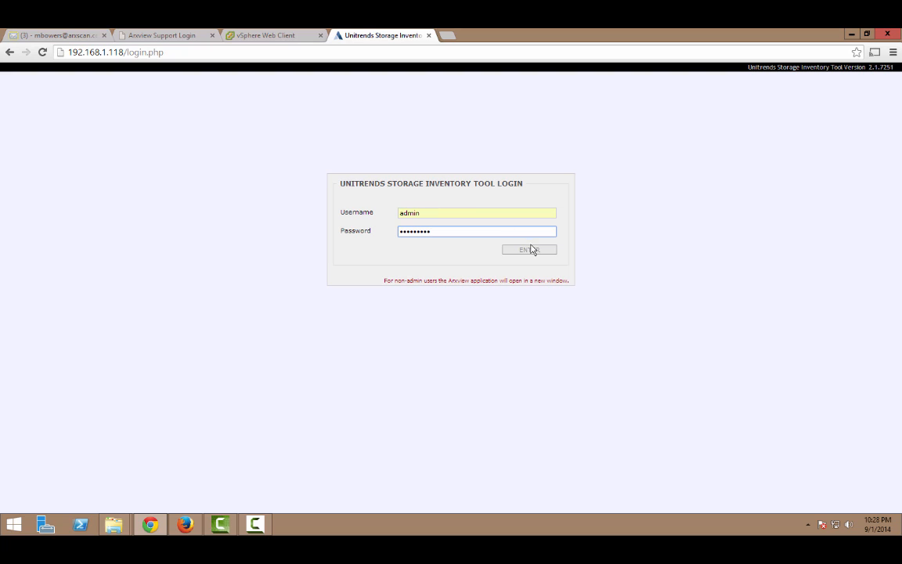
pyautogui.click(529, 249)
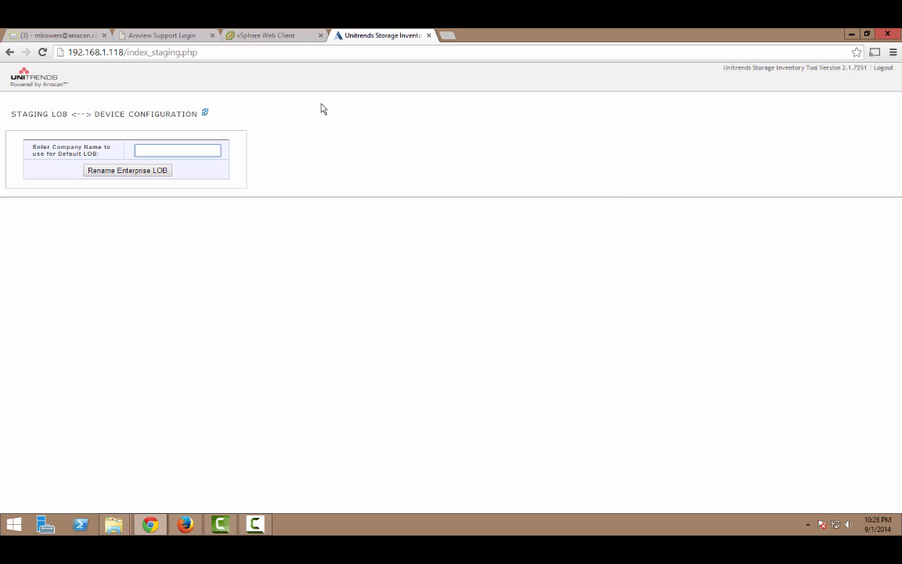
pyautogui.write('ABC')
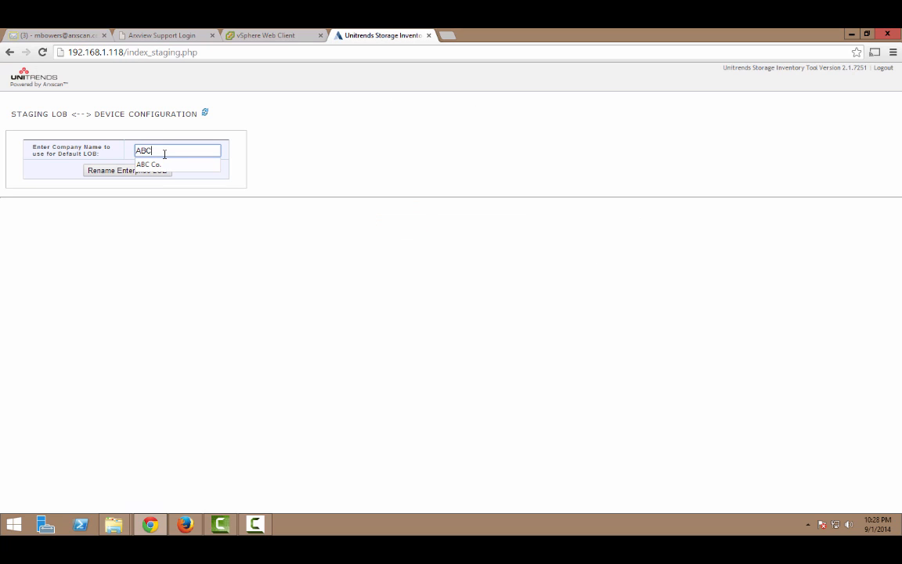
pyautogui.write('Co')
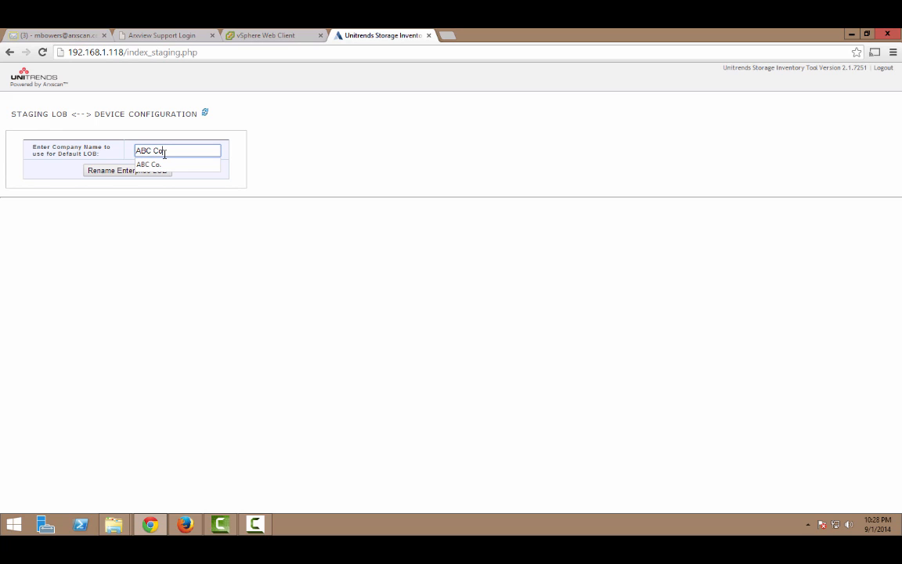
pyautogui.click(147, 164)
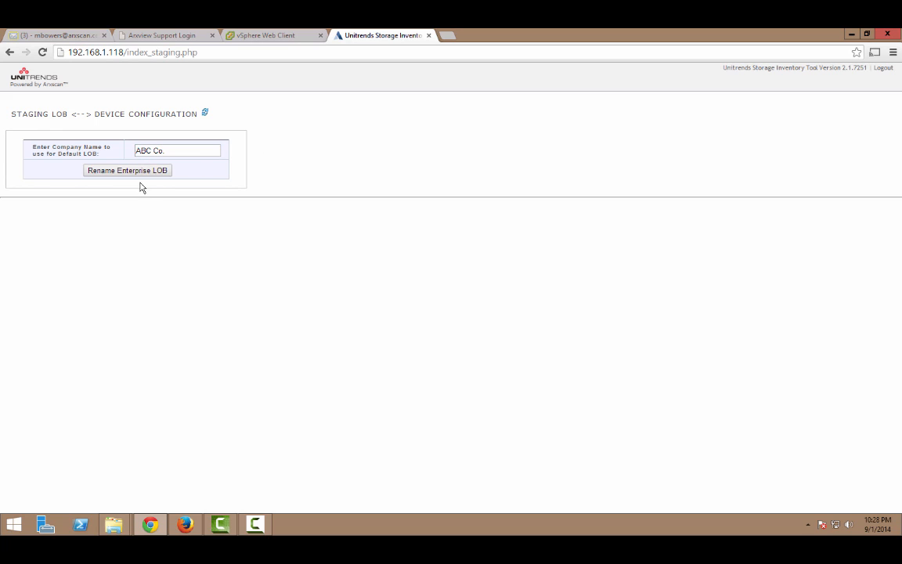
pyautogui.click(127, 170)
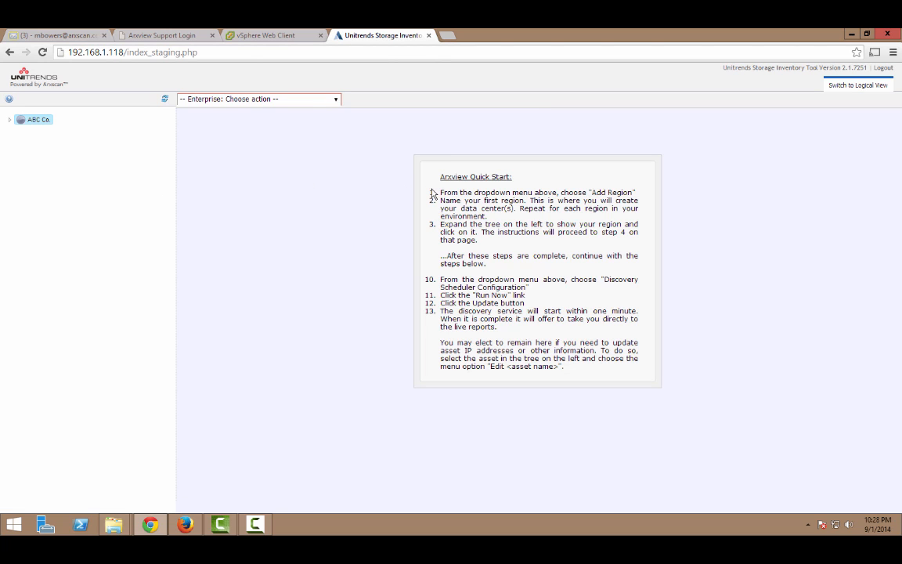
# Step: Add a data center under Region_1 and expand the ABC Co. tree to show it
pyautogui.moveTo(432, 192); pyautogui.dragTo(462, 227)
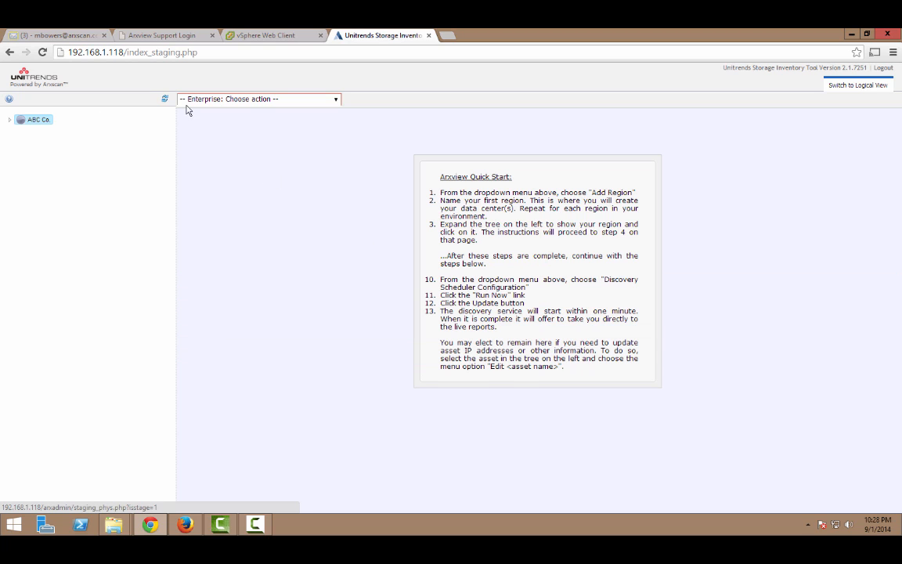
pyautogui.click(258, 99)
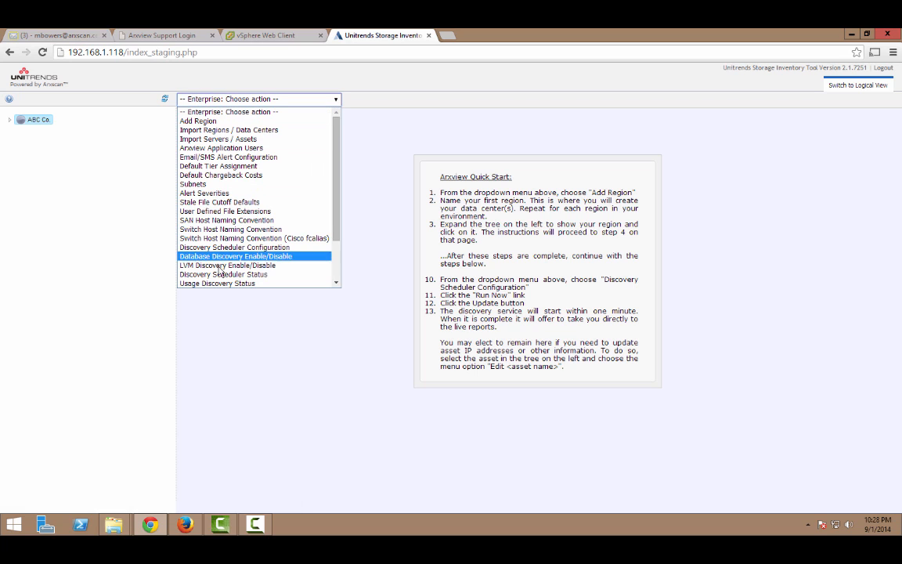
pyautogui.moveTo(219, 202)
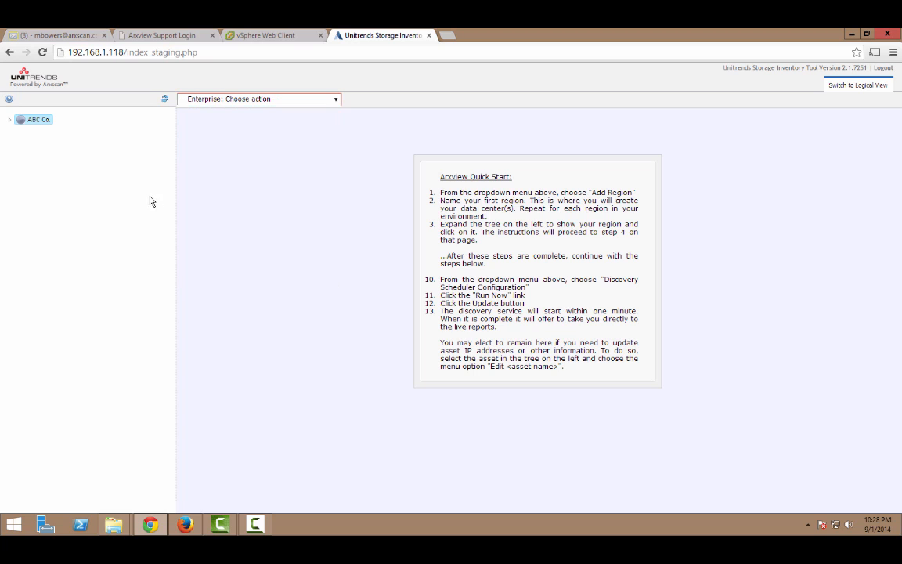
pyautogui.click(9, 119)
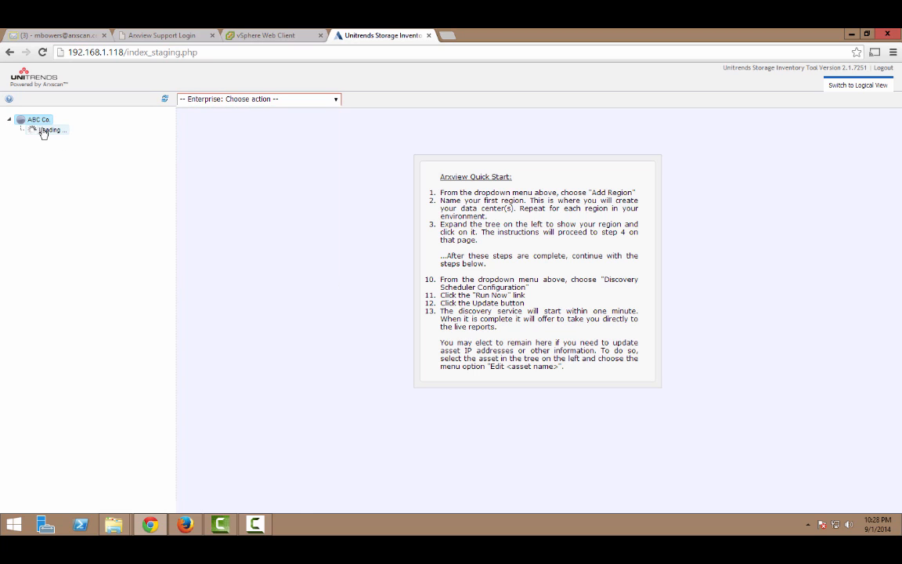
pyautogui.click(50, 128)
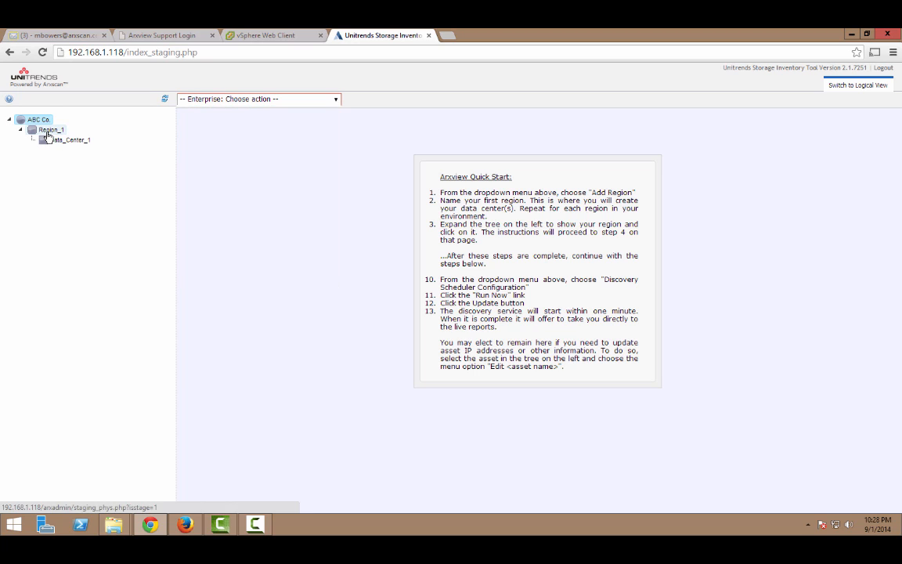
pyautogui.click(50, 129)
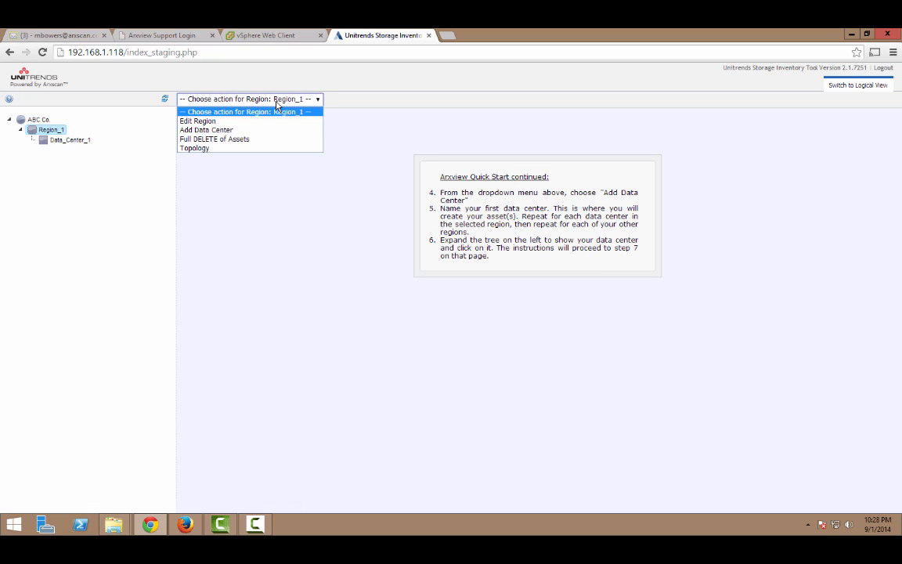
pyautogui.moveTo(251, 128)
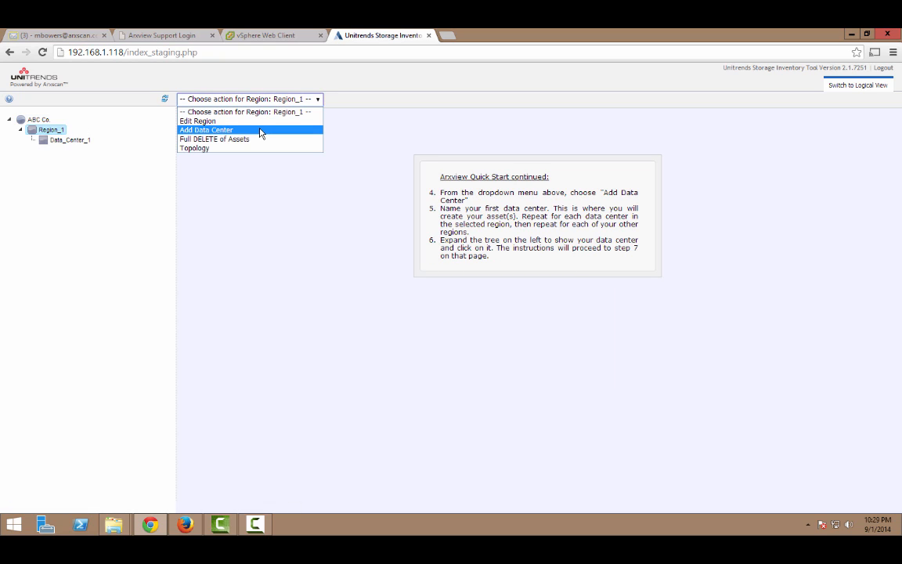
# Step: Select Data_Center_1 and Region_1 in the tree to browse their available actions
pyautogui.click(69, 139)
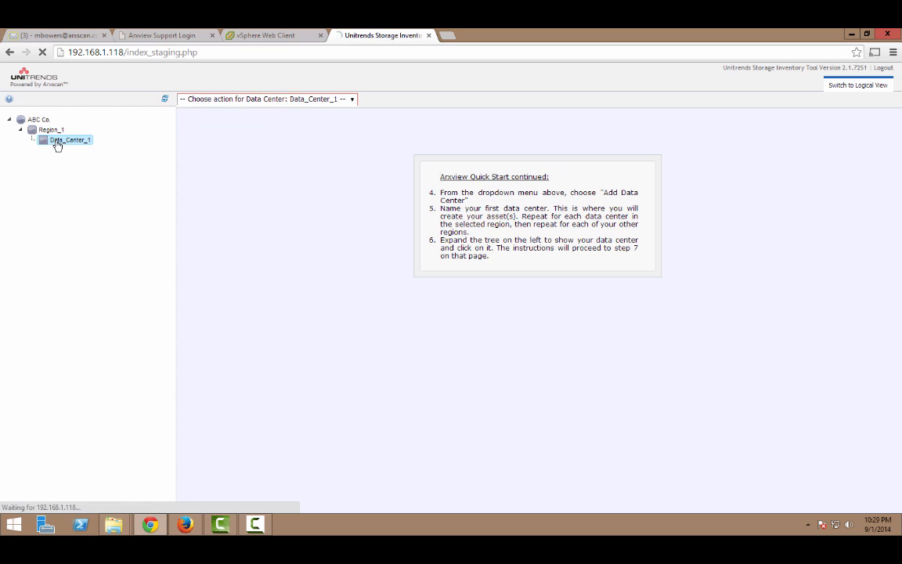
pyautogui.click(266, 99)
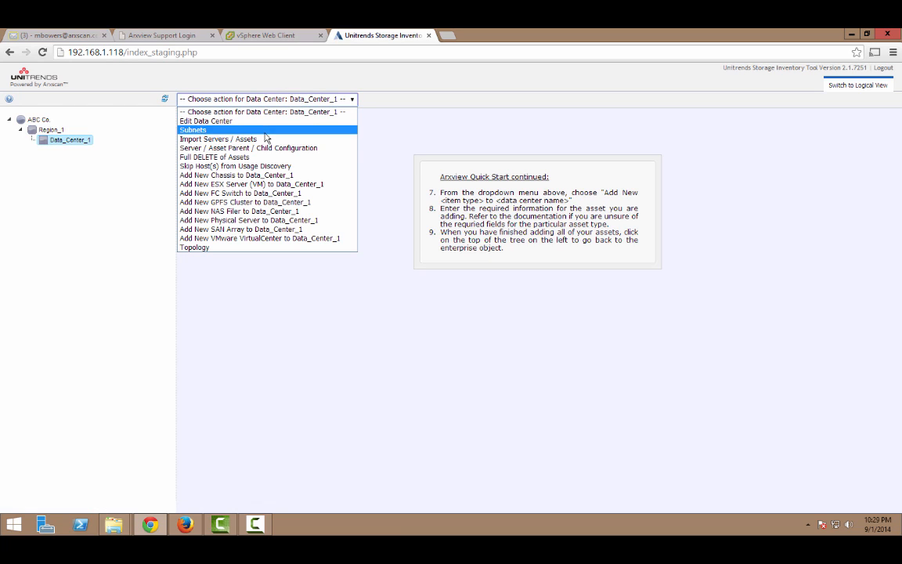
pyautogui.moveTo(249, 220)
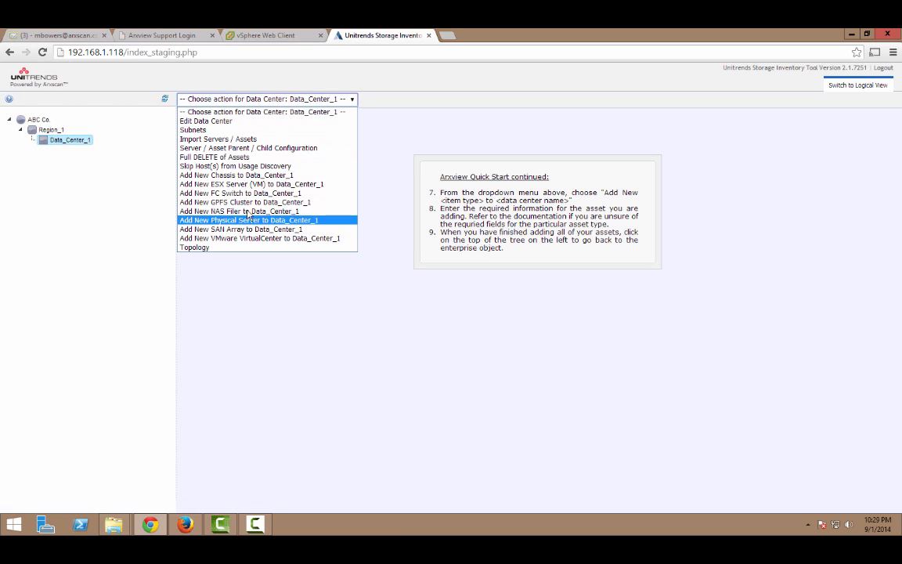
pyautogui.moveTo(193, 128)
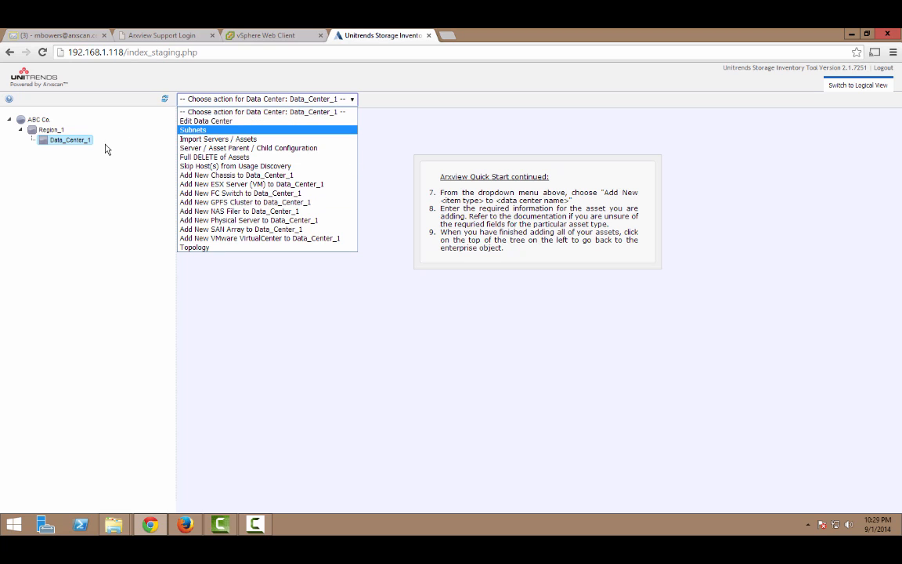
pyautogui.click(50, 128)
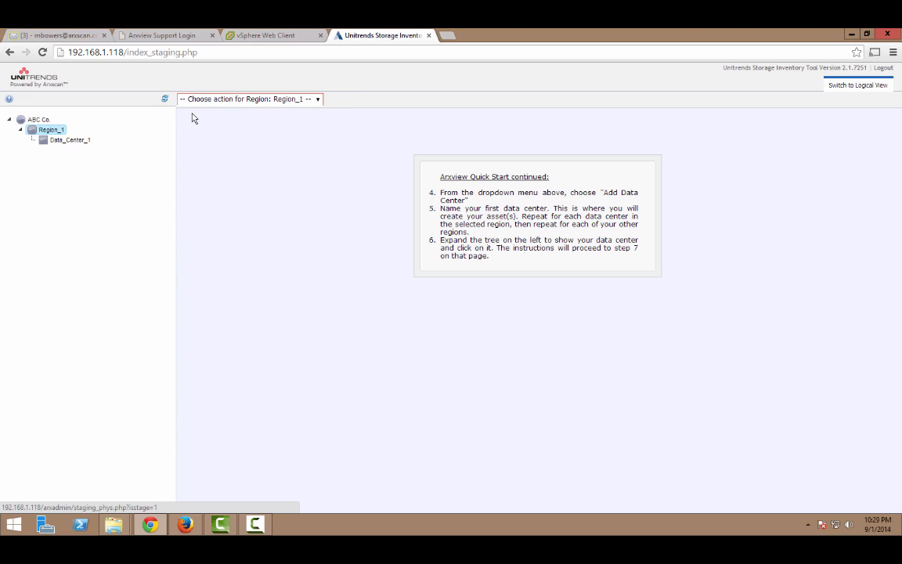
pyautogui.click(249, 99)
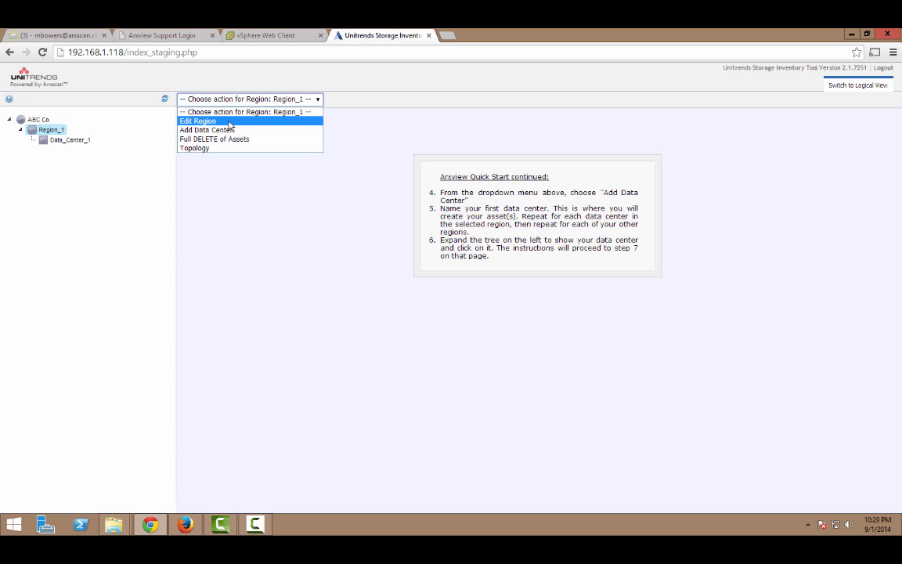
# Step: Rename Region_1 to Asbury via Edit Region and update it
pyautogui.click(197, 120)
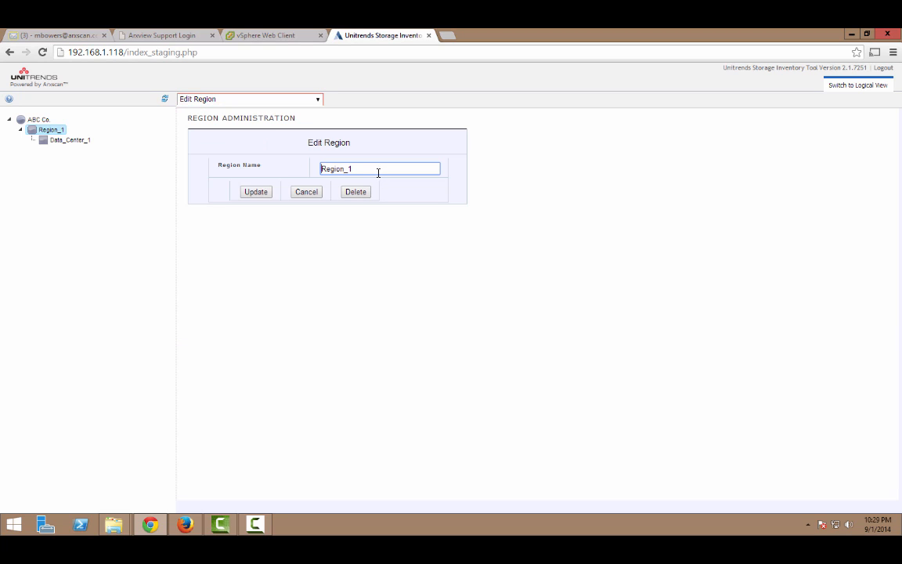
pyautogui.write('Asbur')
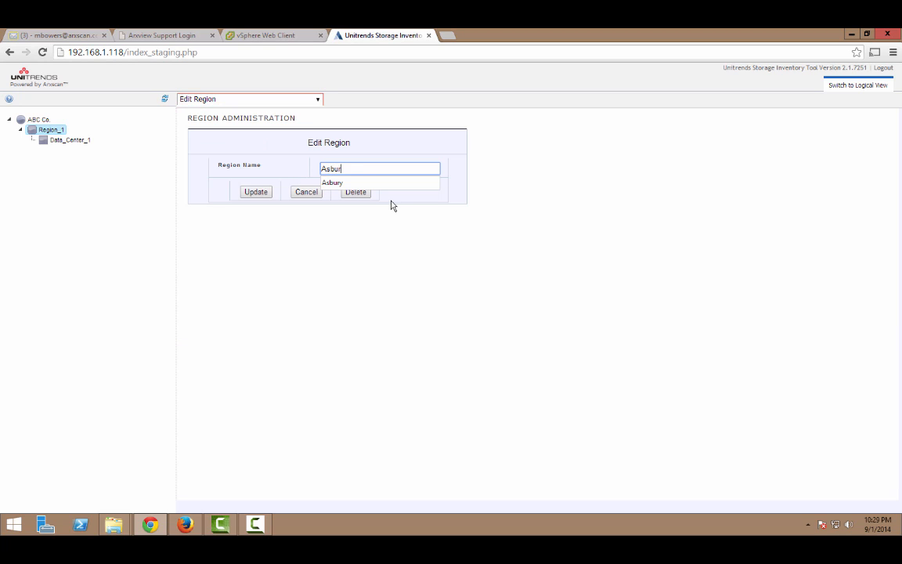
pyautogui.click(255, 191)
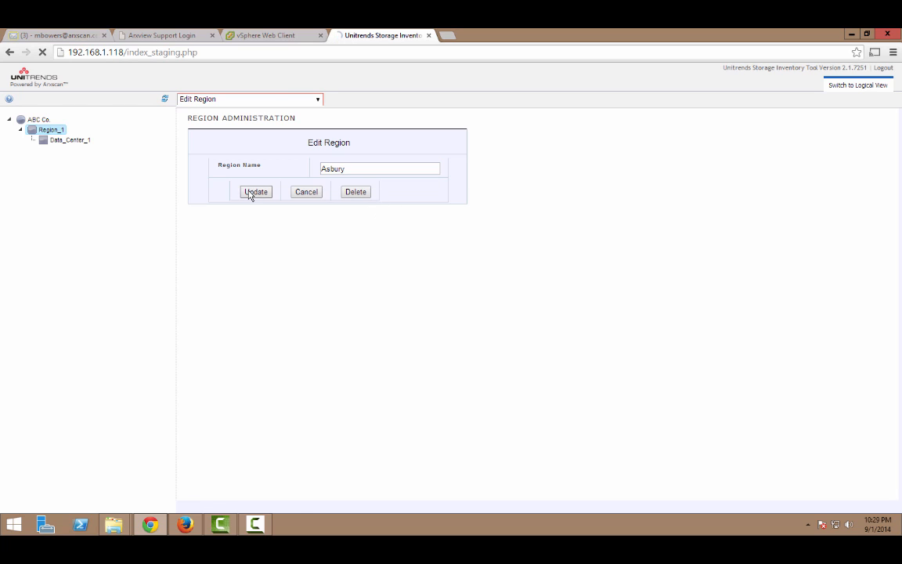
pyautogui.click(255, 191)
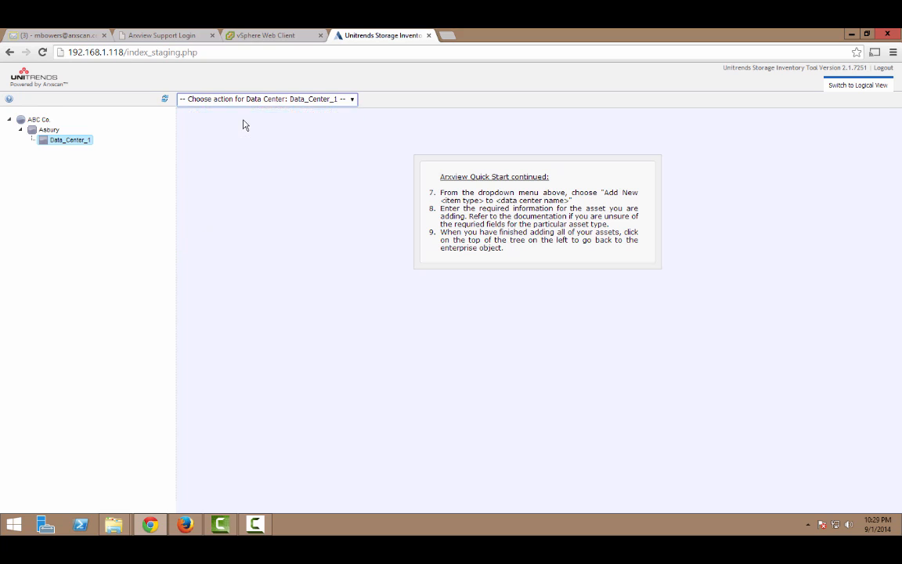
# Step: Rename Data_Center_1 to Dev via Edit Data Center and update it
pyautogui.click(266, 98)
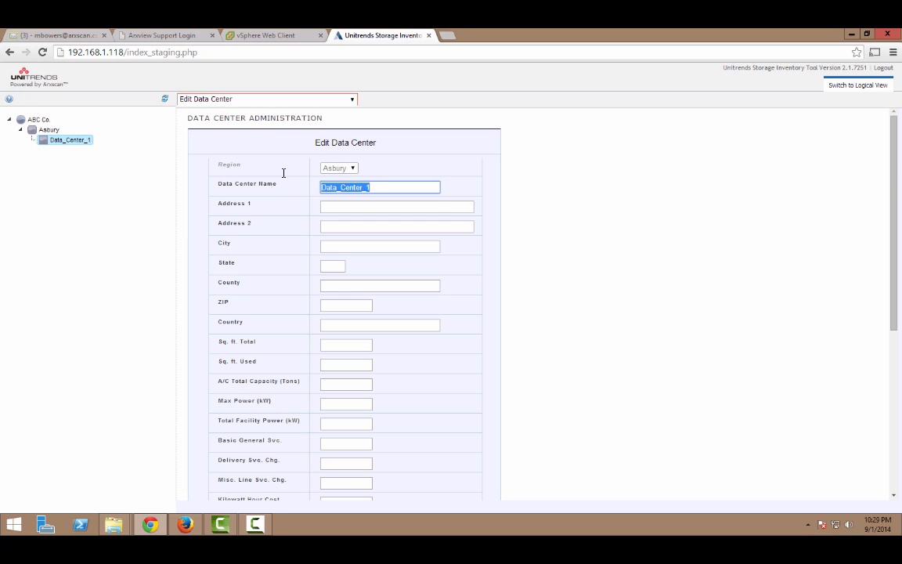
pyautogui.write('Dev')
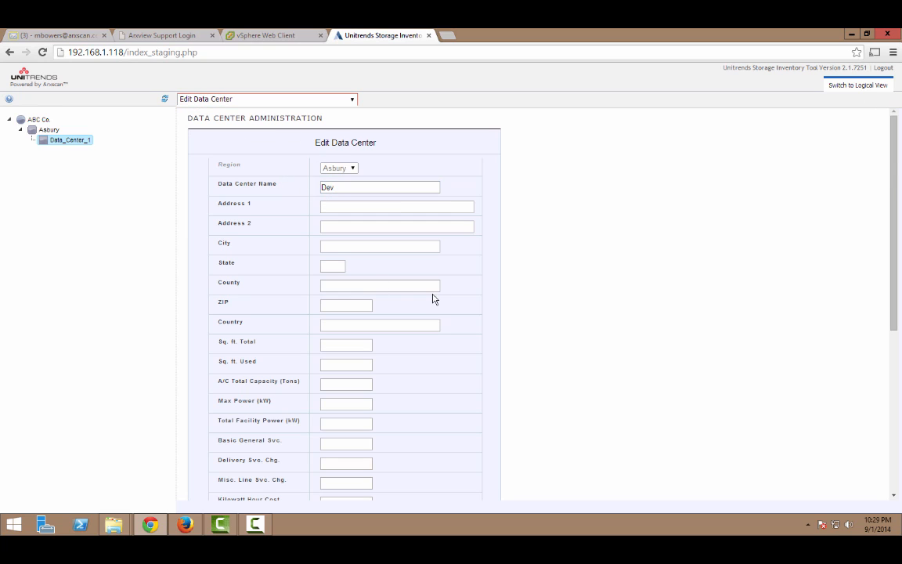
pyautogui.scroll(-3)
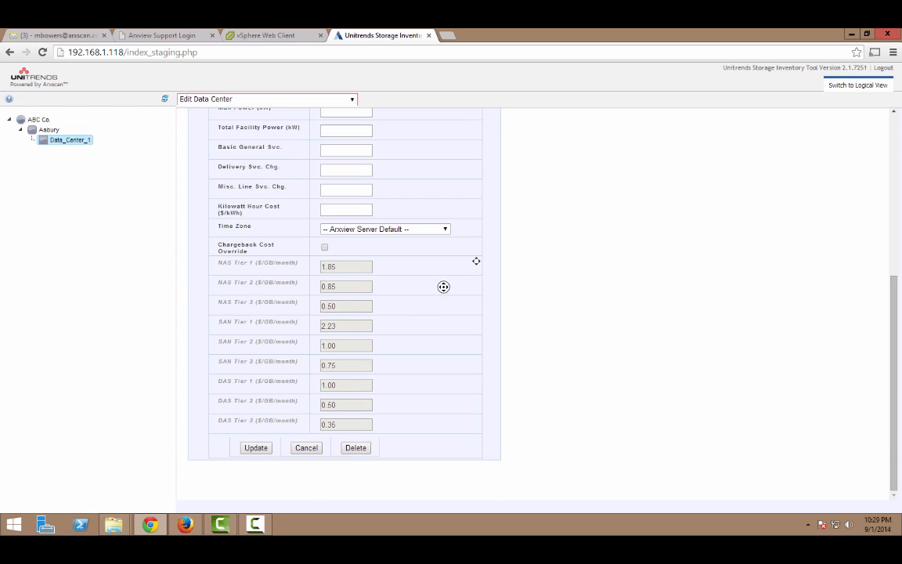
pyautogui.click(255, 448)
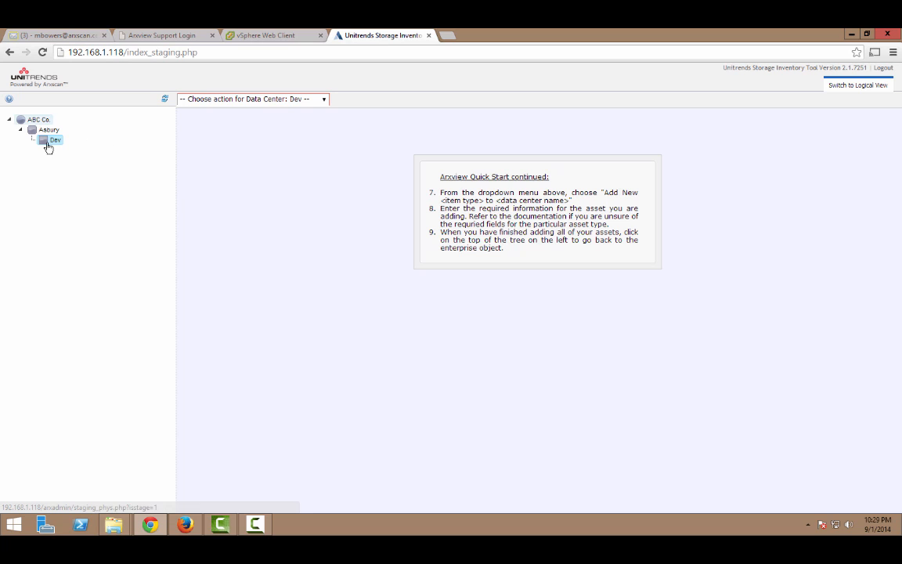
# Step: Add a new NAS filer to Dev with vendor NetApp and model Simulator
pyautogui.click(252, 98)
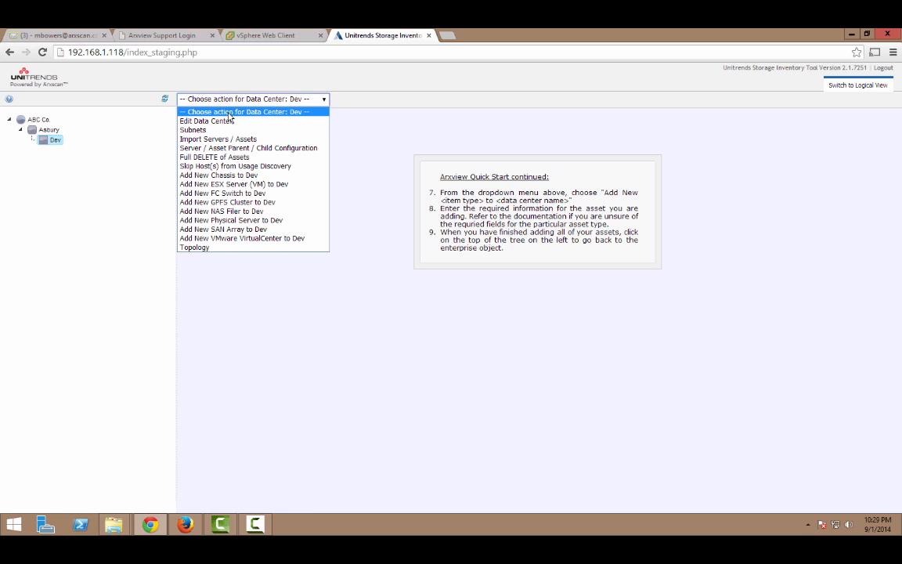
pyautogui.click(222, 210)
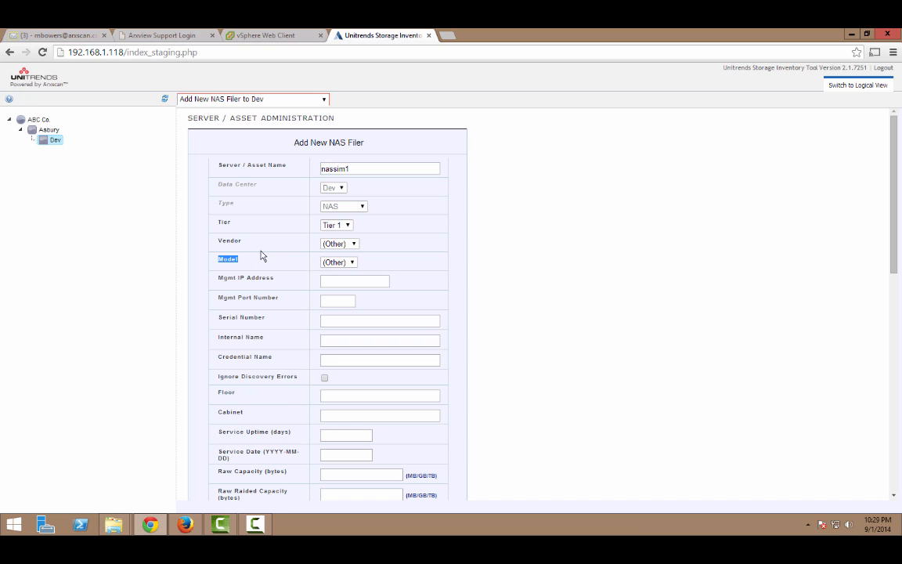
pyautogui.click(338, 244)
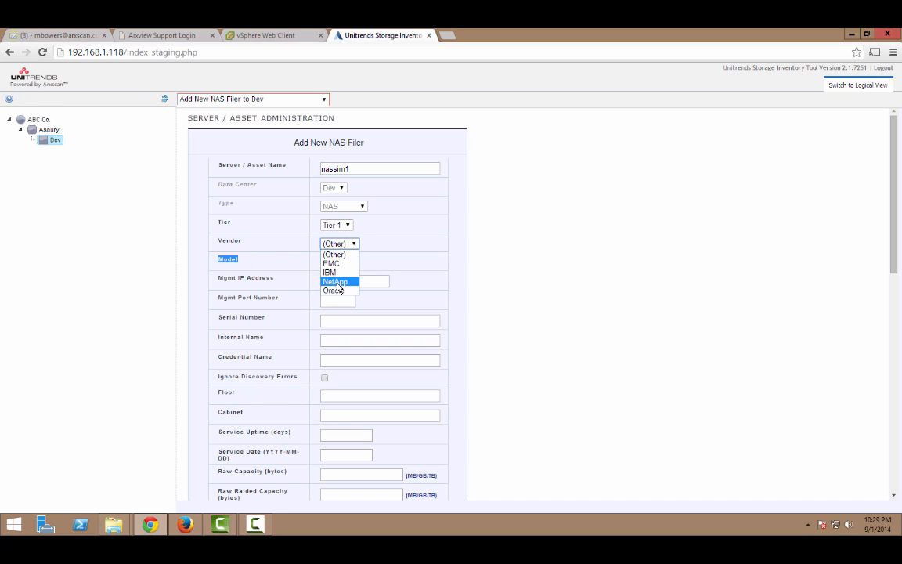
pyautogui.click(335, 282)
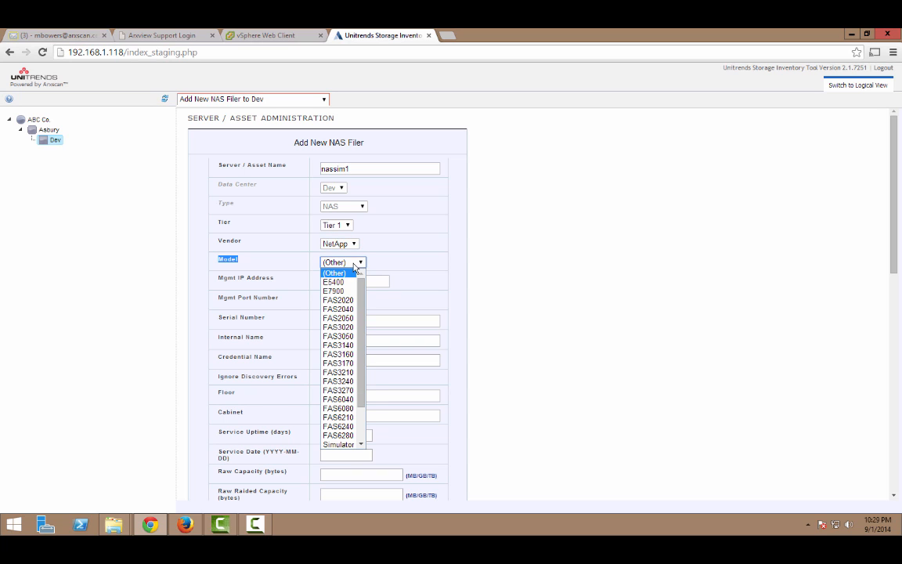
pyautogui.click(335, 272)
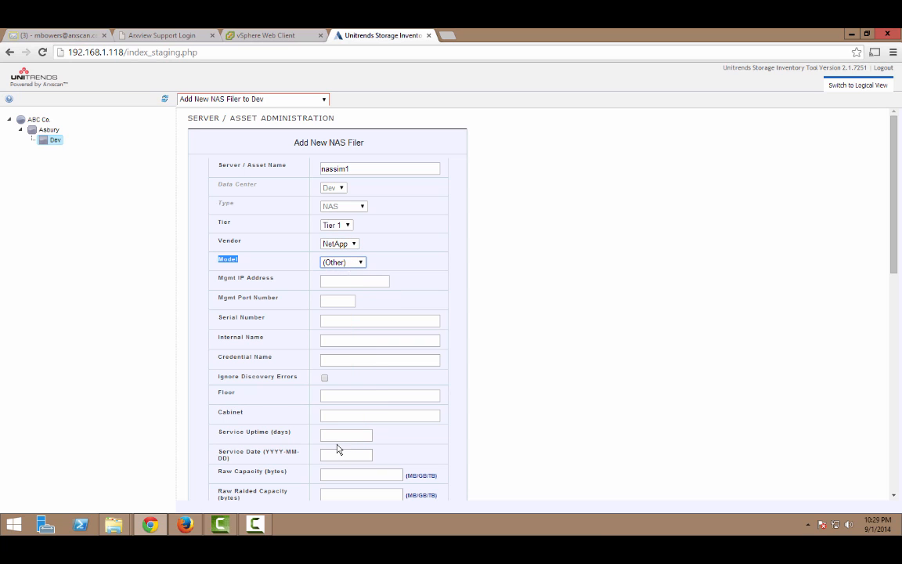
pyautogui.click(343, 262)
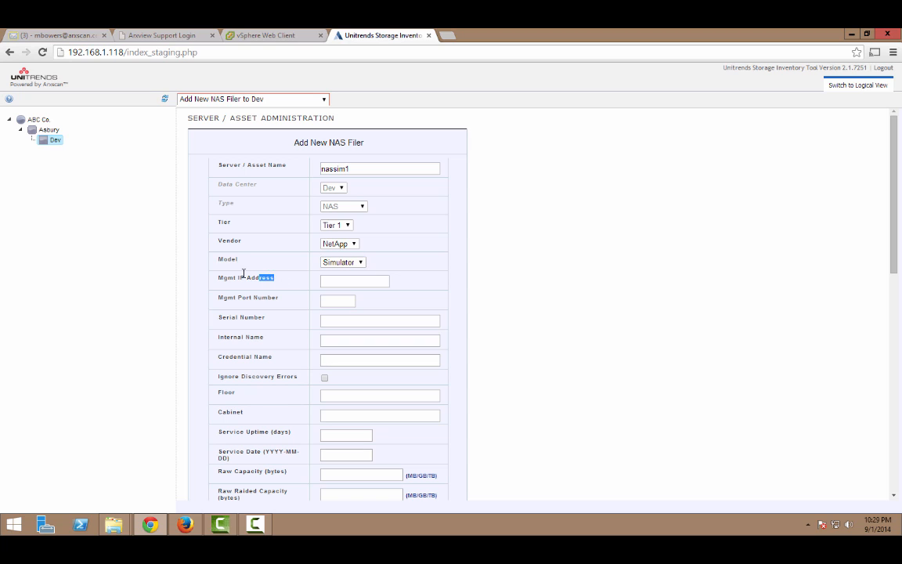
# Step: Enter the 192.16... management IP and create the nassim1 filer under Dev
pyautogui.click(354, 280)
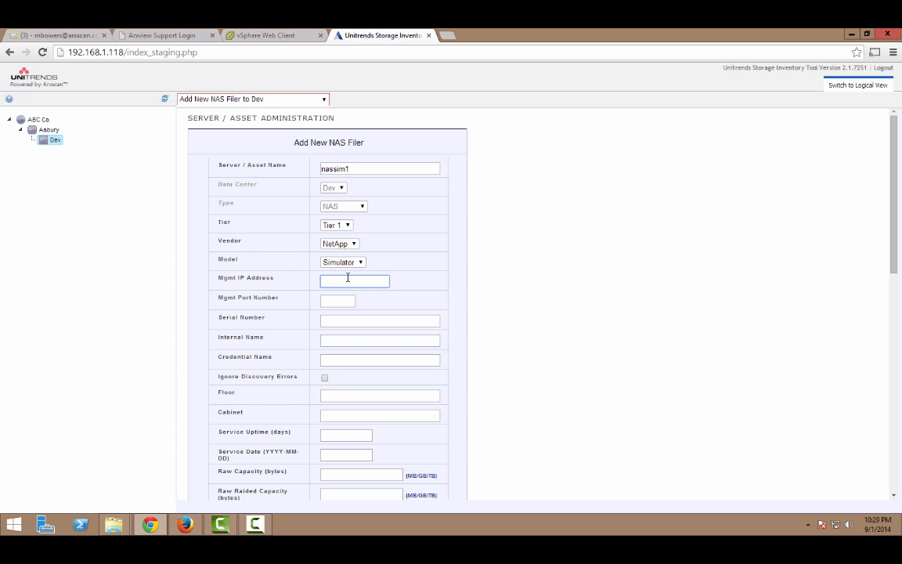
pyautogui.write('192.16')
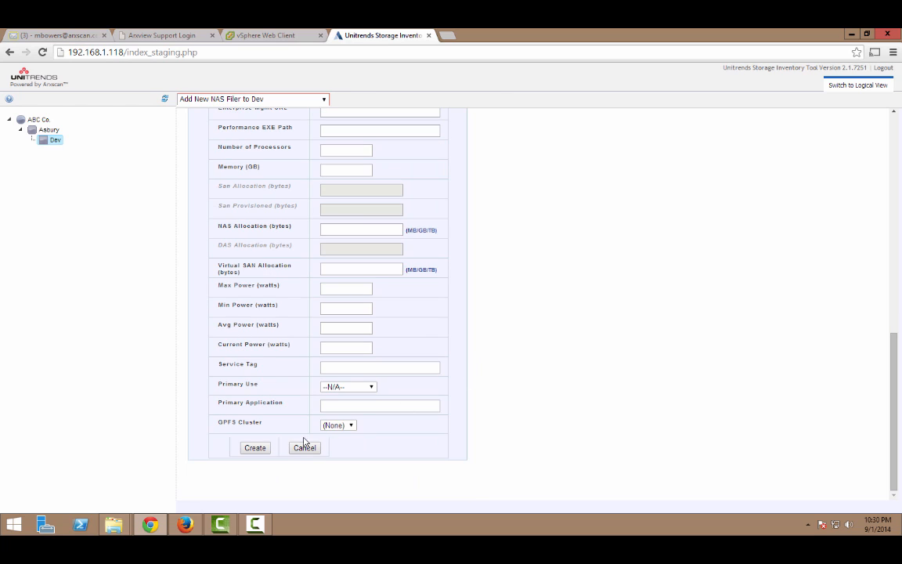
pyautogui.click(253, 448)
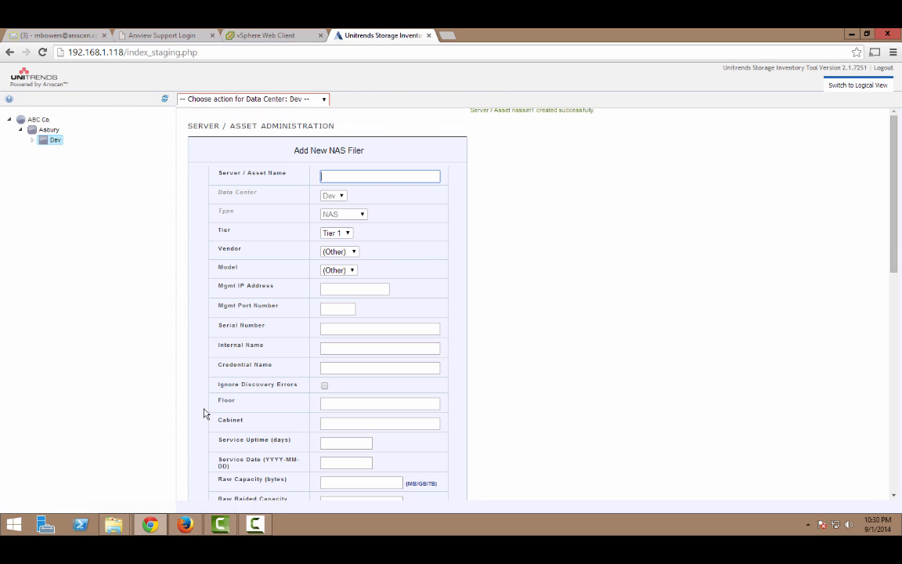
pyautogui.click(33, 139)
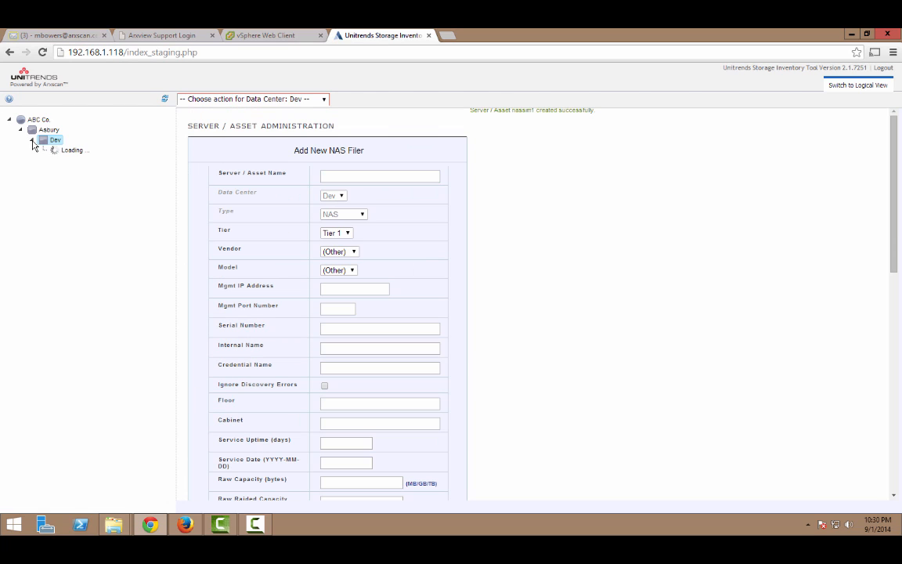
pyautogui.click(251, 99)
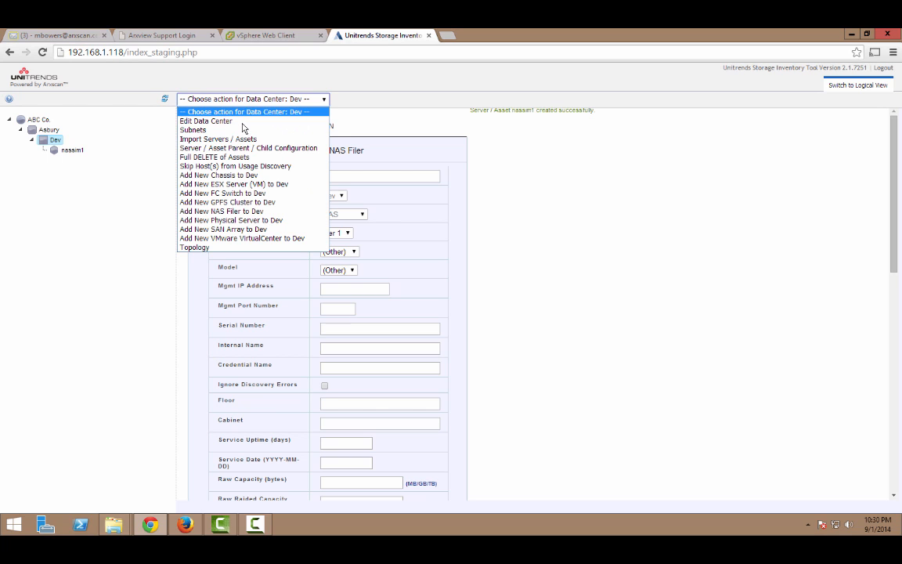
# Step: Create a VMware VirtualCenter asset named vcenter55 at IP 192.168.1.220 under Dev
pyautogui.click(241, 238)
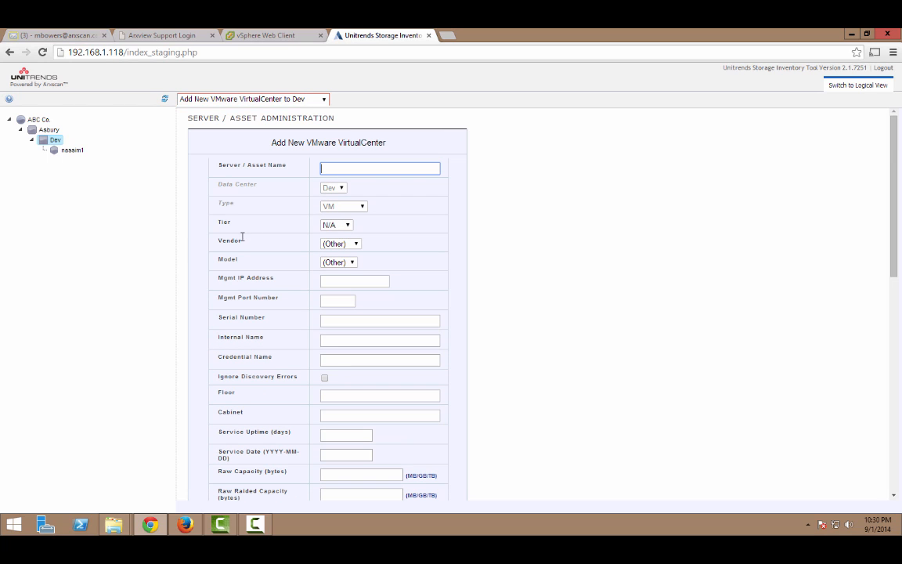
pyautogui.write('vcetner')
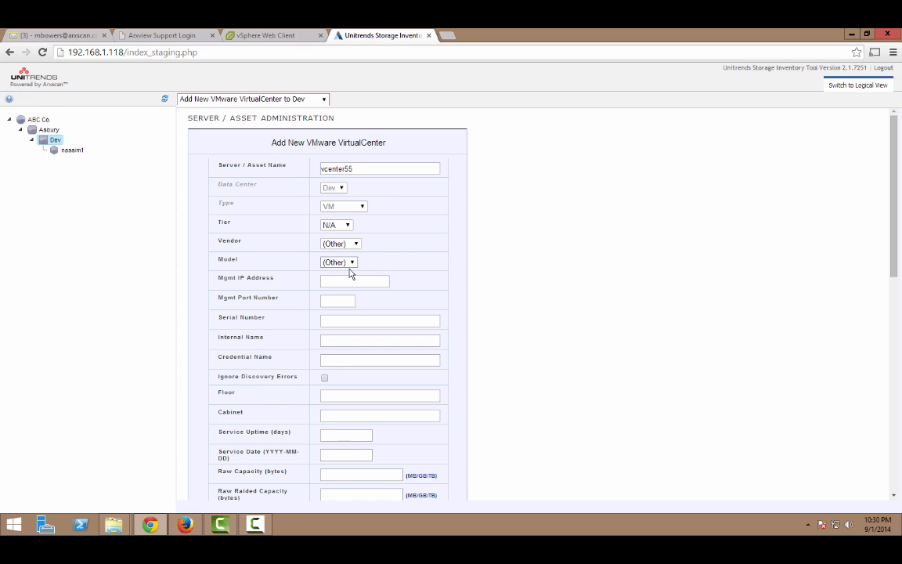
pyautogui.write('192.168.1.2')
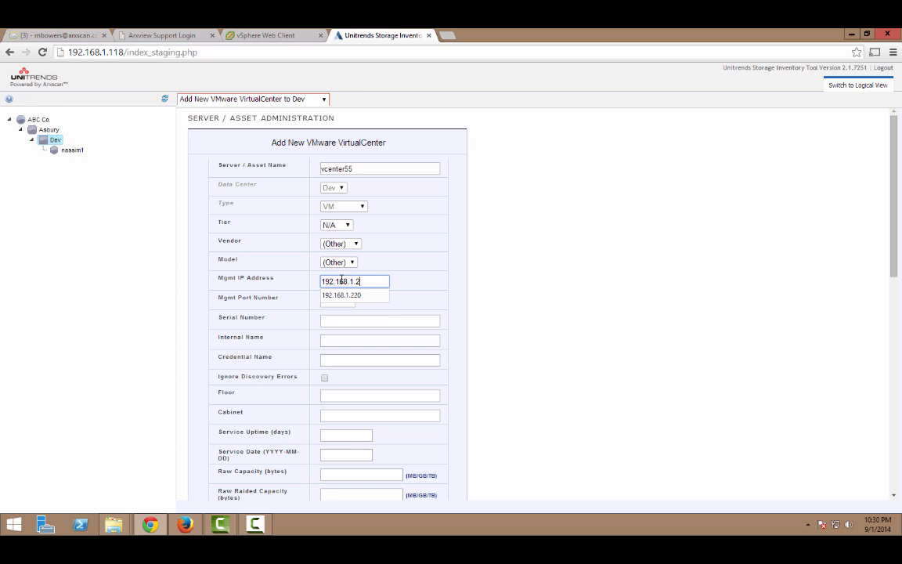
pyautogui.scroll(-3)
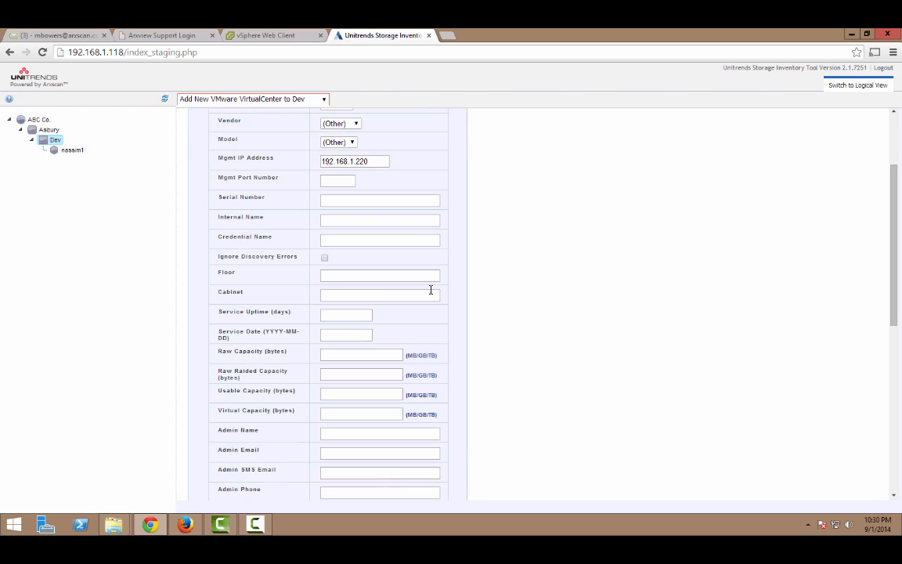
pyautogui.scroll(-3)
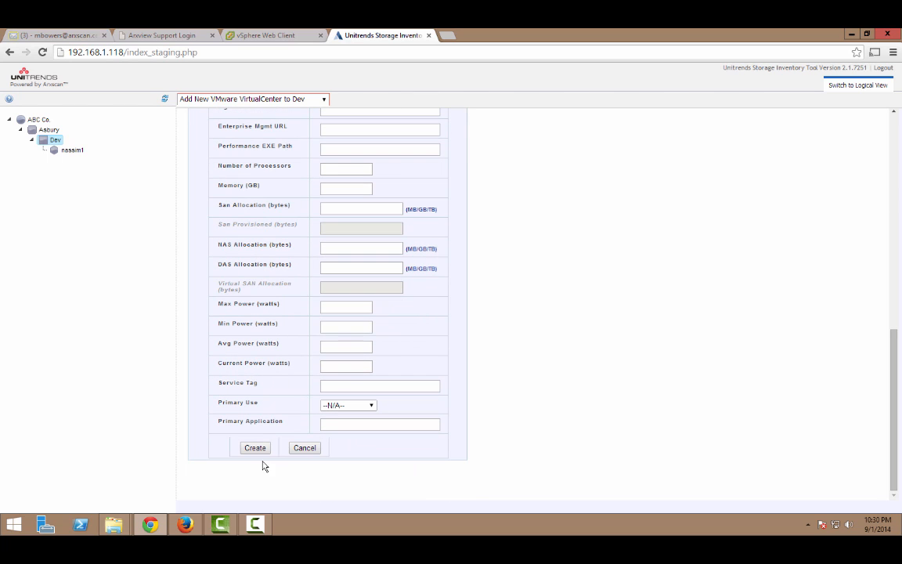
pyautogui.click(254, 447)
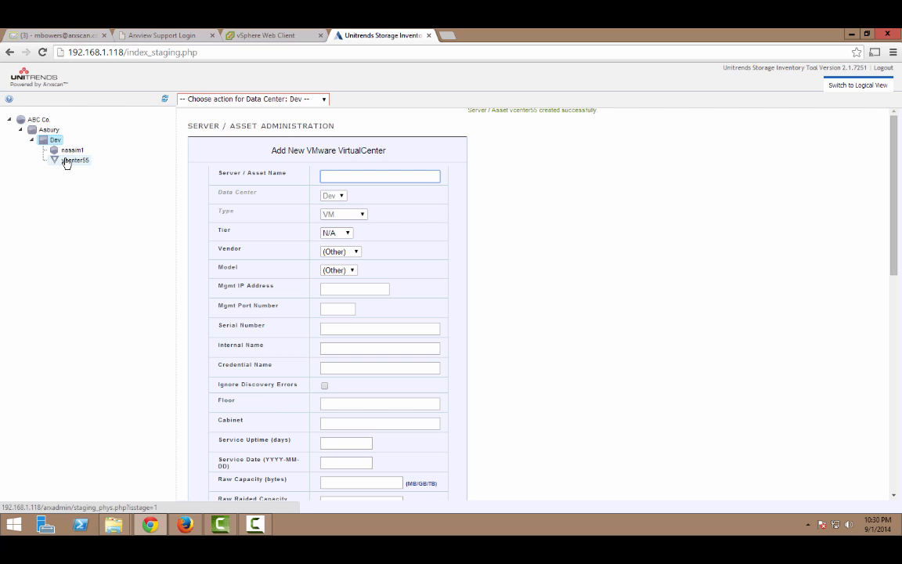
# Step: For ABC Co, enable Run Usage/Share Discoveries in the Discovery Scheduler Configuration
pyautogui.click(40, 119)
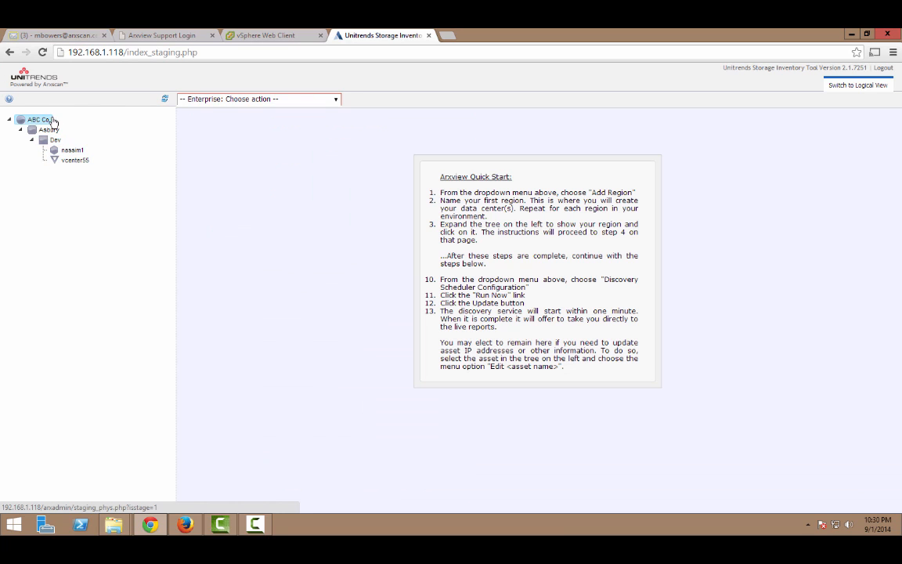
pyautogui.click(258, 98)
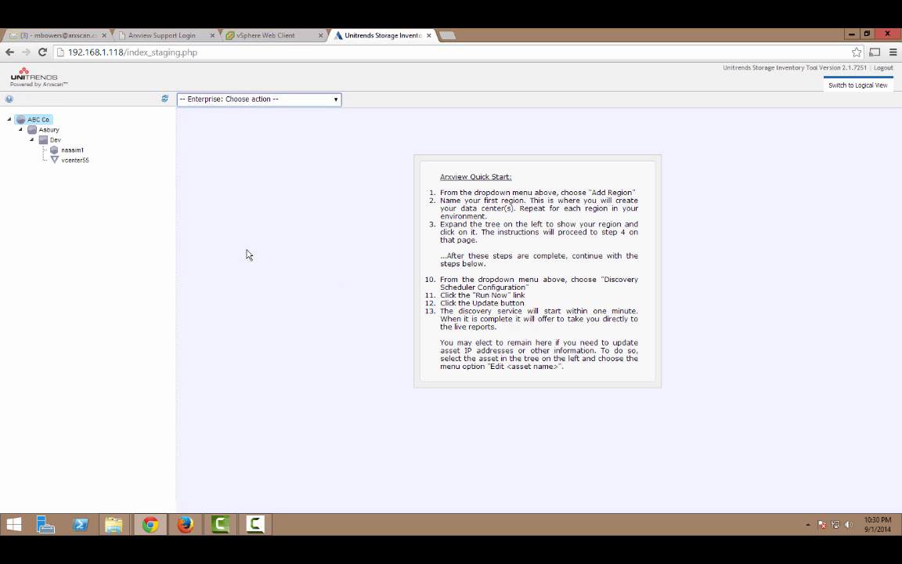
pyautogui.click(258, 98)
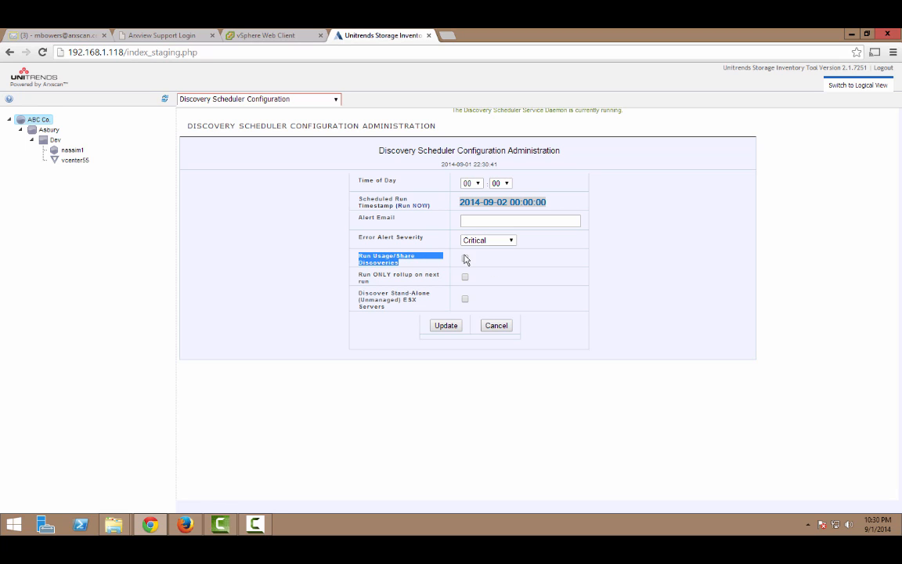
pyautogui.click(464, 257)
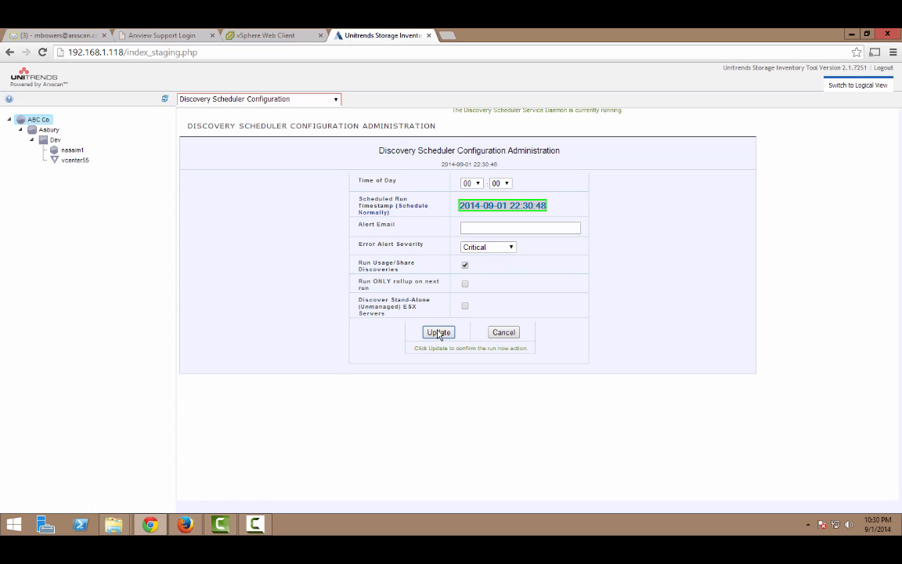
# Step: Update the schedule to start the initial discovery of both assets
pyautogui.click(438, 331)
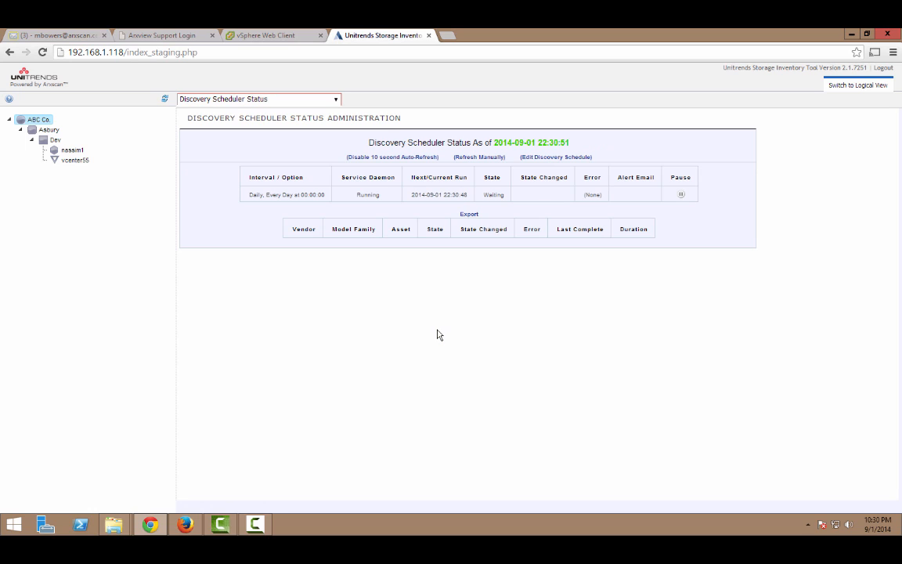
pyautogui.moveTo(438, 289)
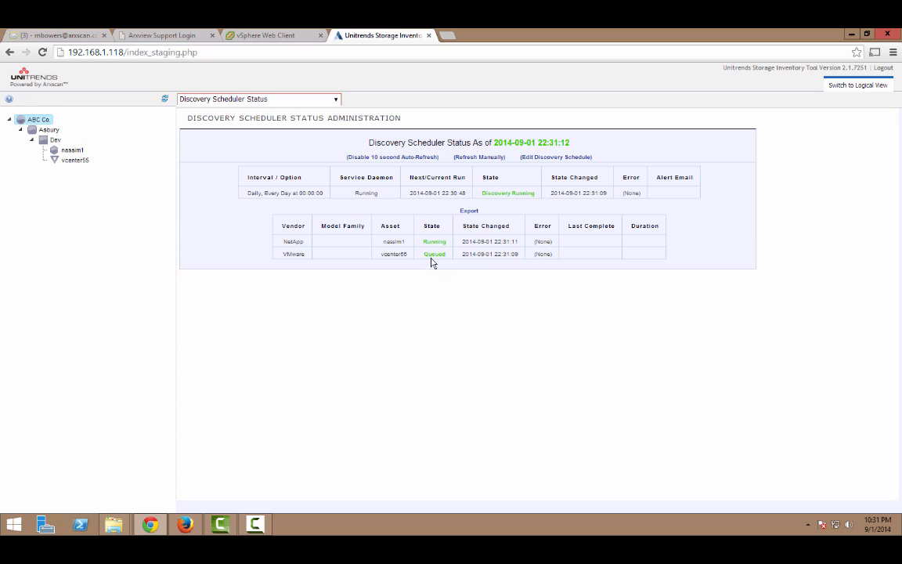
pyautogui.moveTo(482, 207)
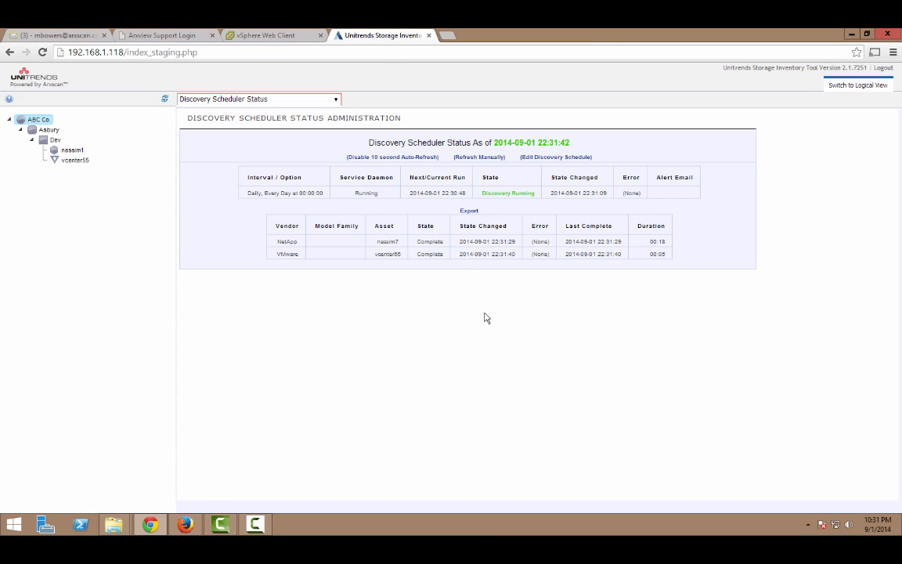
pyautogui.moveTo(489, 295)
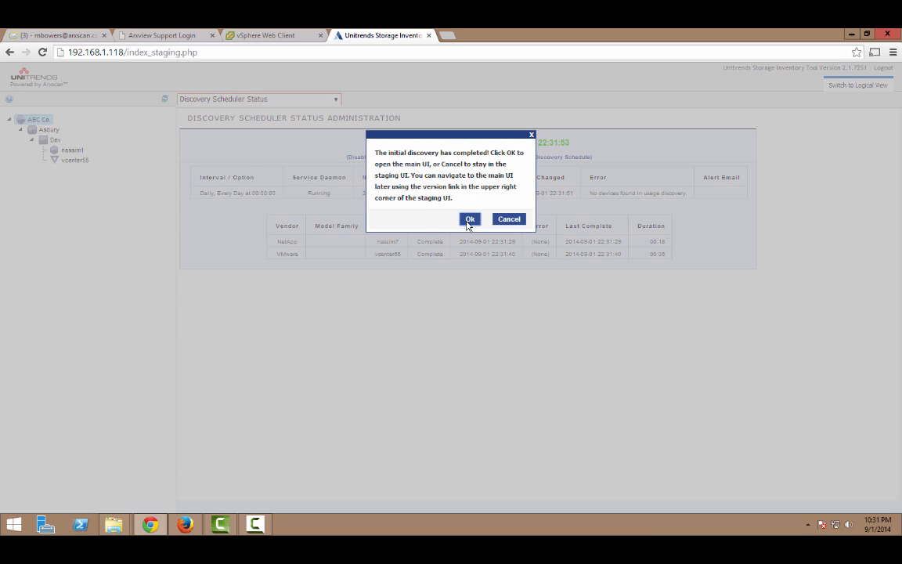
# Step: Confirm discovery complete and view the enterprise Storage Business Report and Data Center menu
pyautogui.click(469, 219)
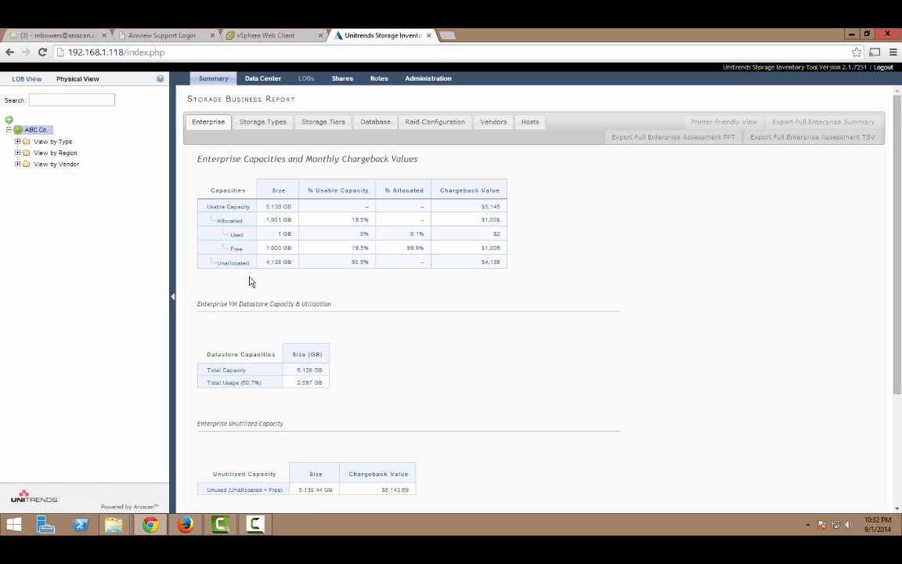
pyautogui.moveTo(98, 172)
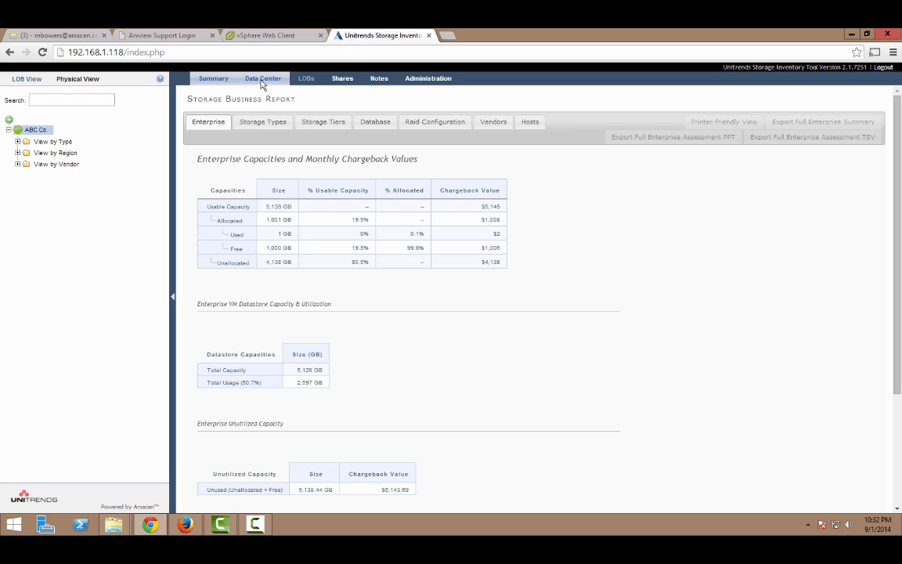
pyautogui.click(263, 78)
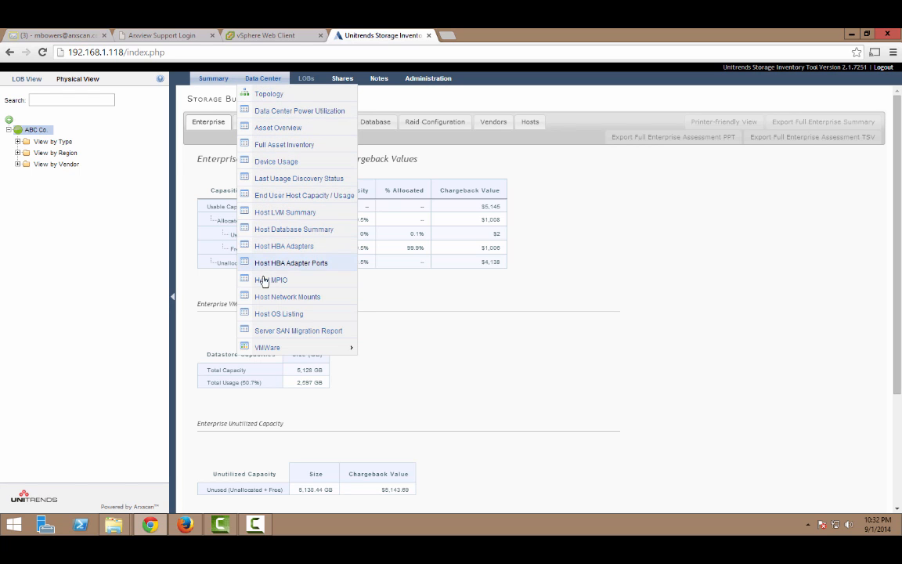
pyautogui.moveTo(266, 348)
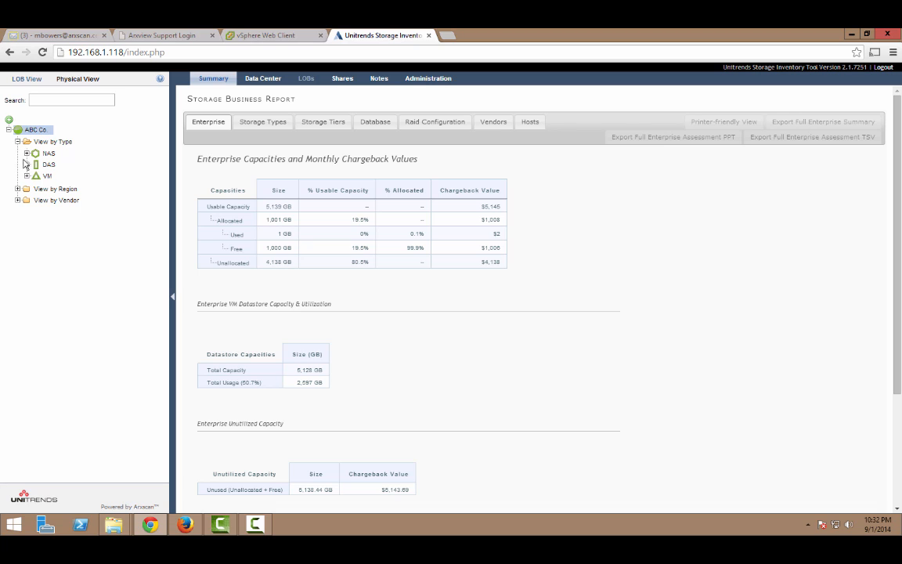
# Step: Expand NAS filer volumes, vcenter55's host and VMs, then View by Region and the Dev data center
pyautogui.click(27, 154)
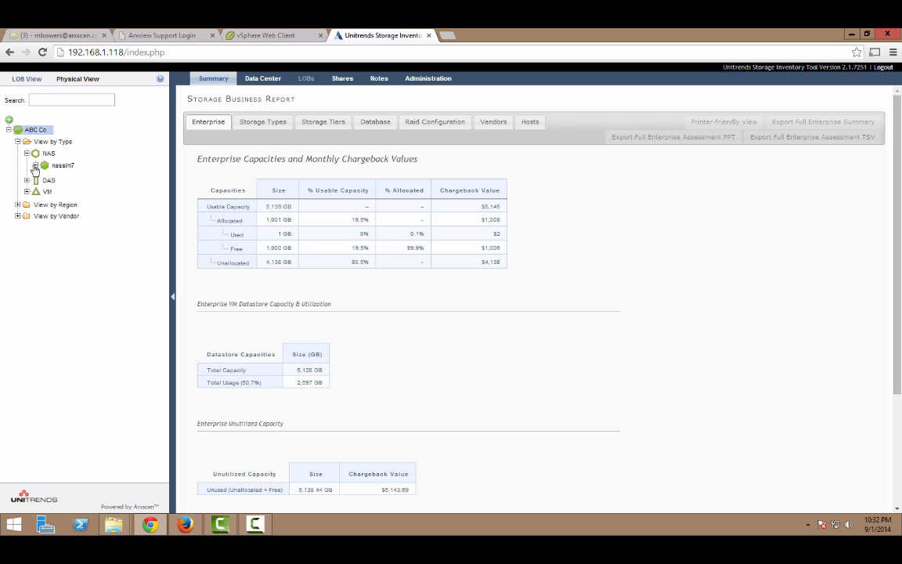
pyautogui.click(34, 166)
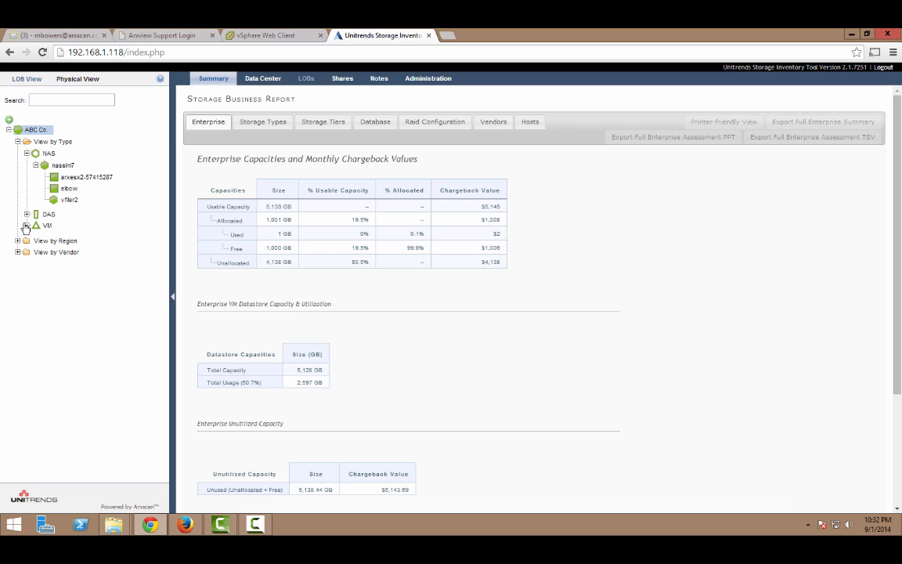
pyautogui.click(26, 226)
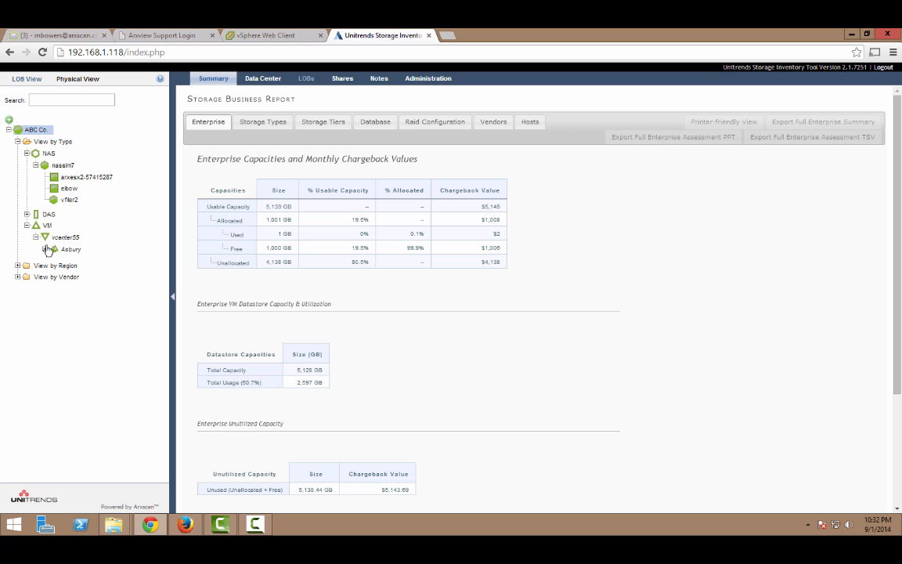
pyautogui.click(47, 249)
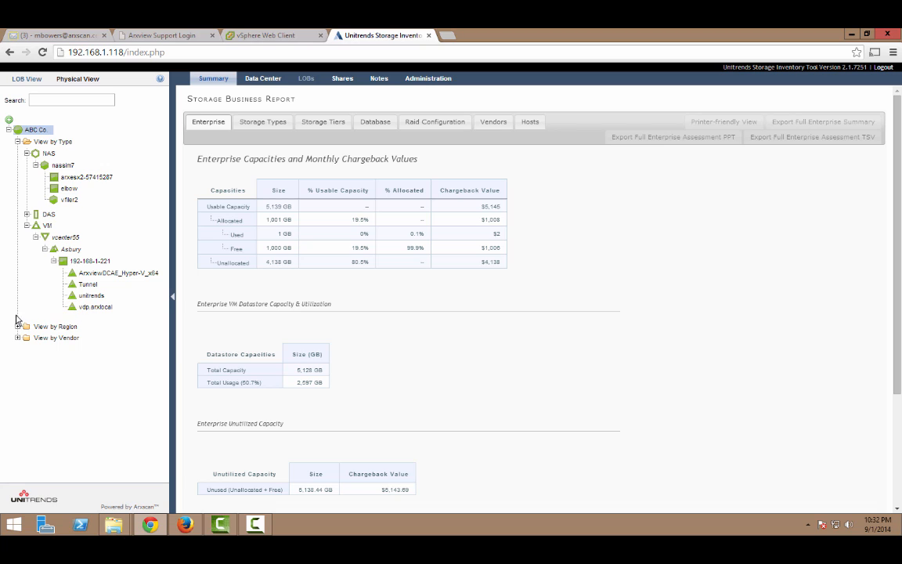
pyautogui.click(18, 327)
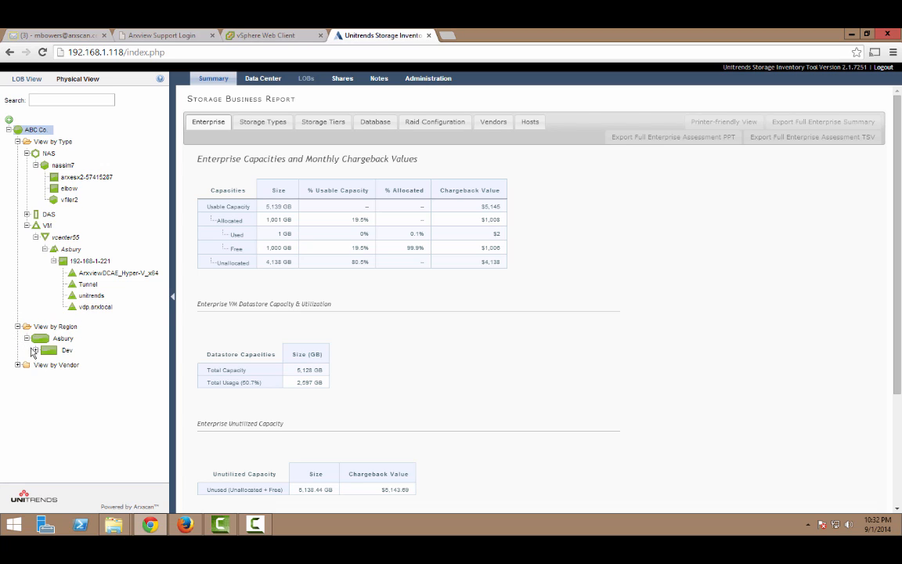
pyautogui.click(35, 351)
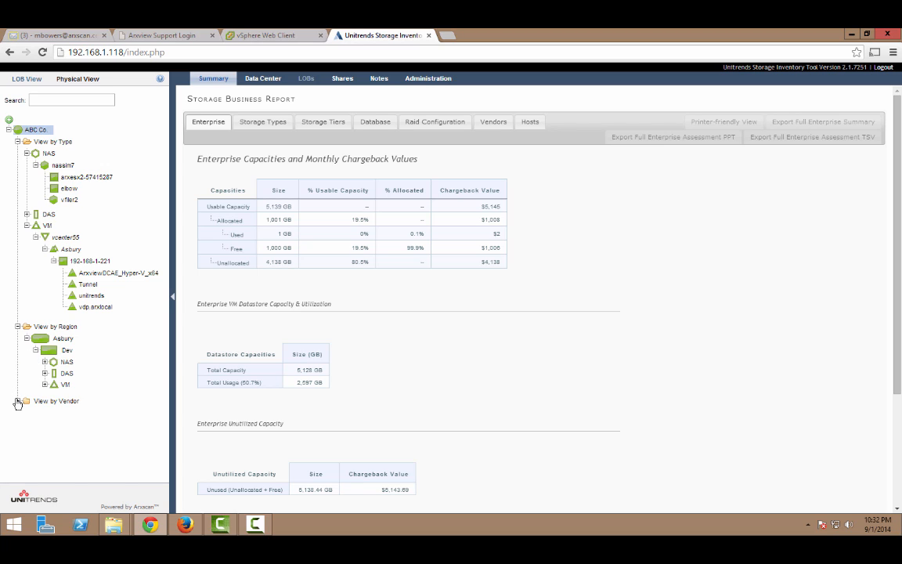
pyautogui.click(19, 401)
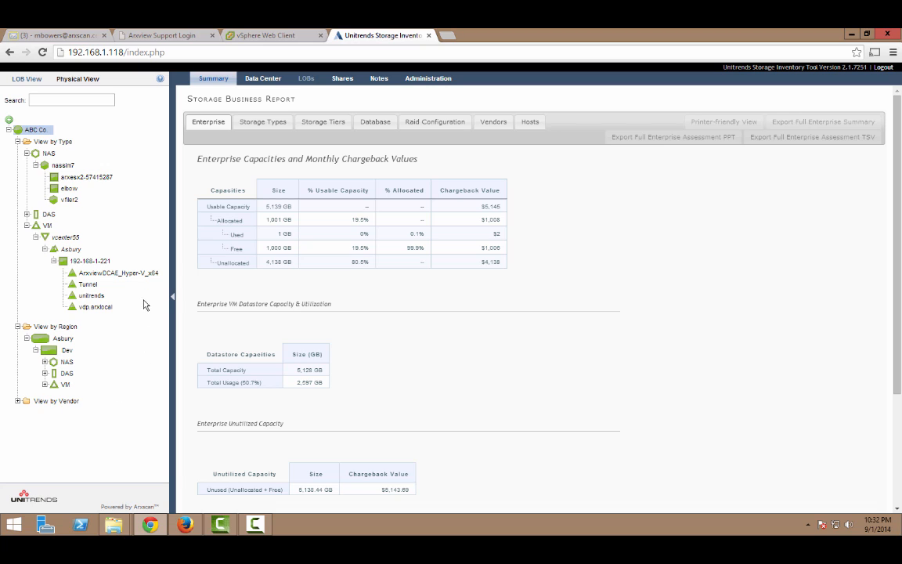
pyautogui.moveTo(113, 123)
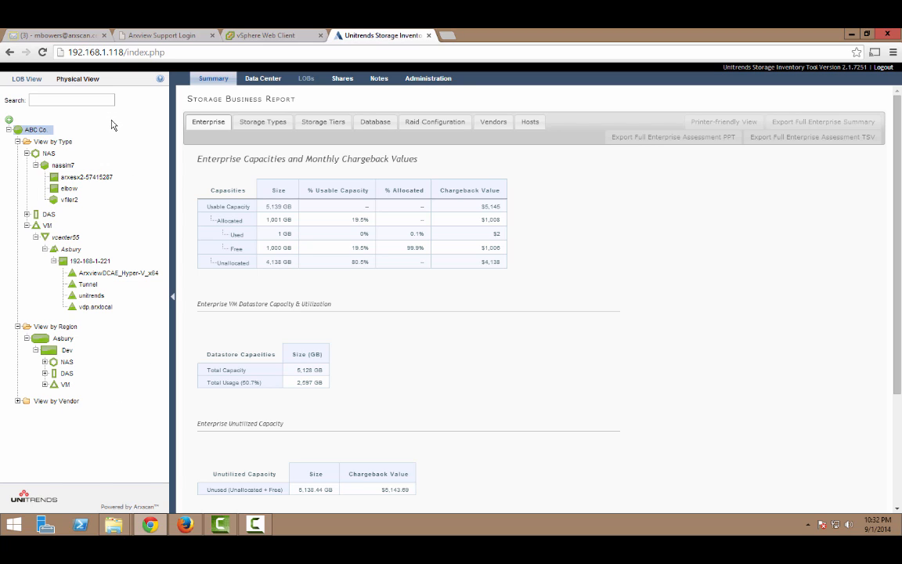
# Step: Show the NetApp filer's storage utilization chart and scroll to its allocated Devices table
pyautogui.click(62, 166)
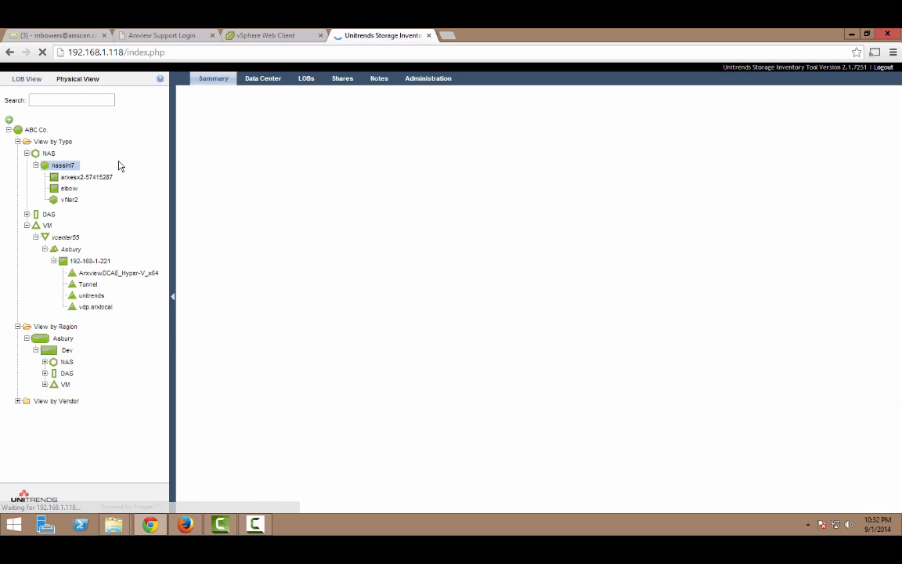
pyautogui.click(62, 165)
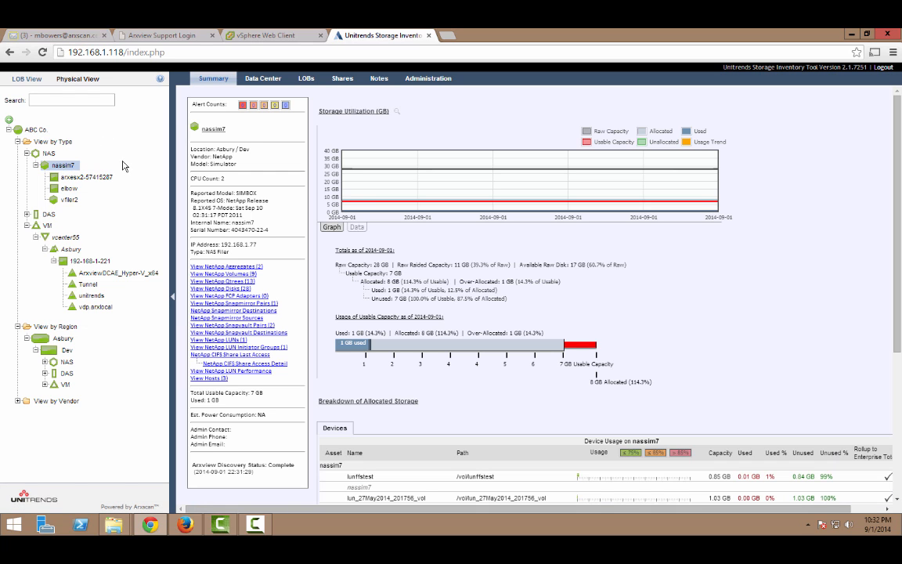
pyautogui.scroll(-3)
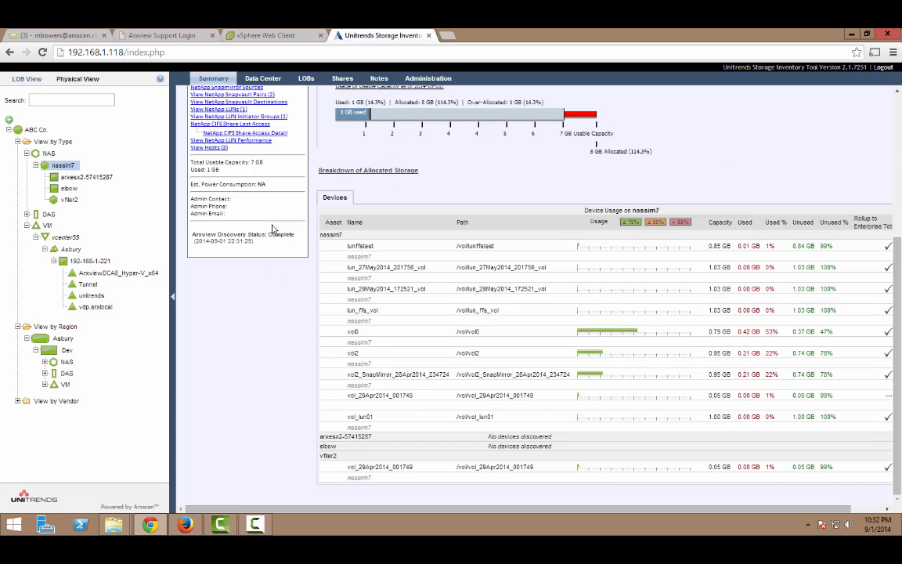